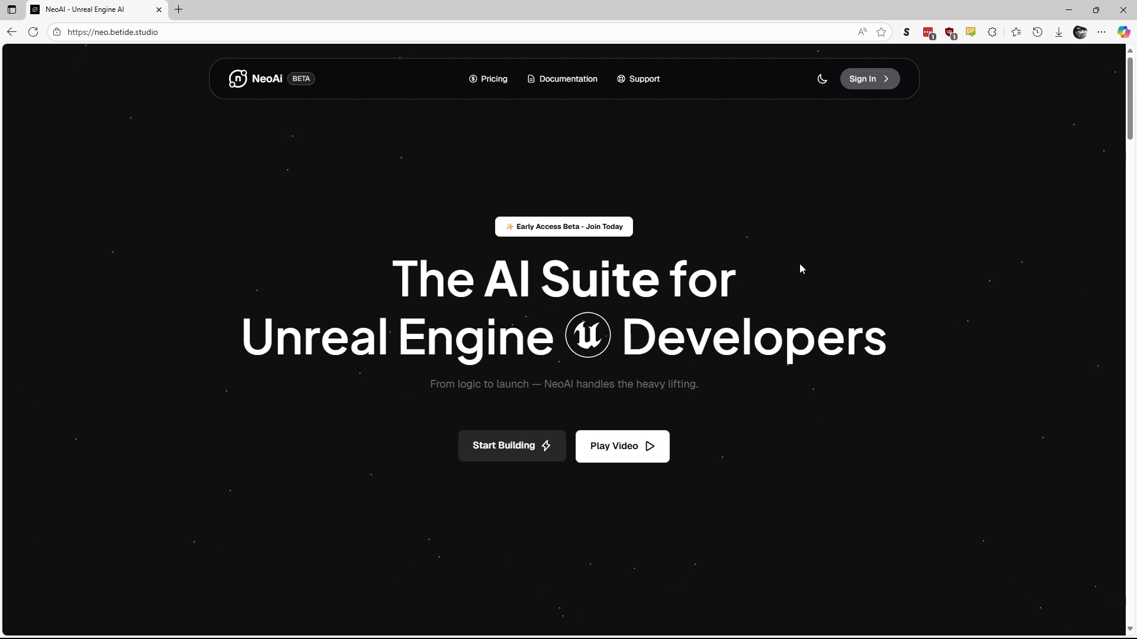
mouse_move(856, 202)
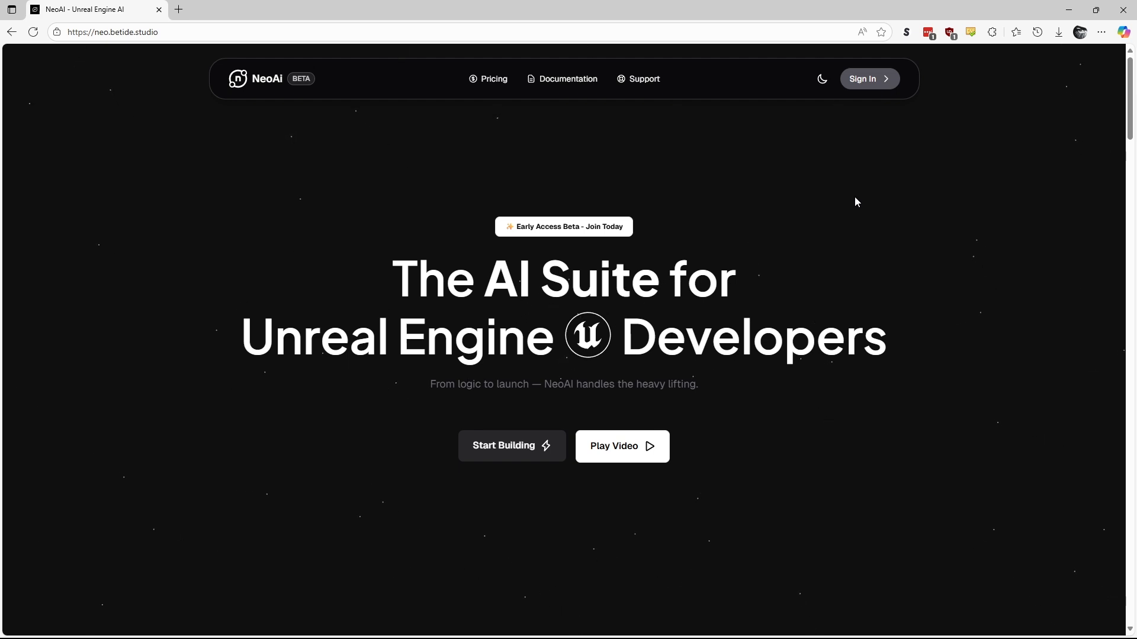
- Sign in to the NeoAI dashboard with a Discord account and authorize NeoAI access
click(868, 78)
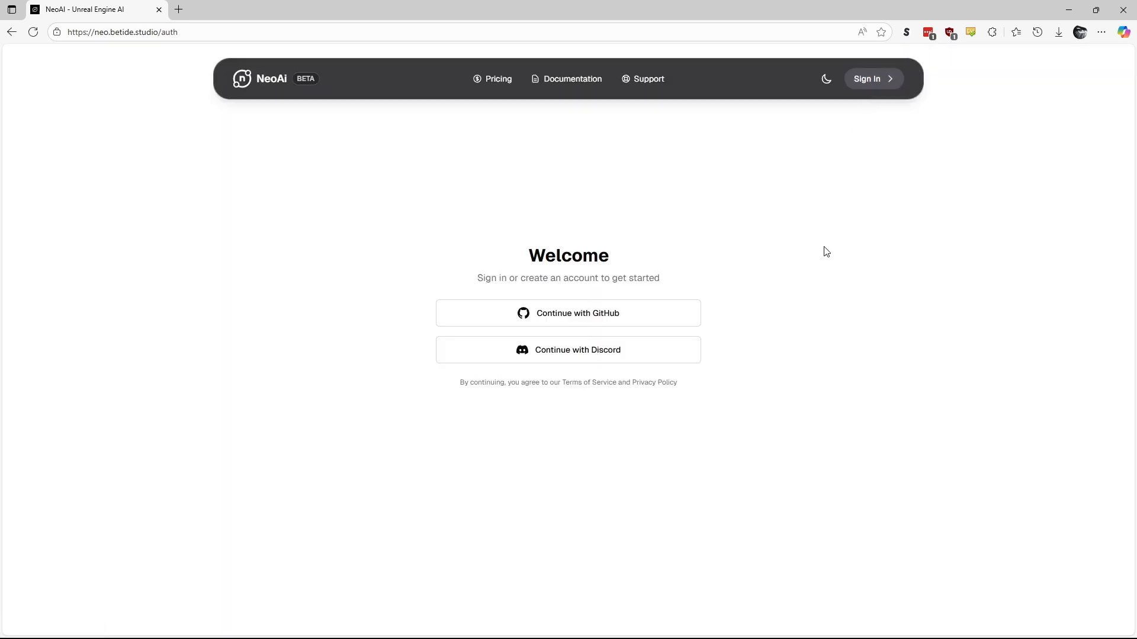
mouse_move(613, 350)
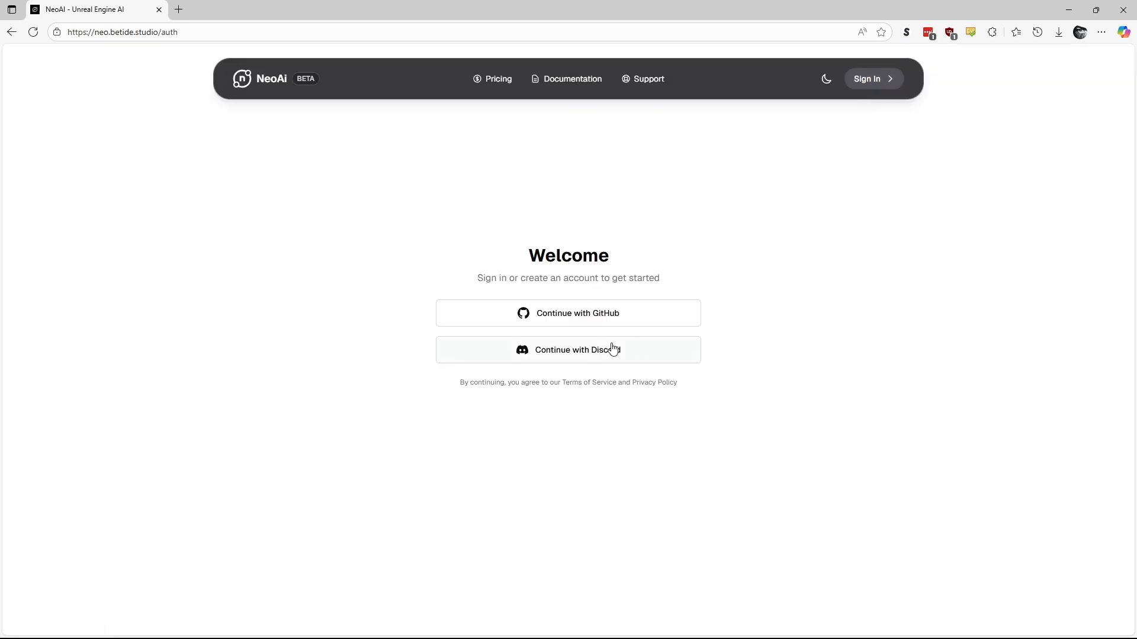
click(567, 349)
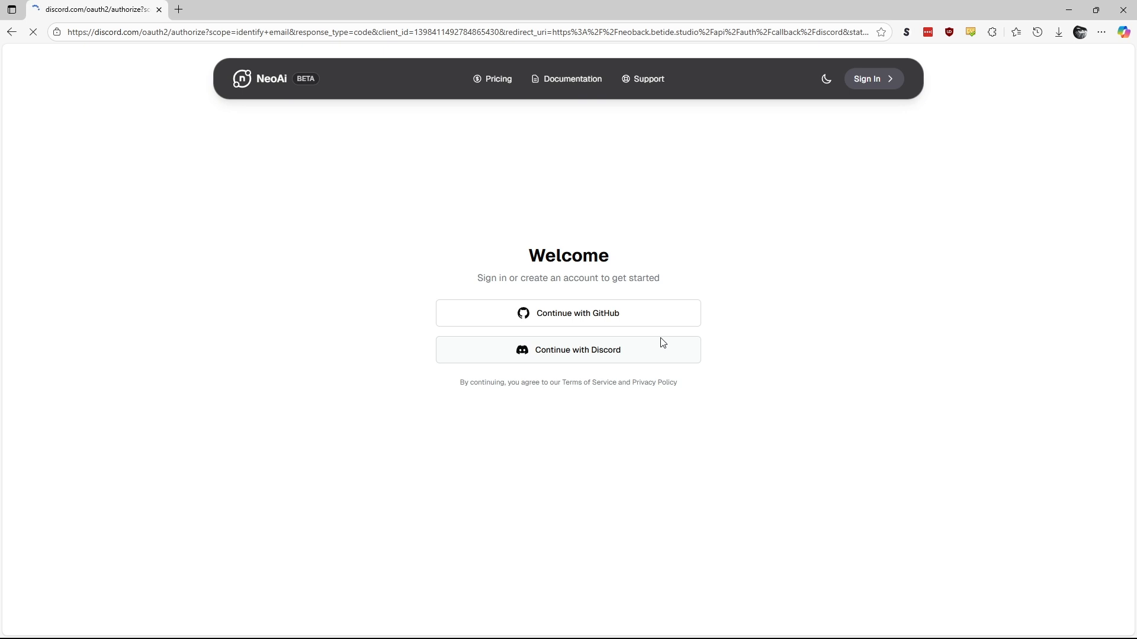
click(568, 349)
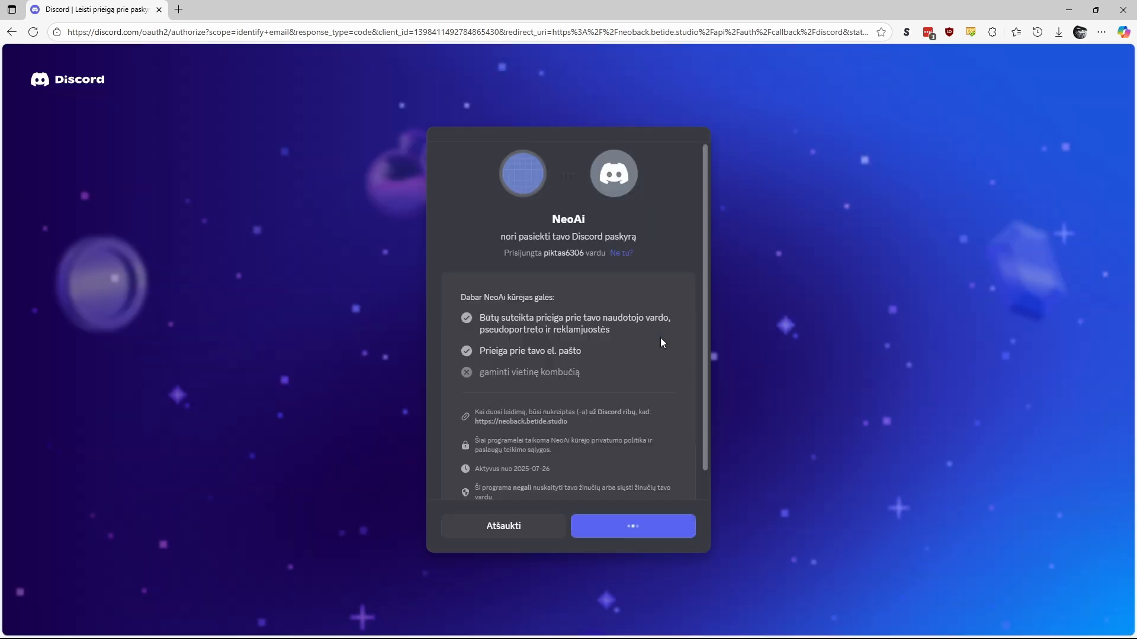
click(631, 526)
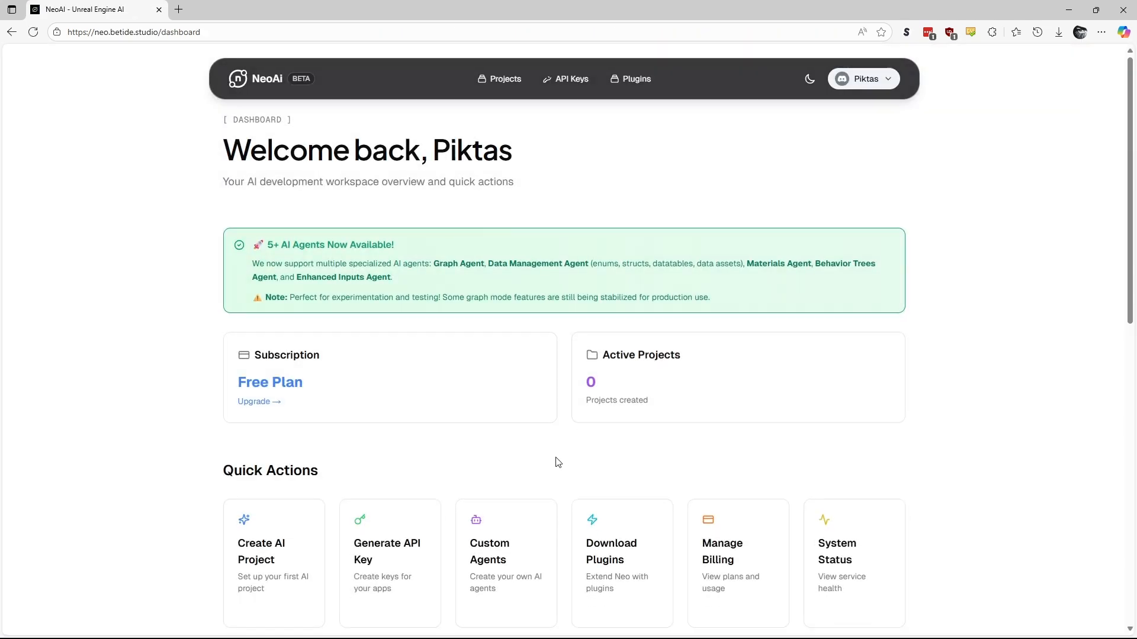
mouse_move(850, 440)
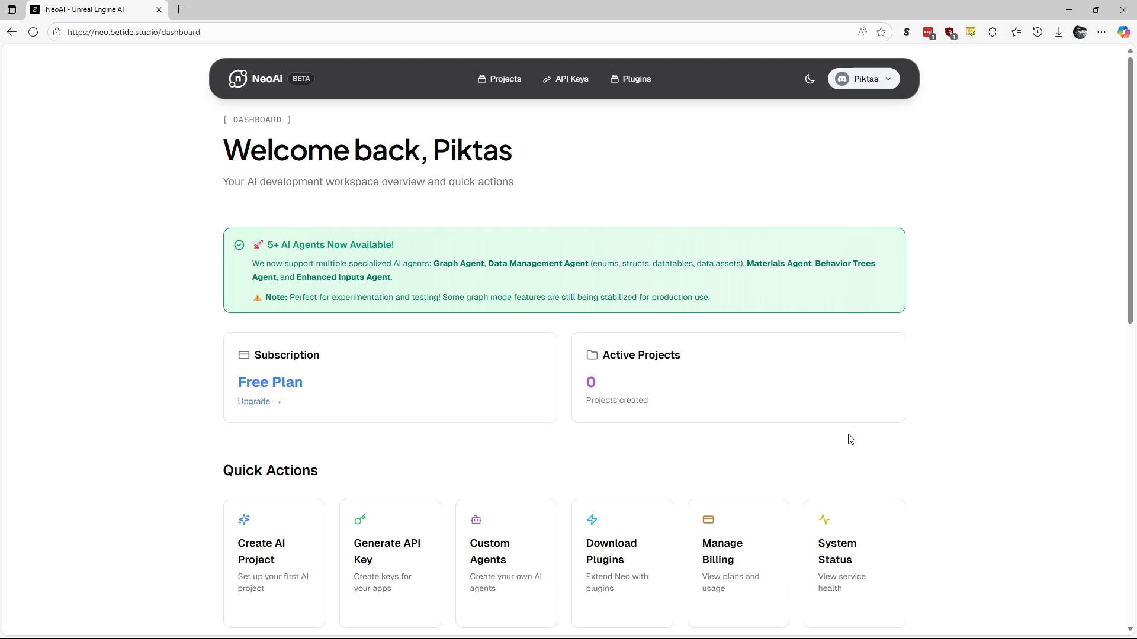
scroll(down, 3)
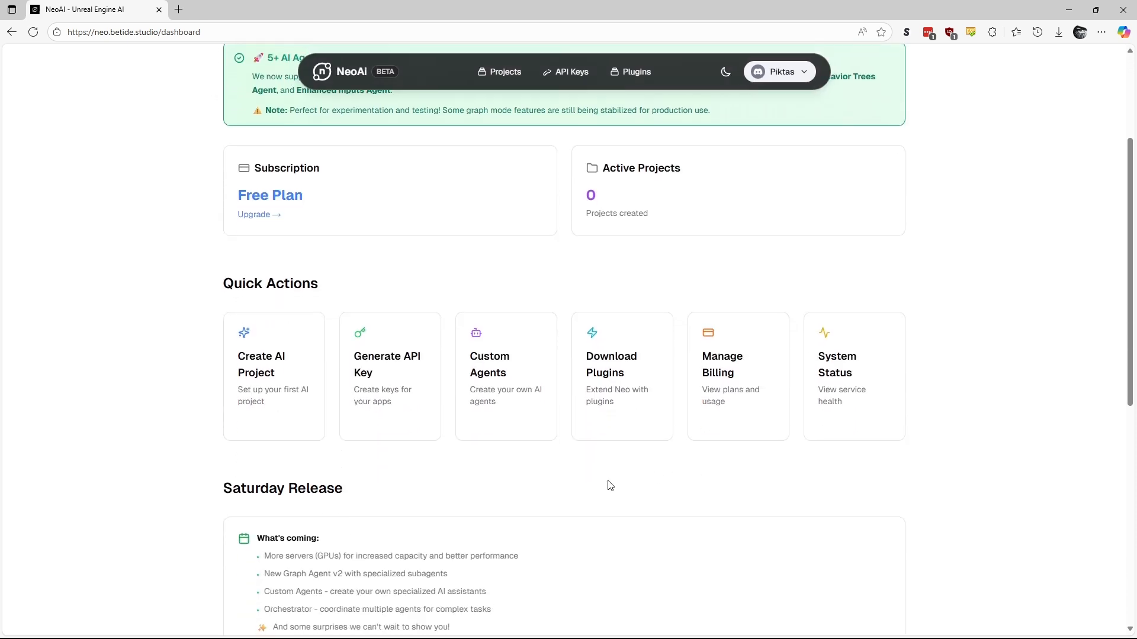
scroll(down, 3)
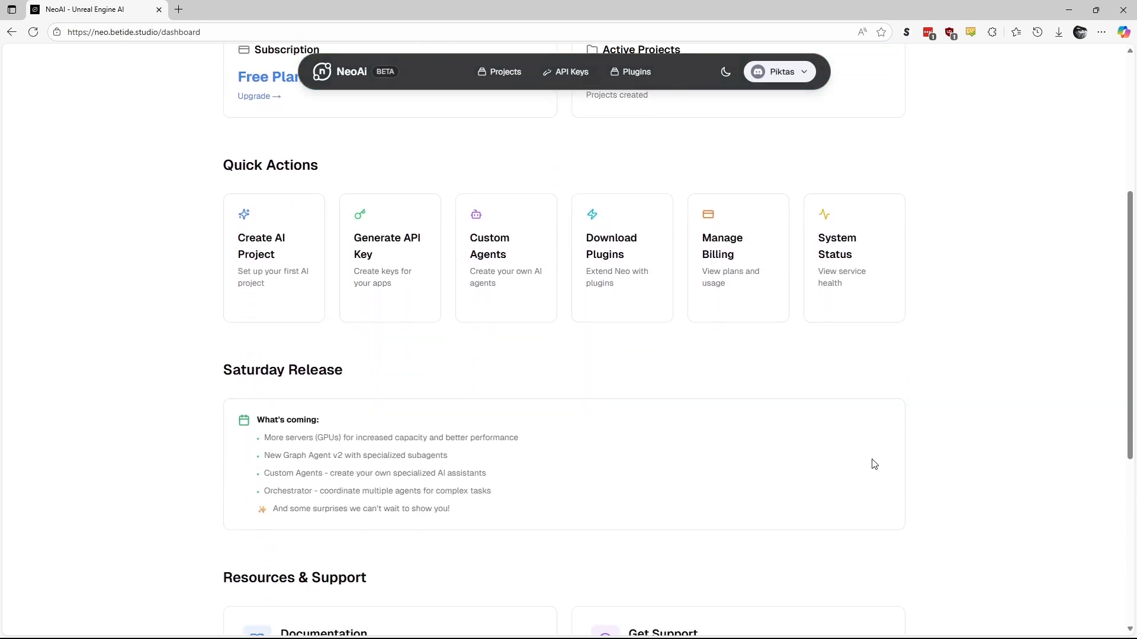
scroll(down, 3)
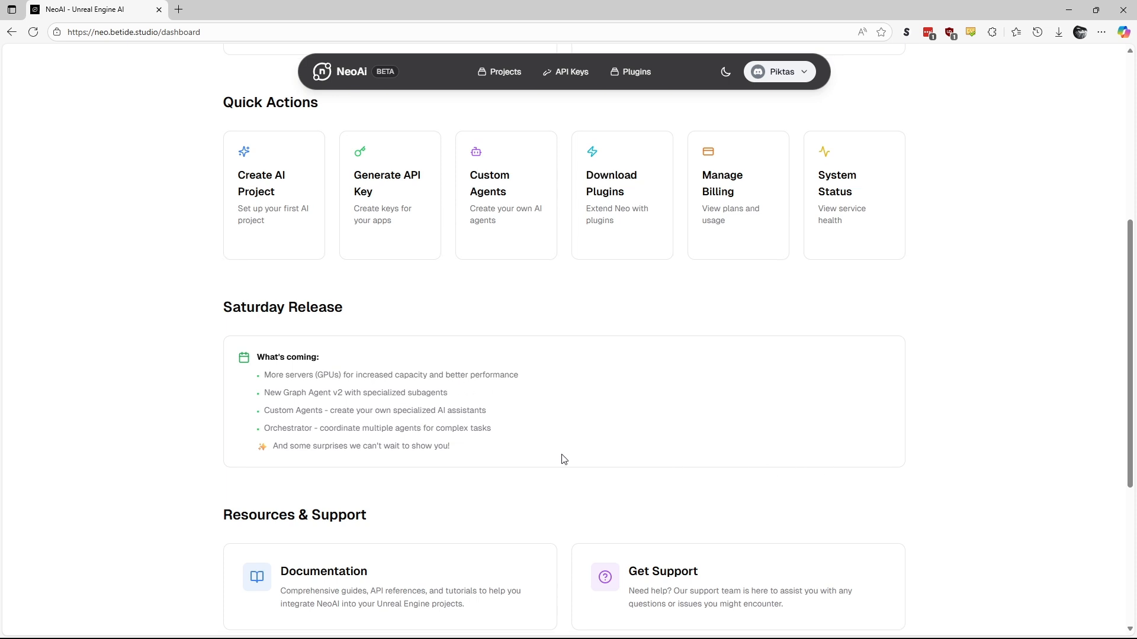
scroll(down, 3)
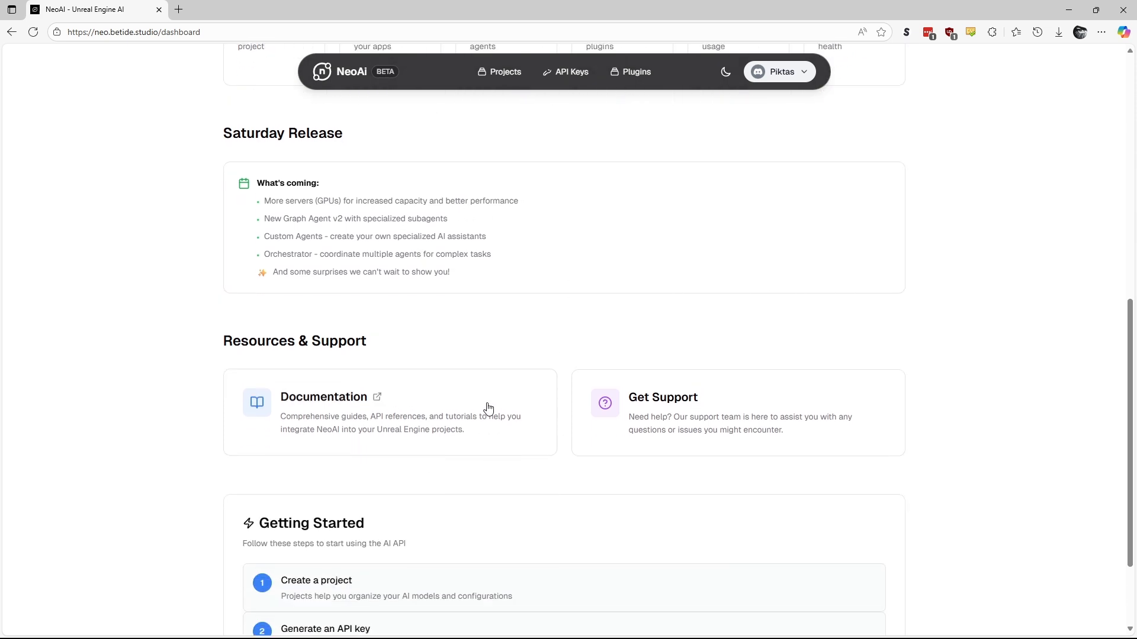
click(323, 397)
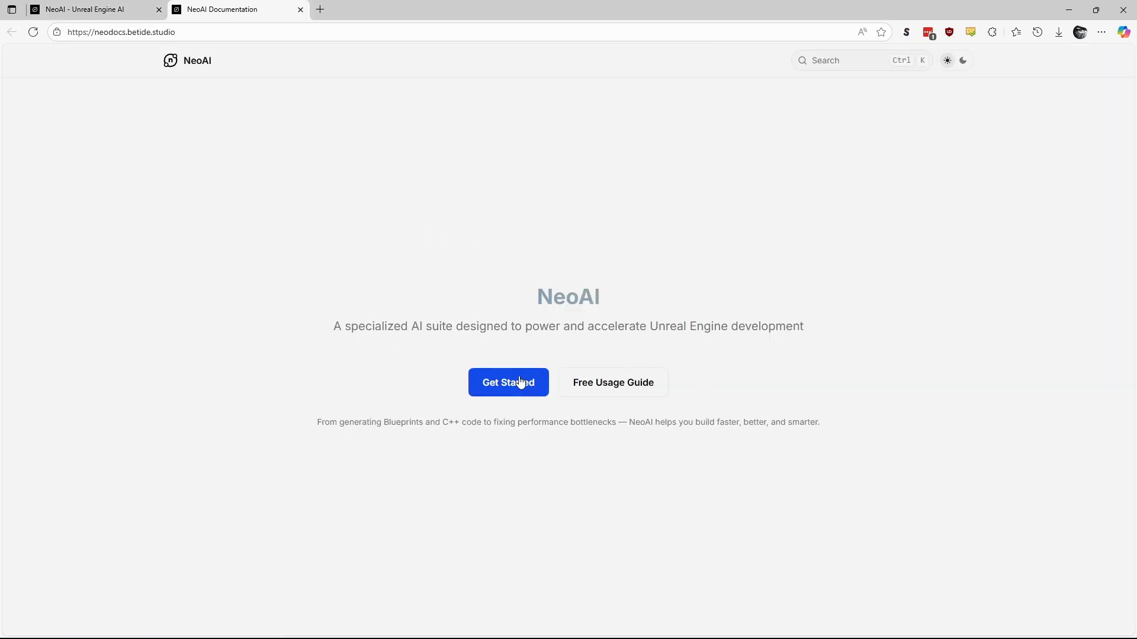
click(508, 382)
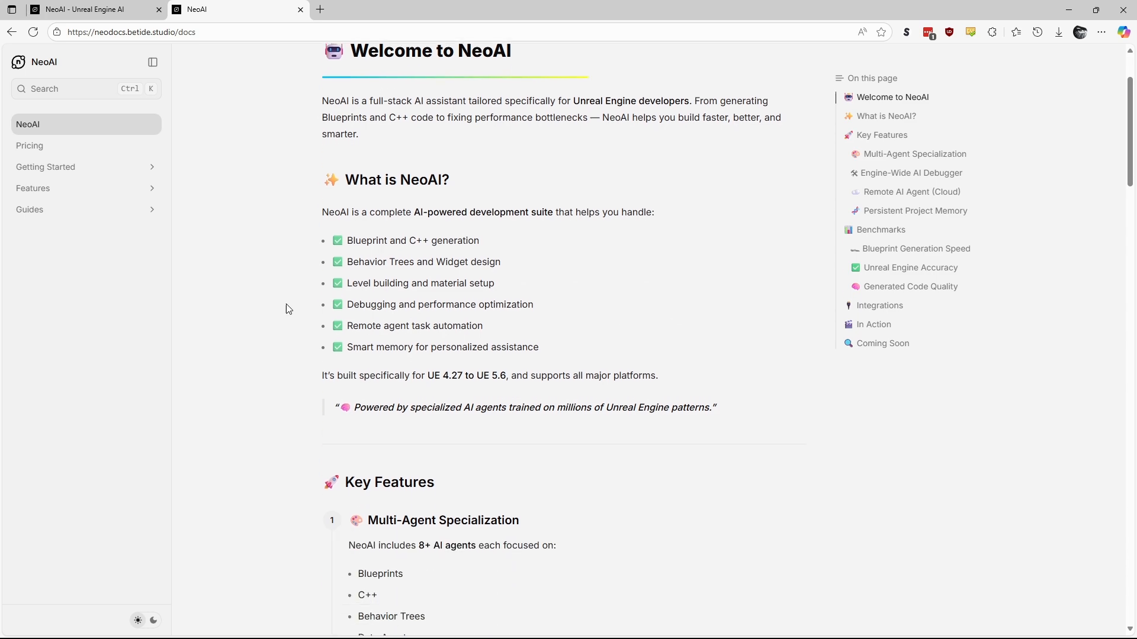
scroll(down, 3)
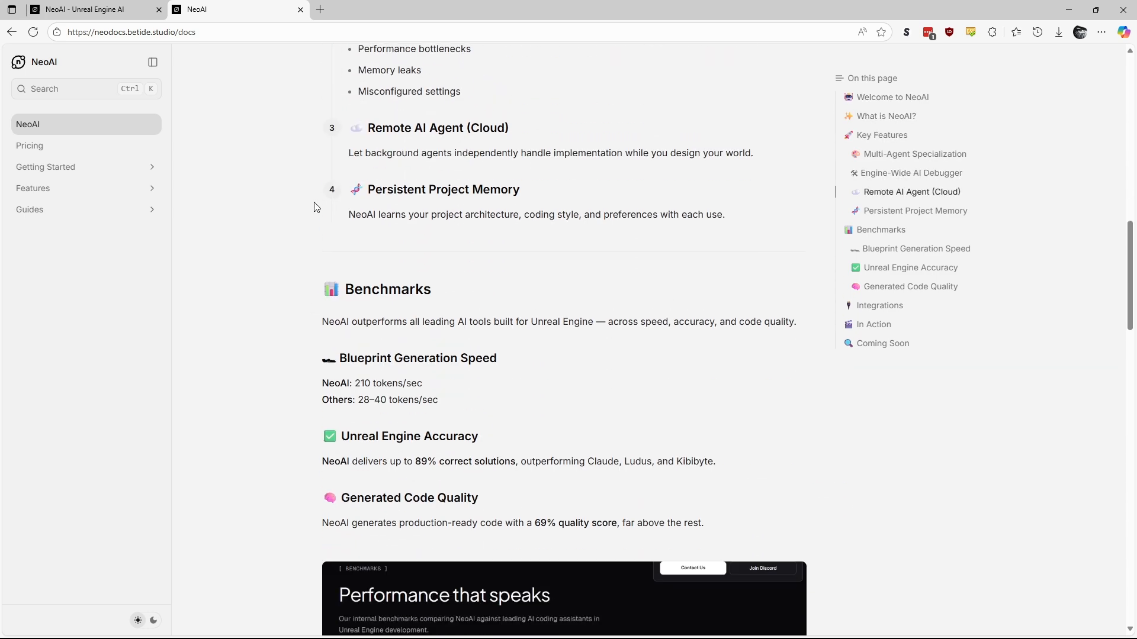
click(300, 10)
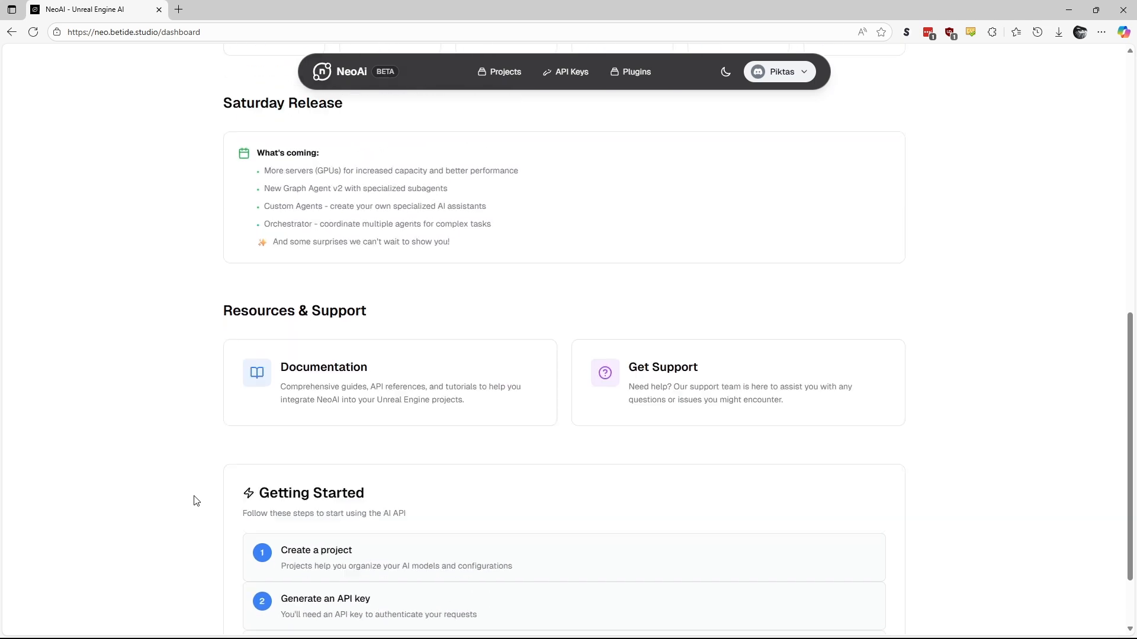
- Check the empty Projects and API Keys pages, then view Billing & Subscription plans
scroll(up, 3)
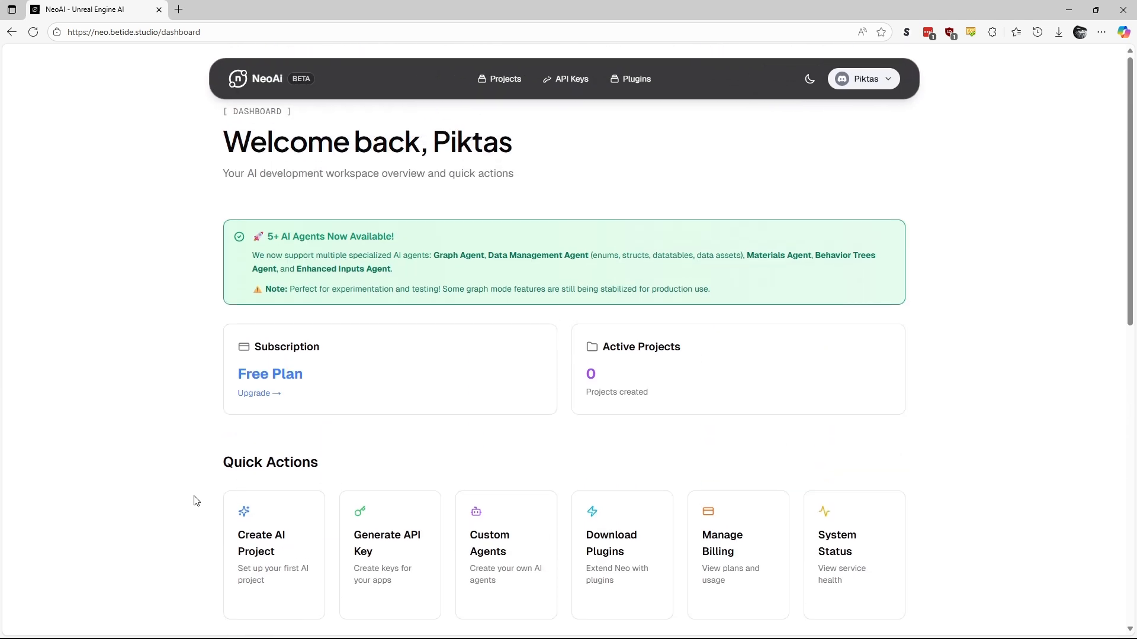
mouse_move(513, 87)
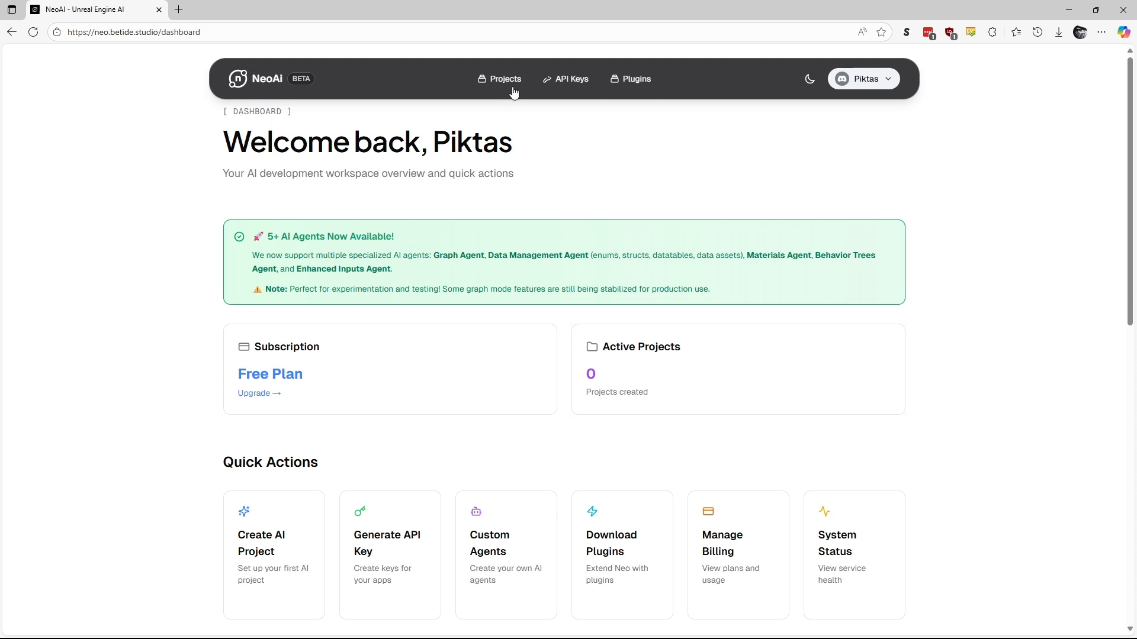
click(504, 78)
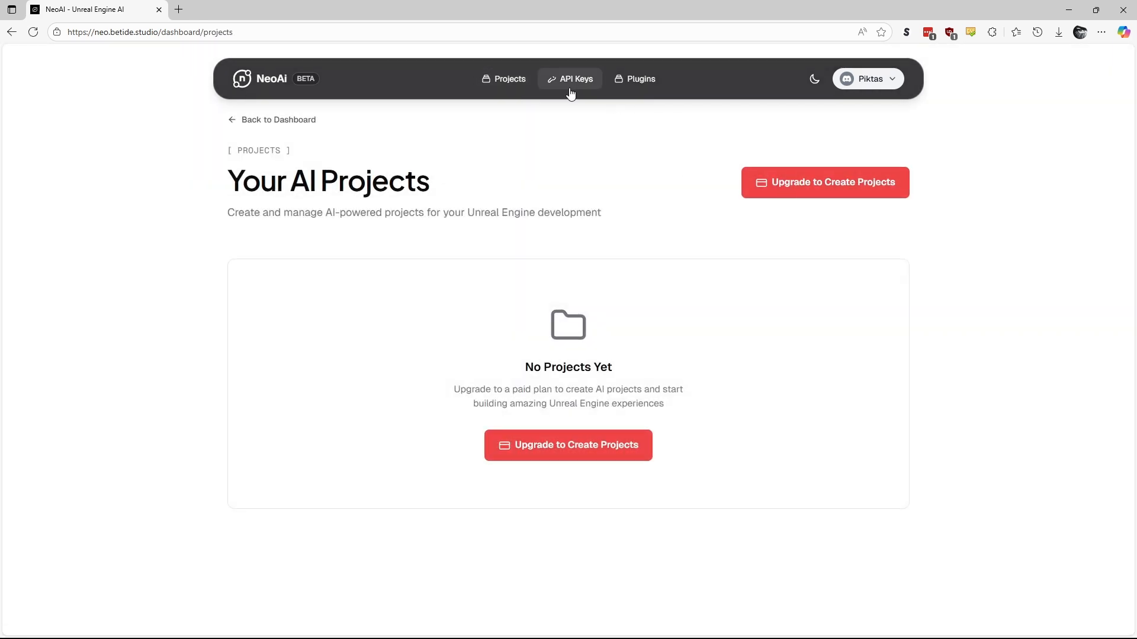
click(575, 78)
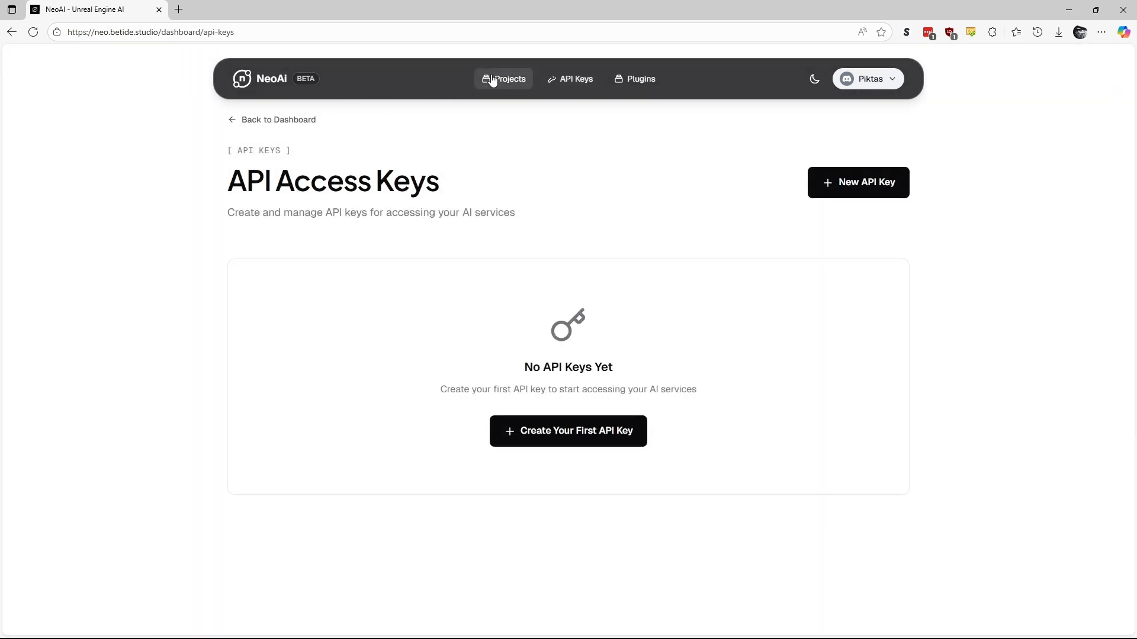
click(259, 78)
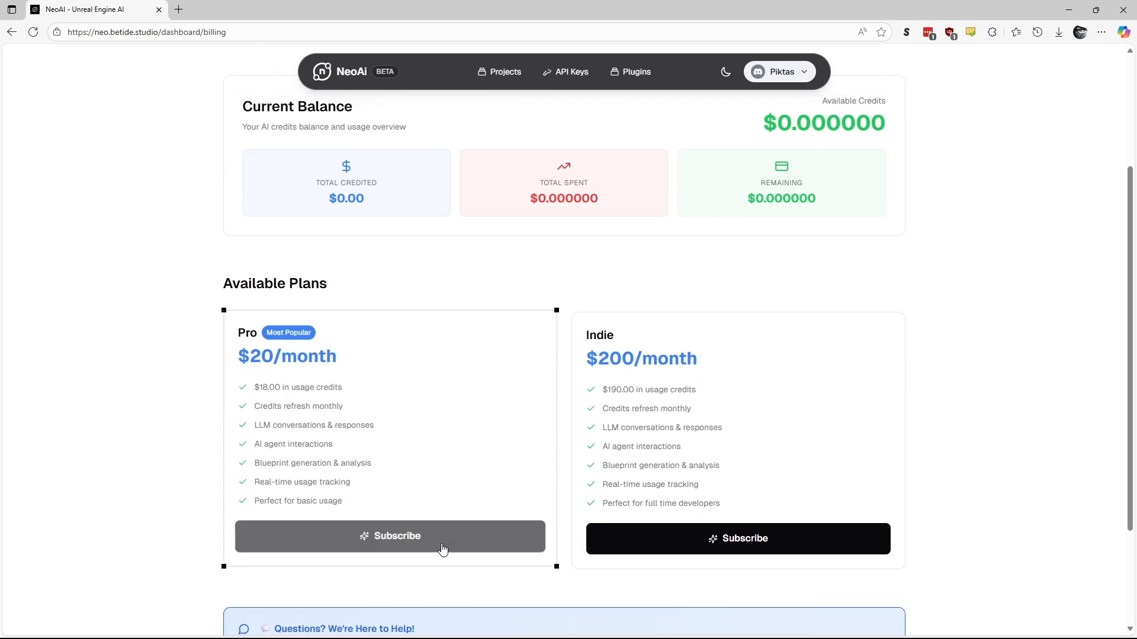
click(390, 539)
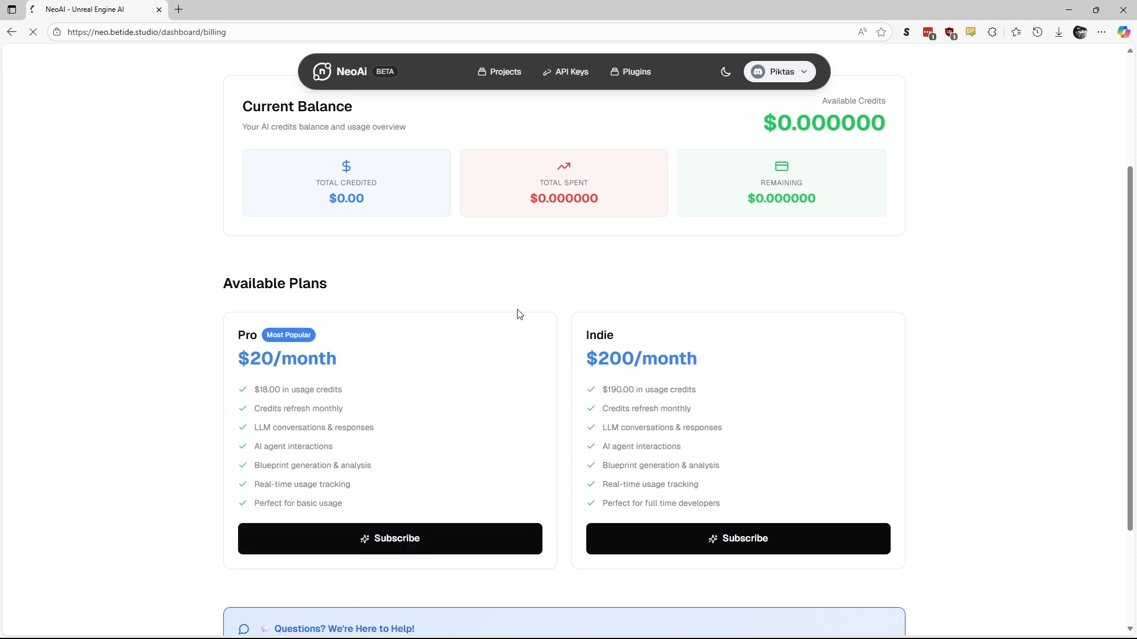
click(390, 538)
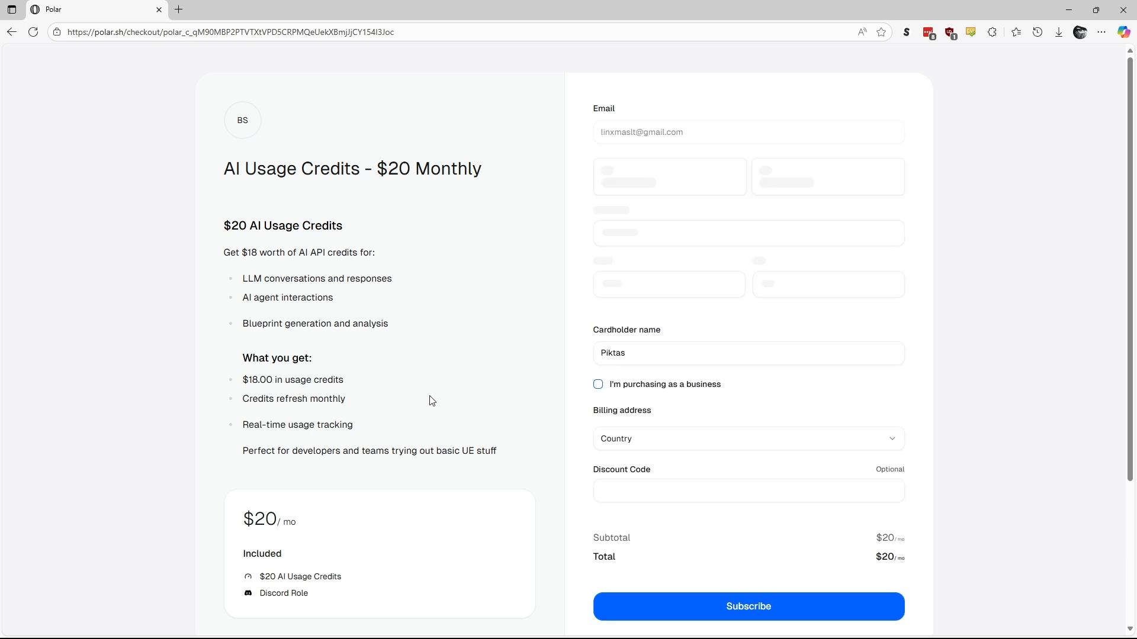
scroll(down, 3)
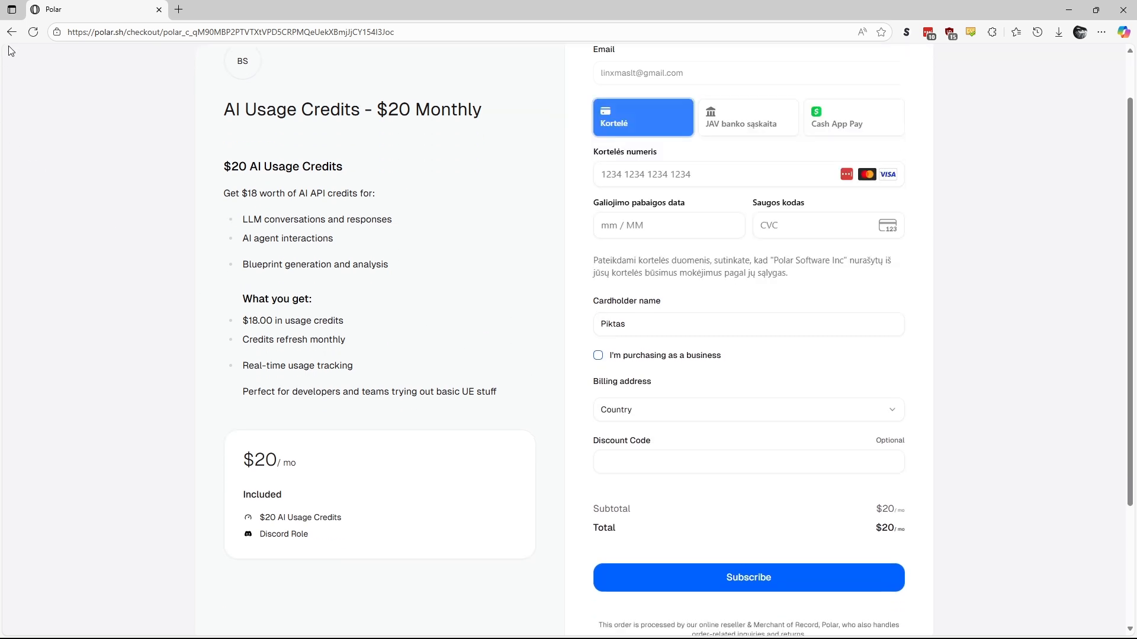
click(12, 32)
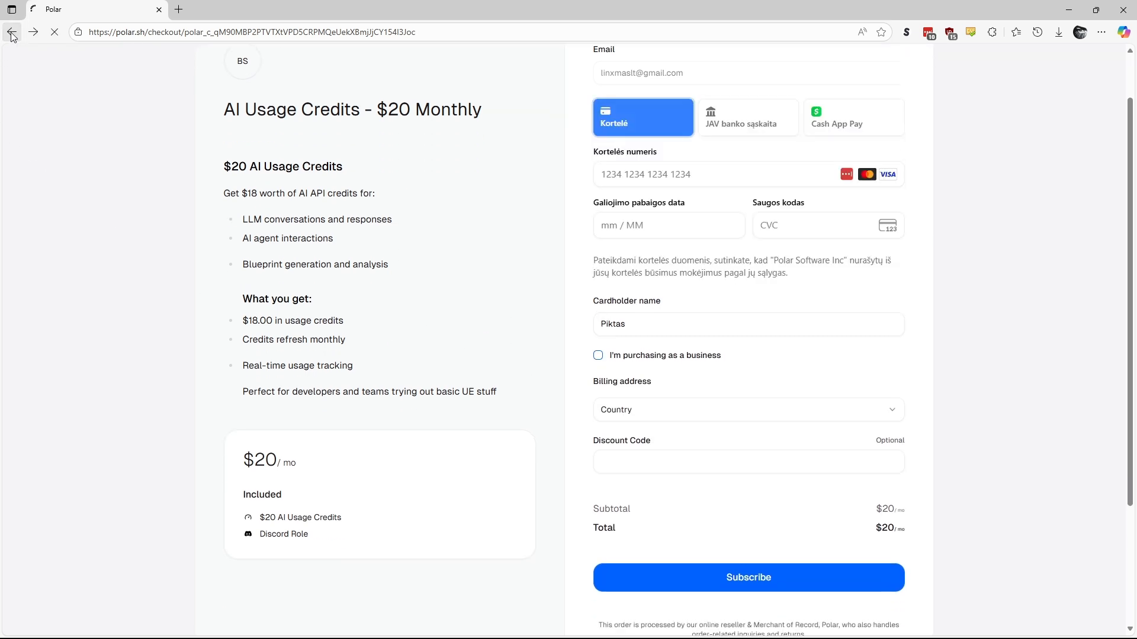
click(12, 32)
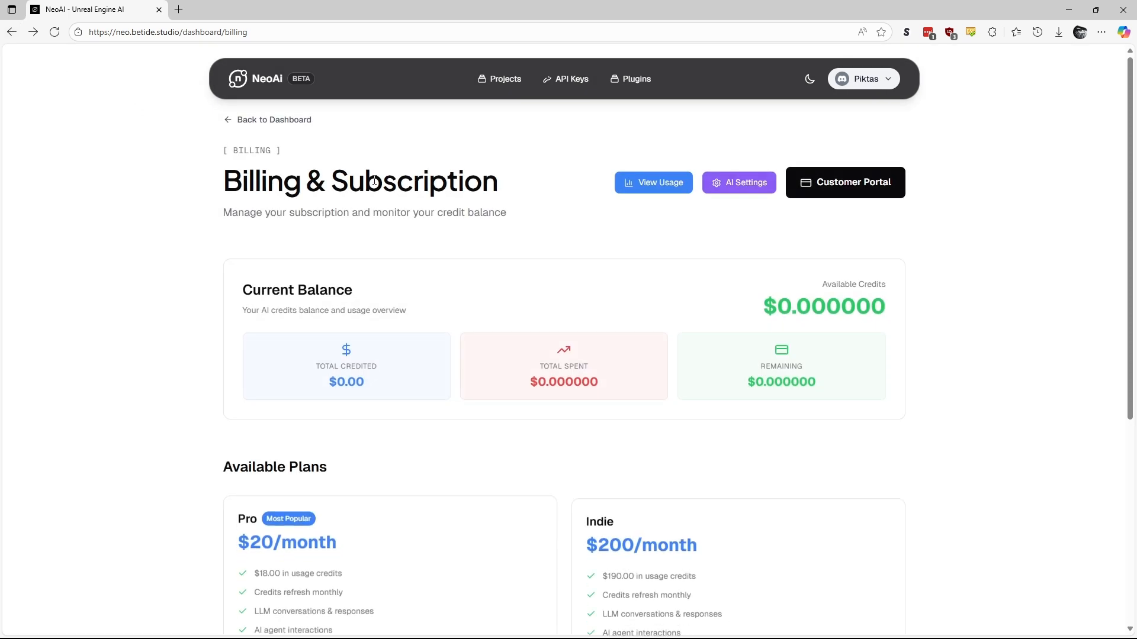
- Sign out and sign back in with a GitHub account on the Pro Plan
click(863, 79)
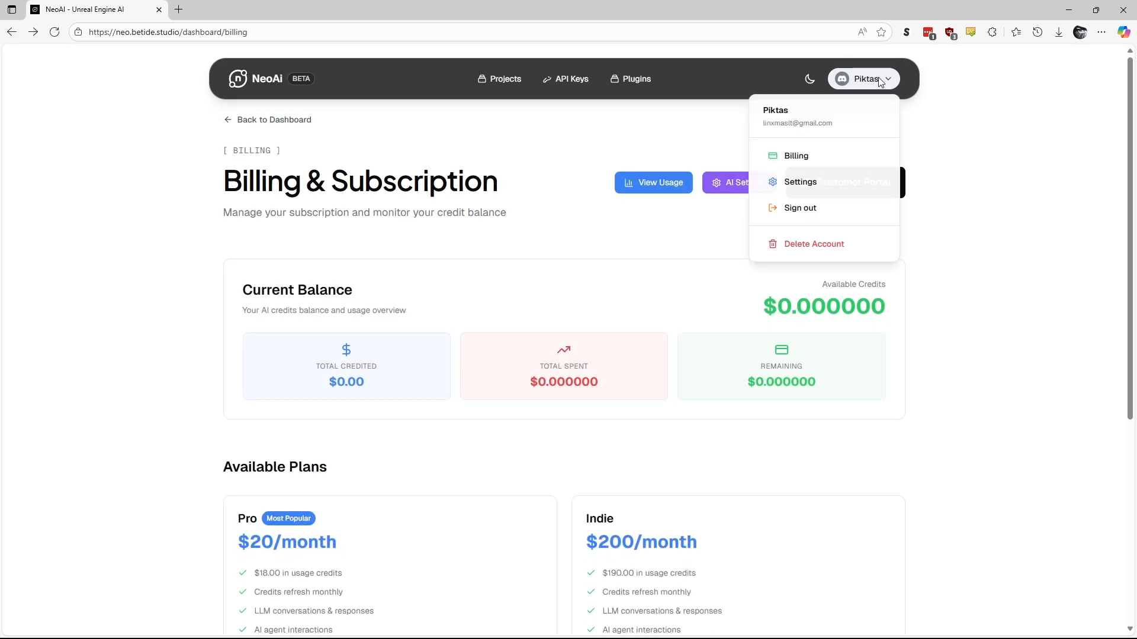
click(800, 208)
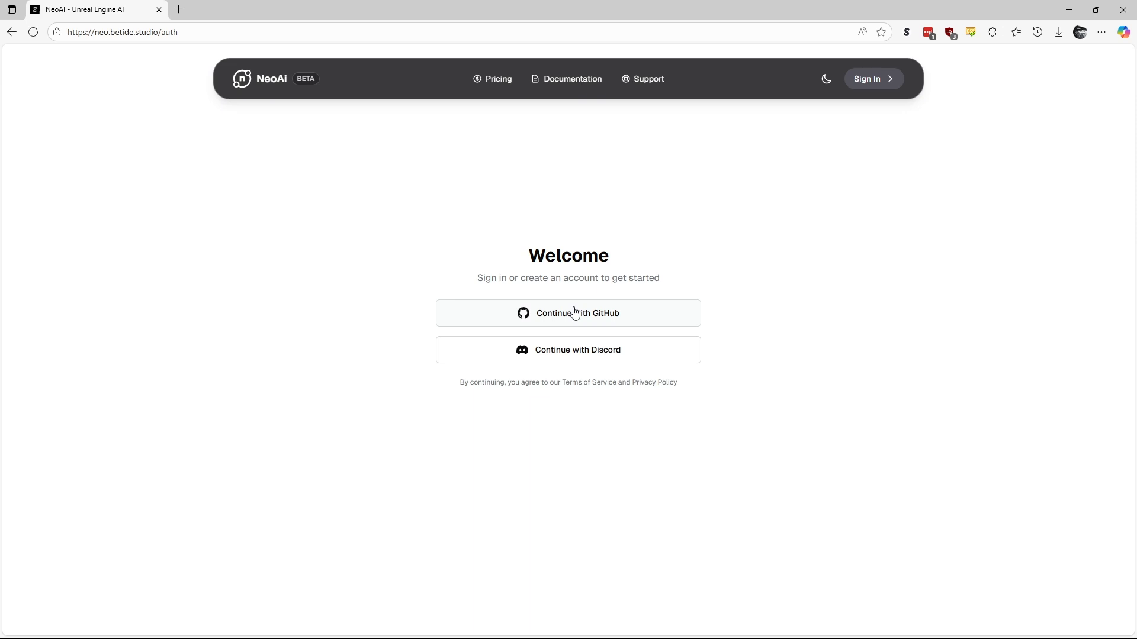
click(568, 313)
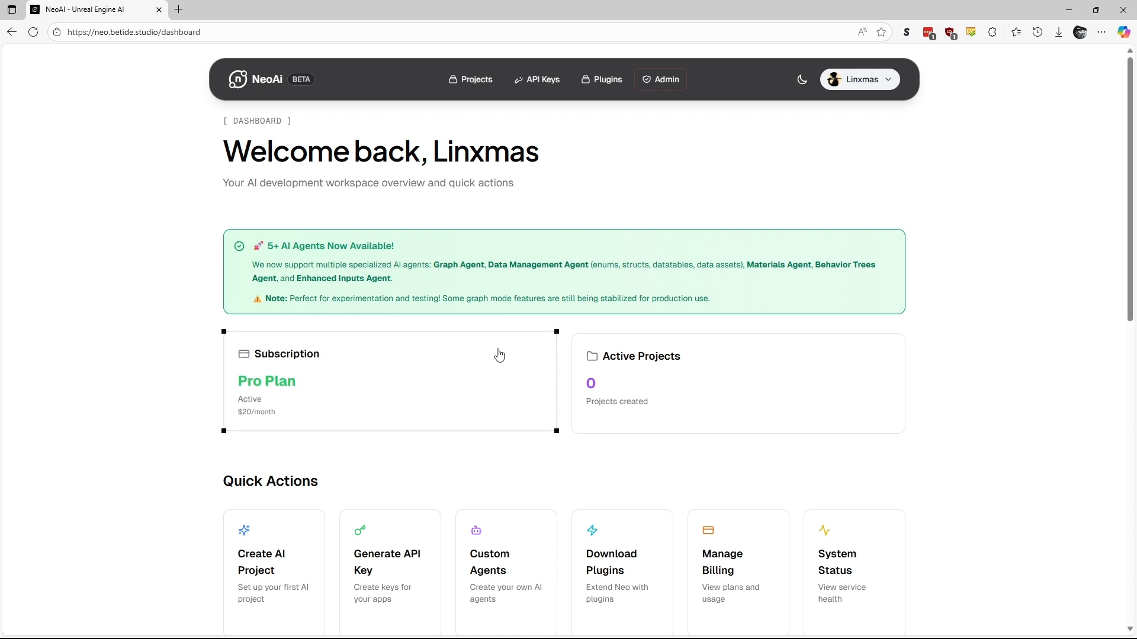
- Download the Windows plugin NeoAiPublic-0.0.6.zip, cancel the duplicate download, and open it
click(607, 79)
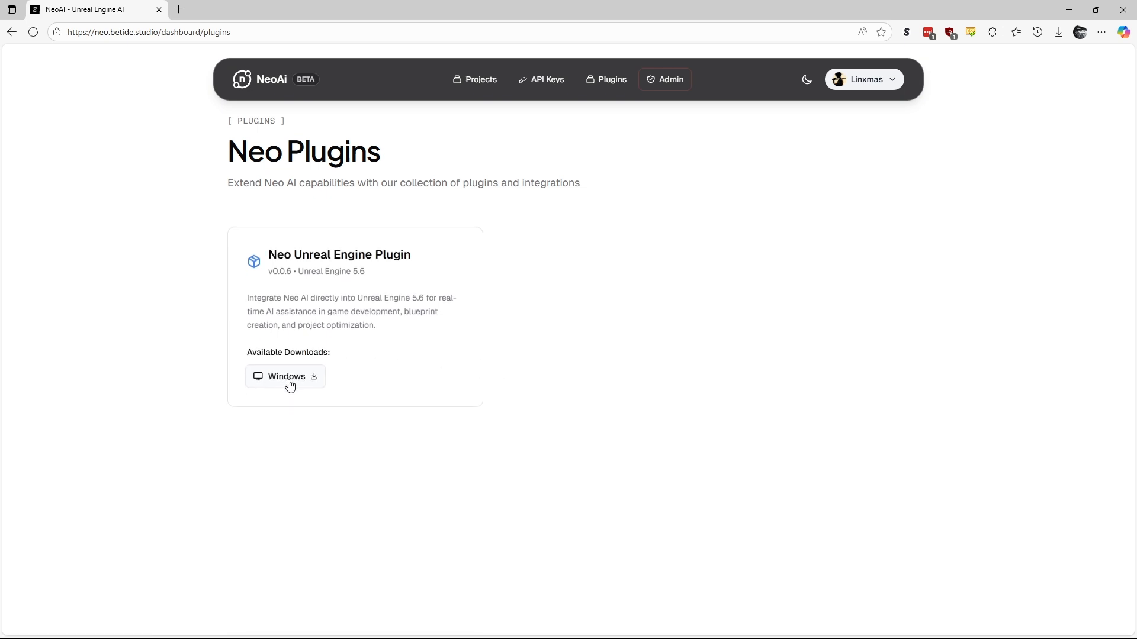
mouse_move(370, 275)
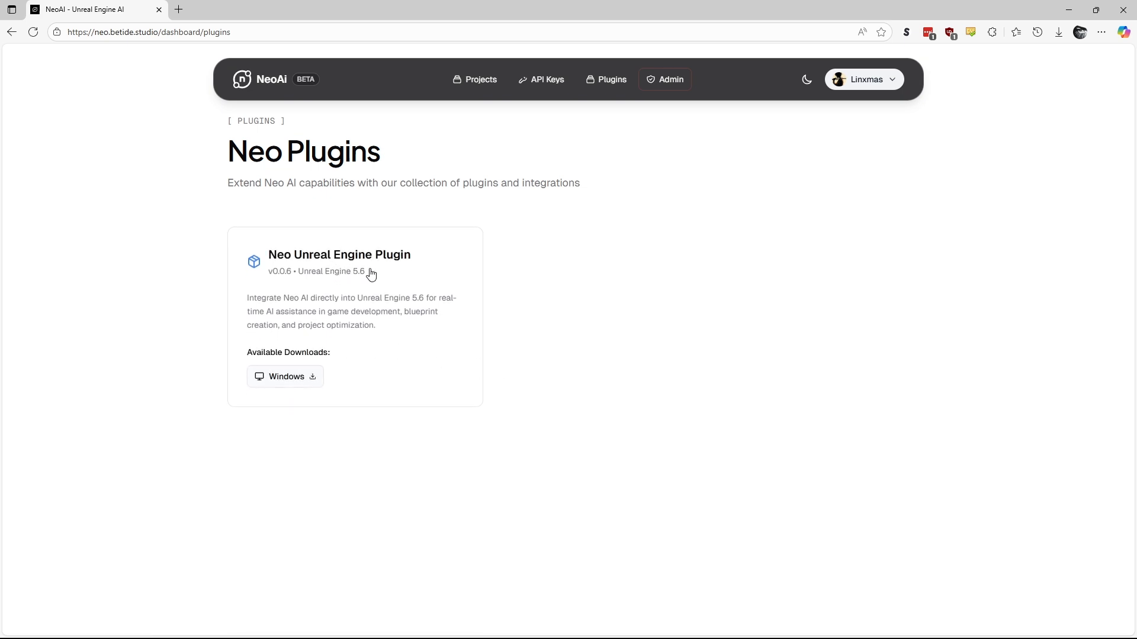
mouse_move(665, 442)
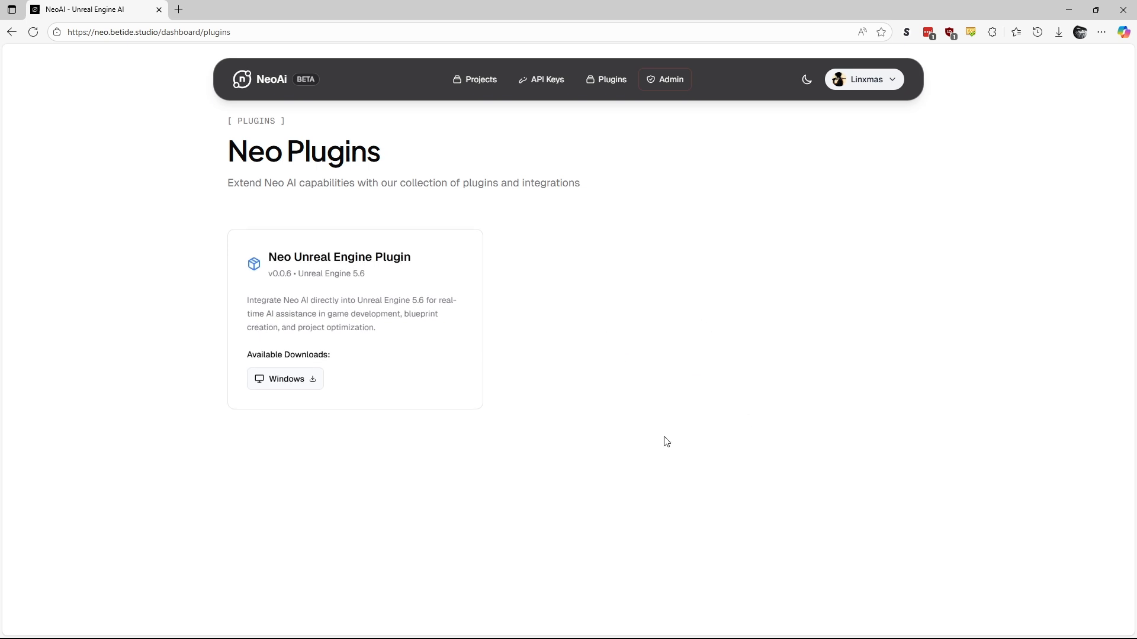
click(862, 80)
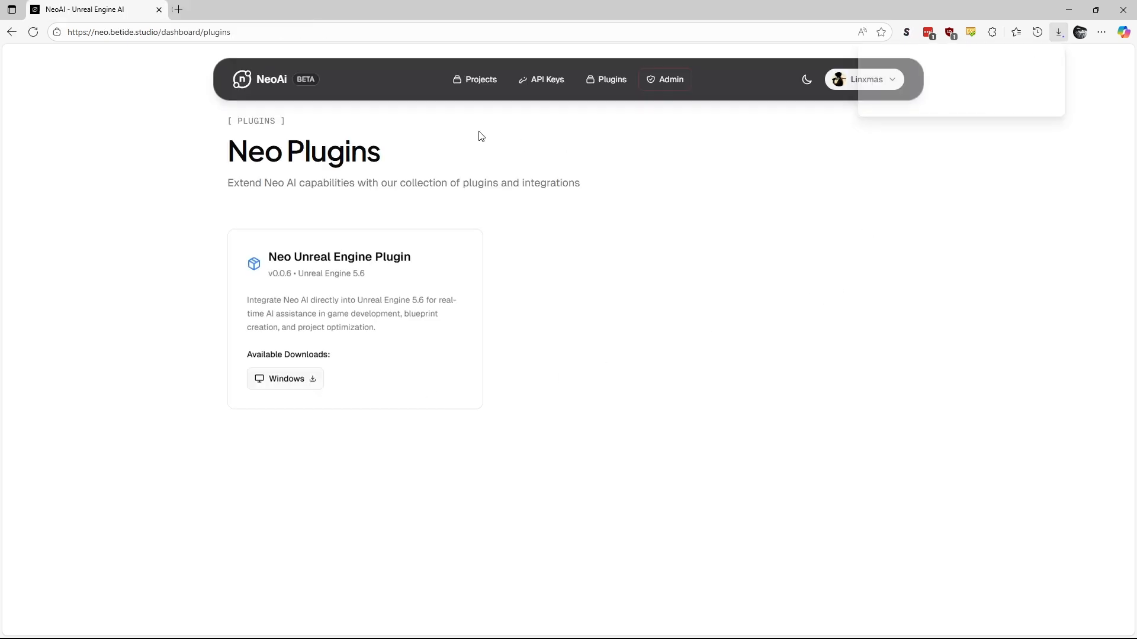
click(1057, 32)
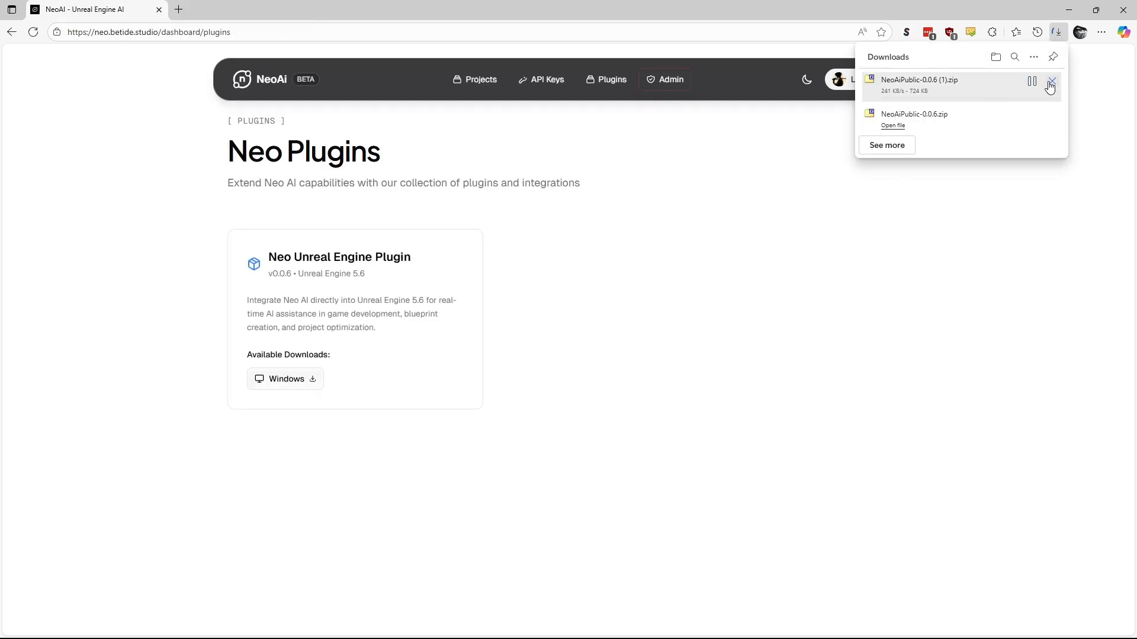
click(1051, 81)
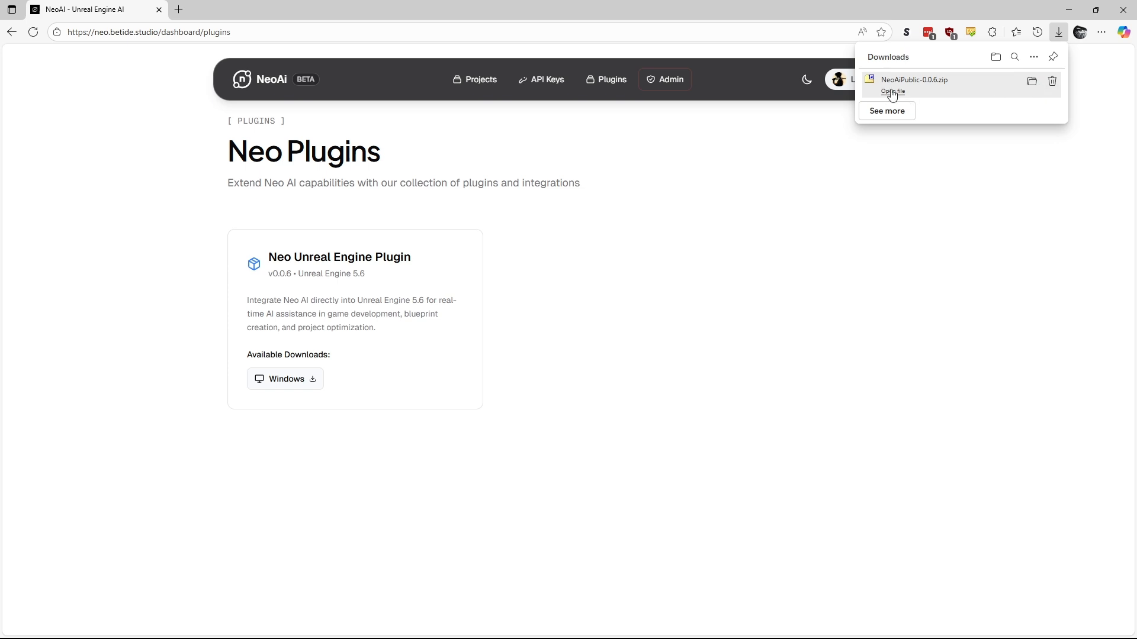
click(892, 92)
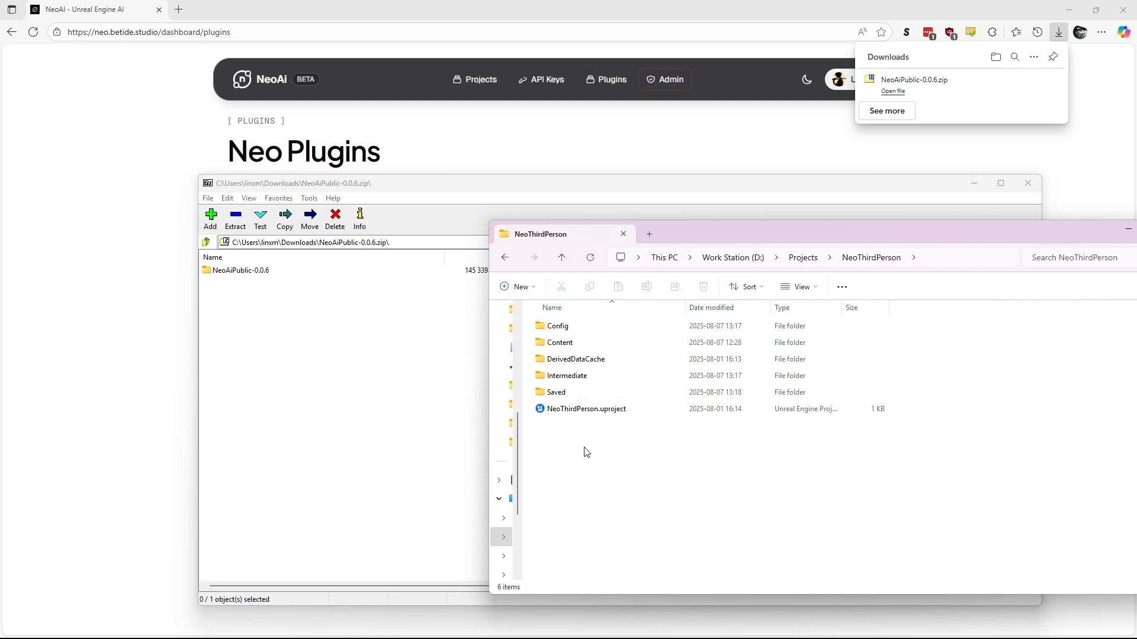
- Copy the NeoAiPublic-0.0.6 folder into a new Plugins folder in NeoThirdPerson
click(557, 326)
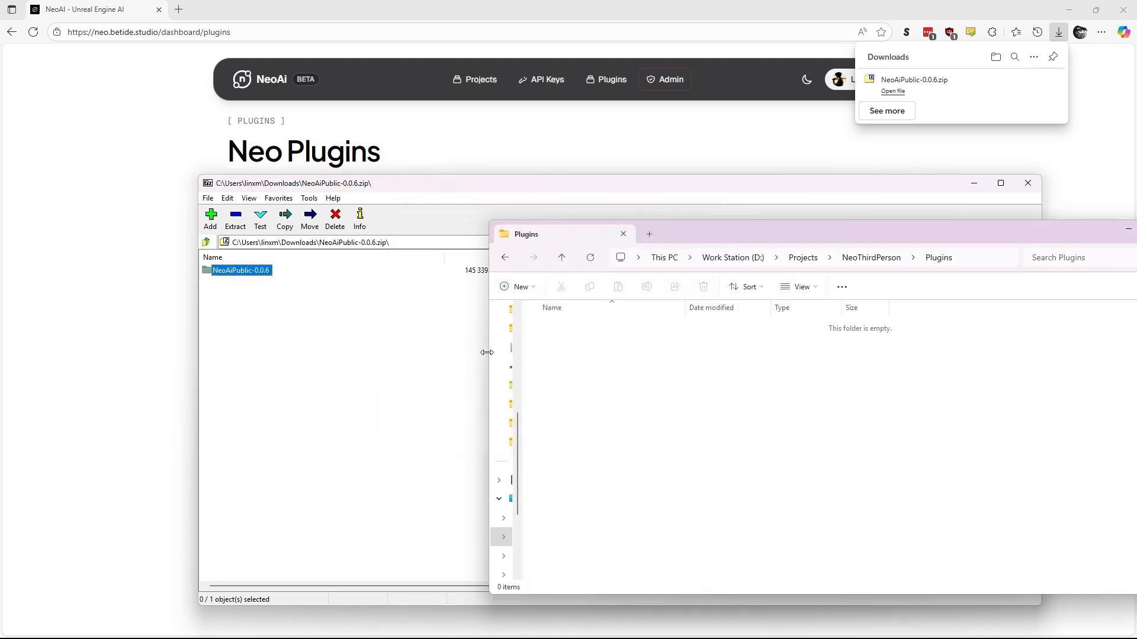
click(504, 258)
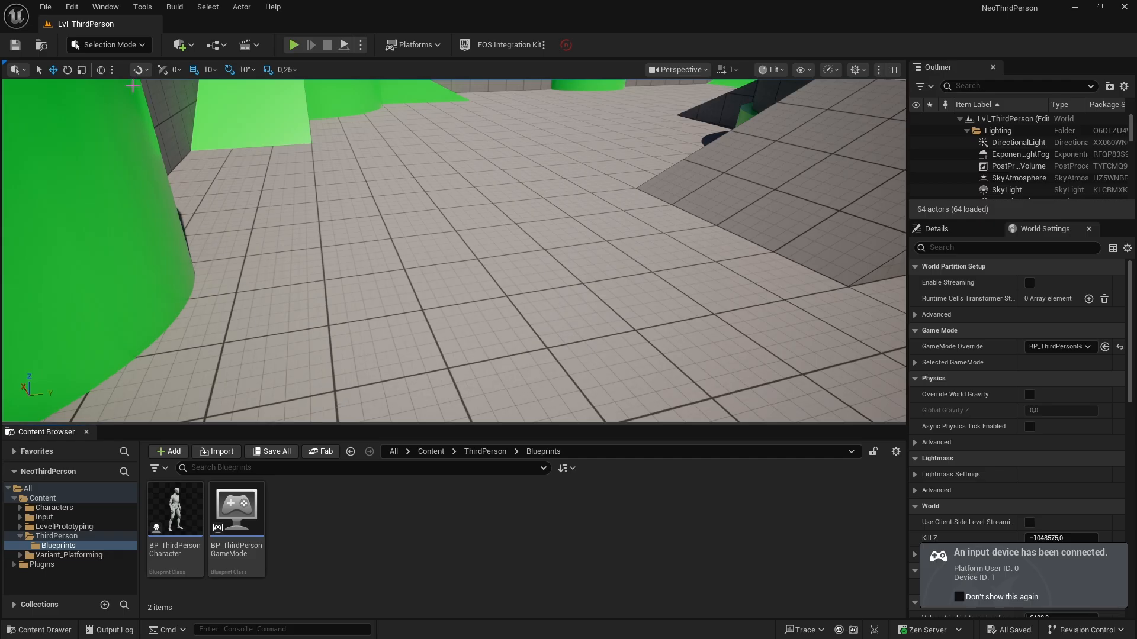
- Show the NeoAi plugin page in Unreal's Project Settings, with empty Project ID and API Key
click(71, 7)
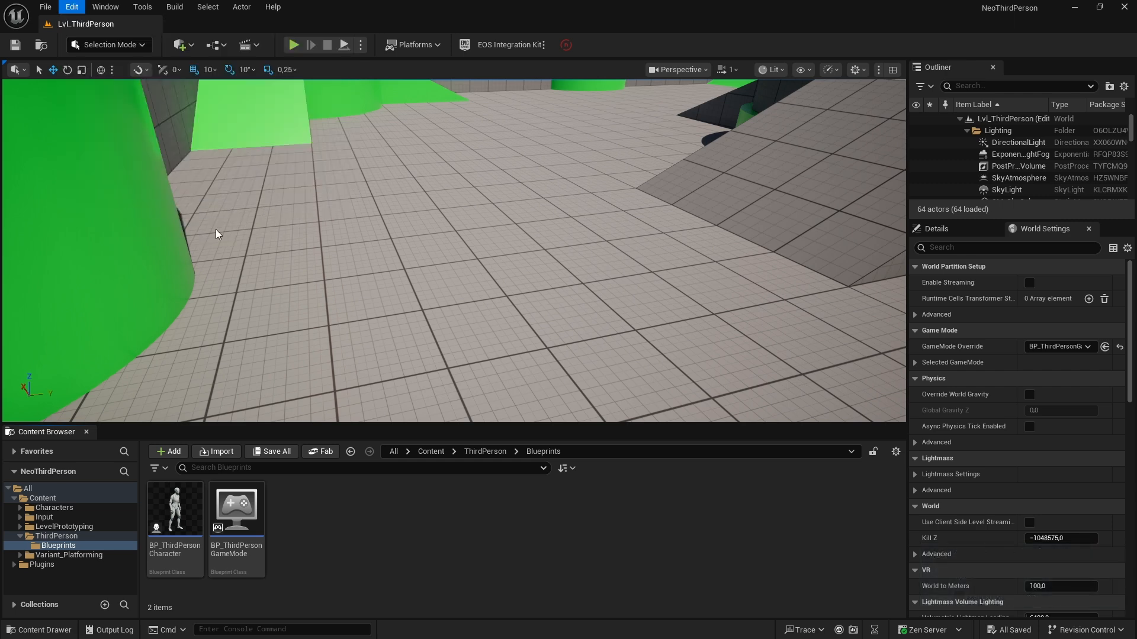
click(71, 7)
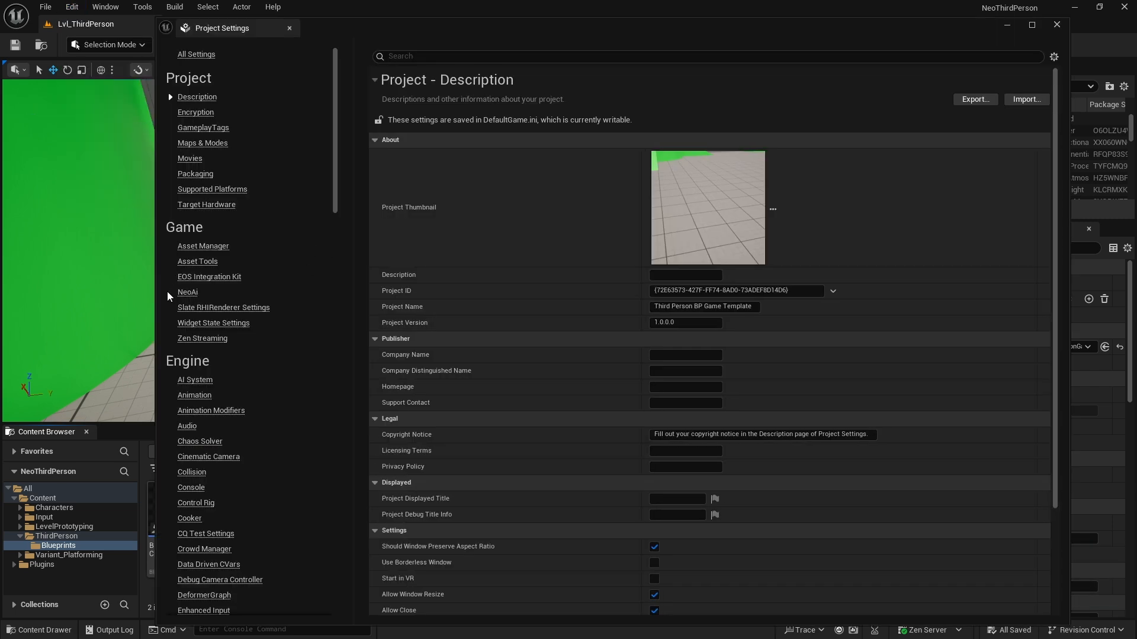
click(187, 292)
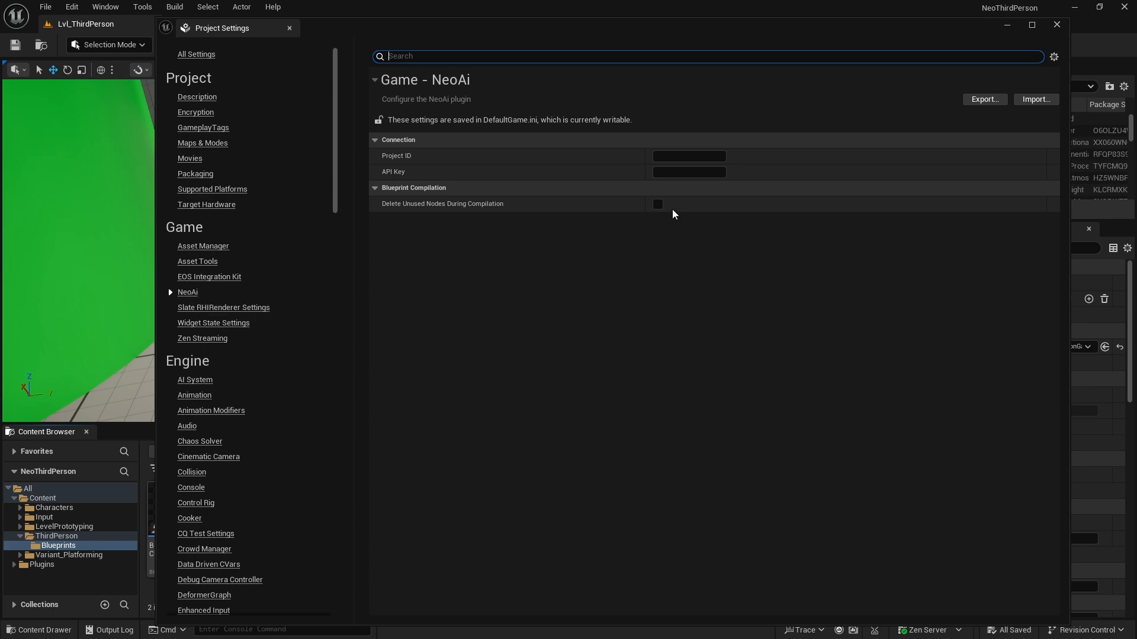
mouse_move(732, 336)
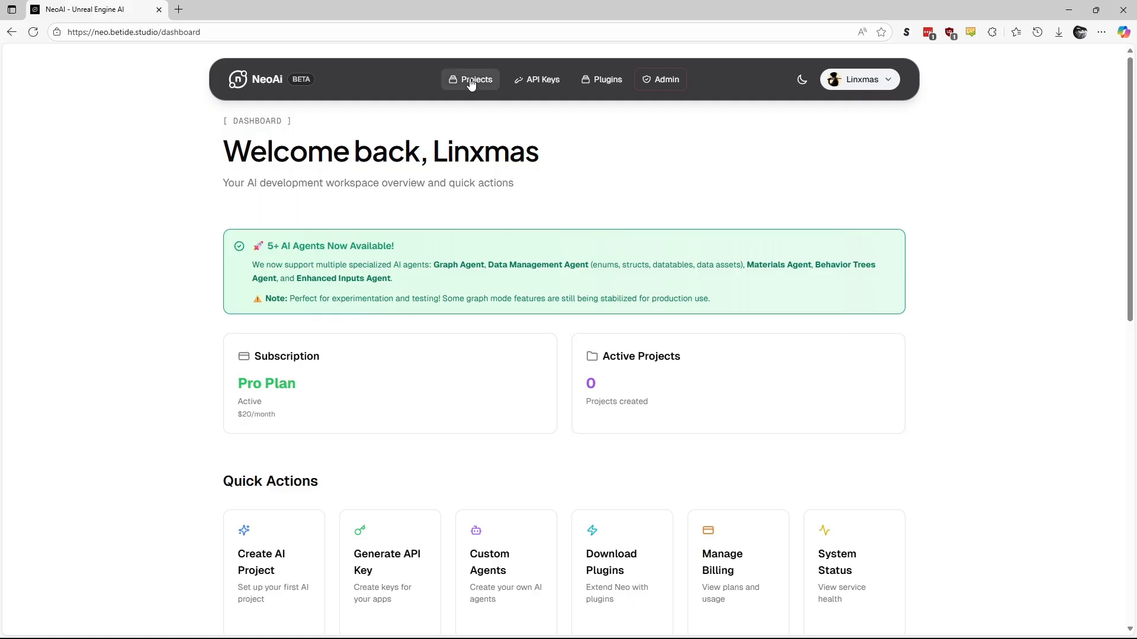
- Start a new project named 'Name not matter, can be anything' with description 'Same'
click(476, 79)
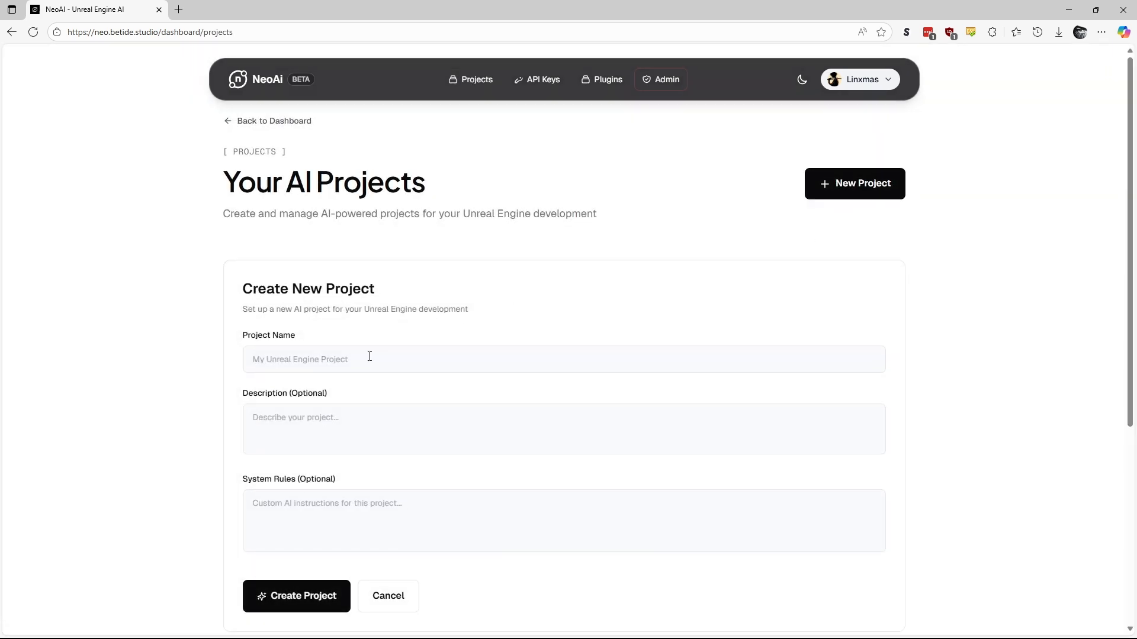
click(486, 360)
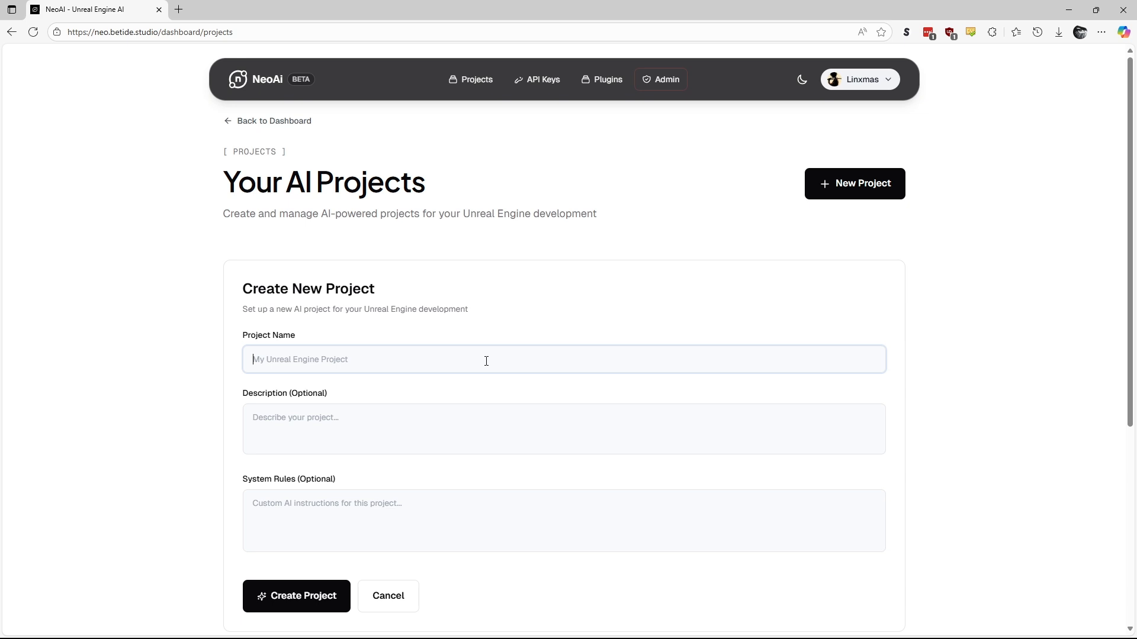
text(Name not)
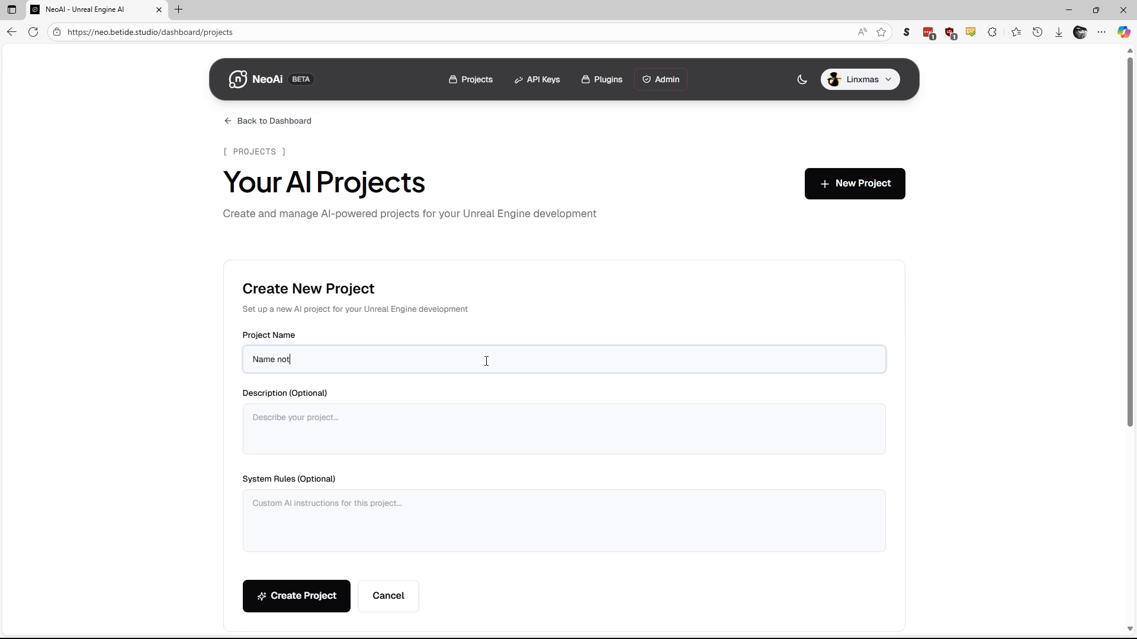
text(matter, can)
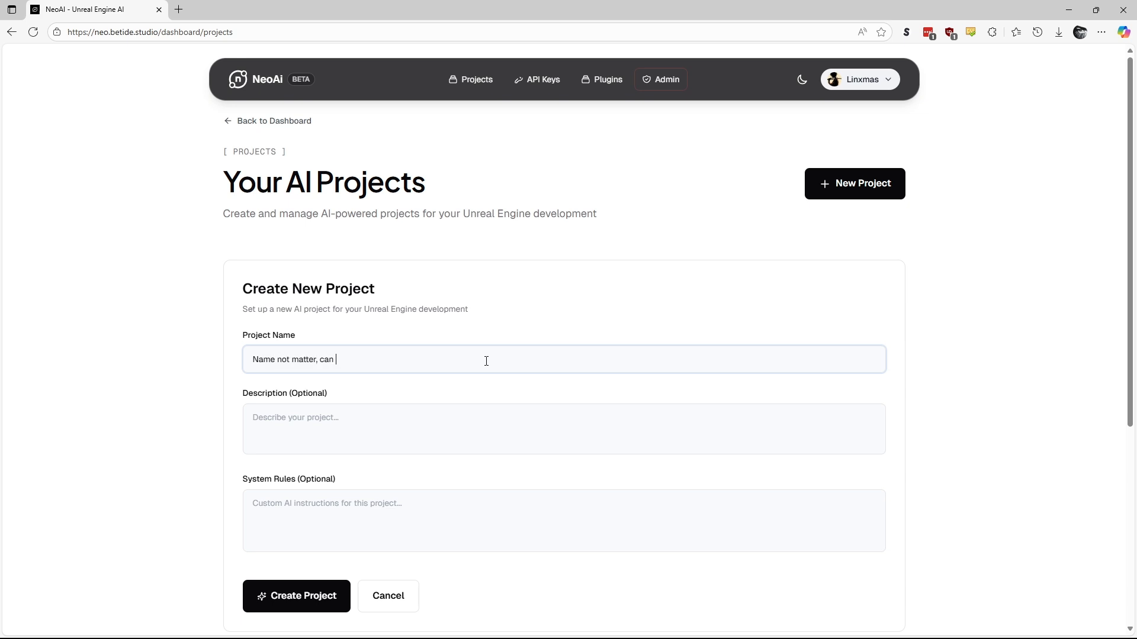
text(be an)
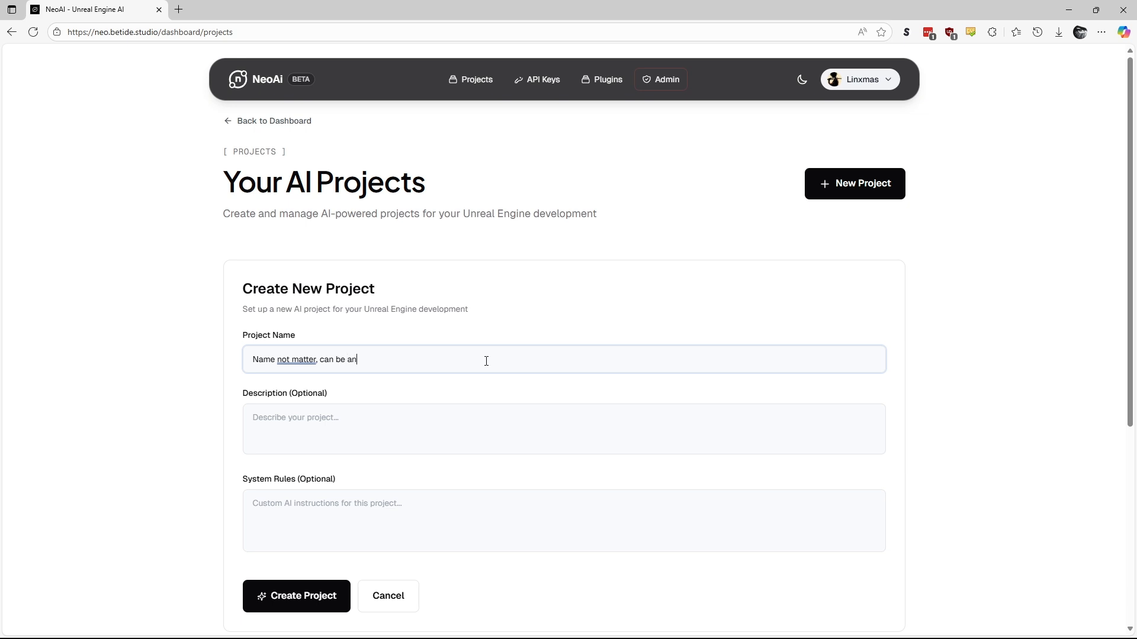
text(ything)
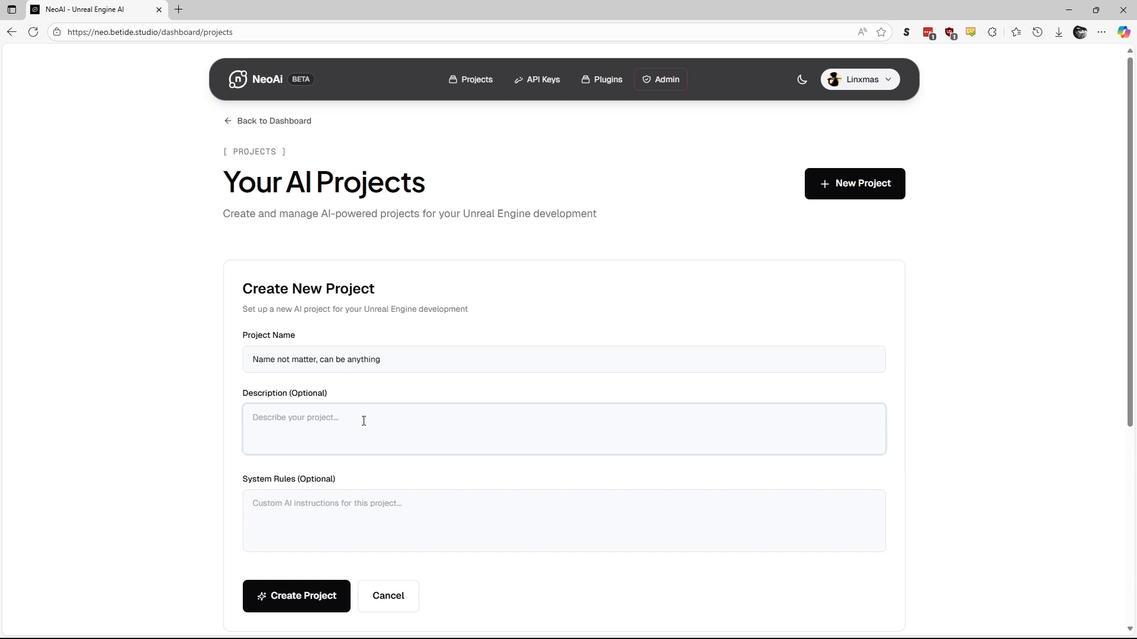
text(Same)
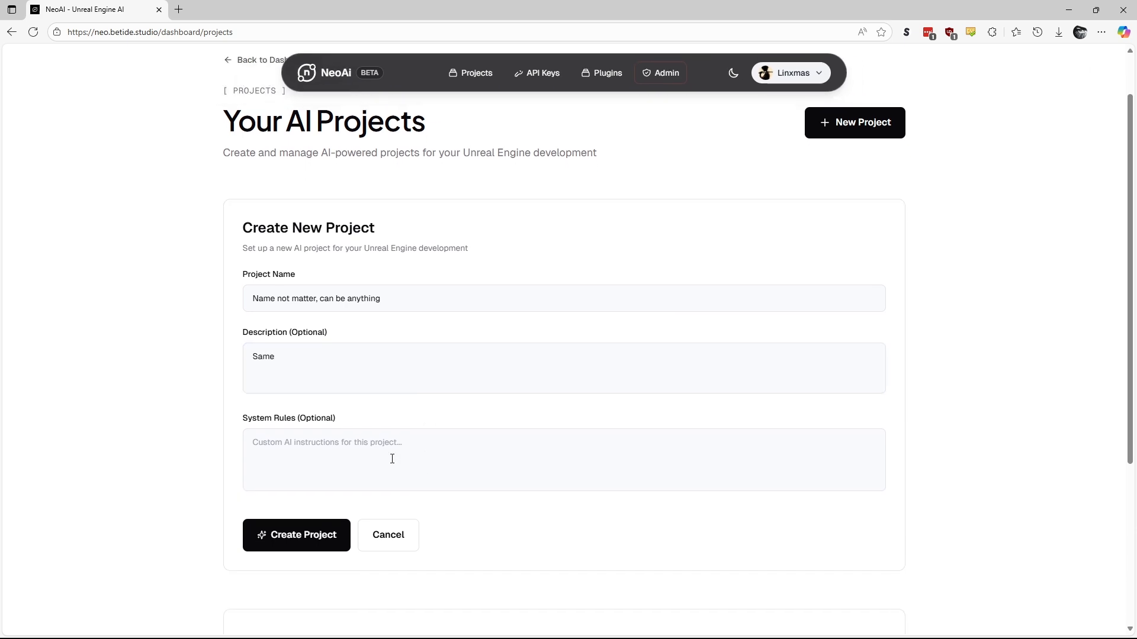
- Try sample System Rules text ('Can set optional rules for AI…'), leaving rules empty
text(Can)
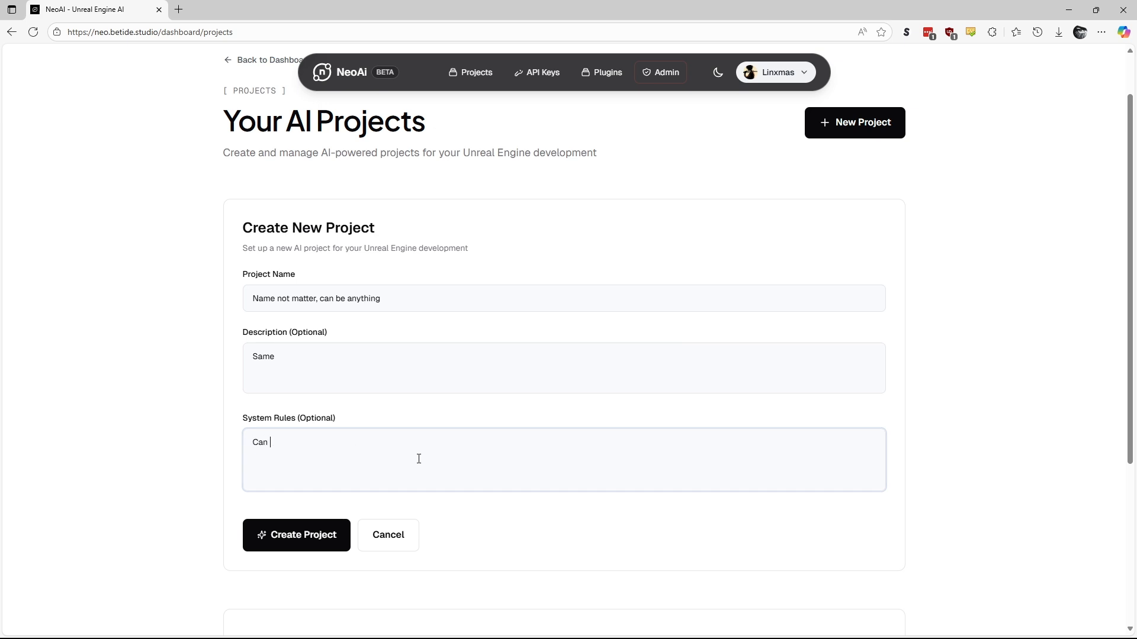
text(set optional)
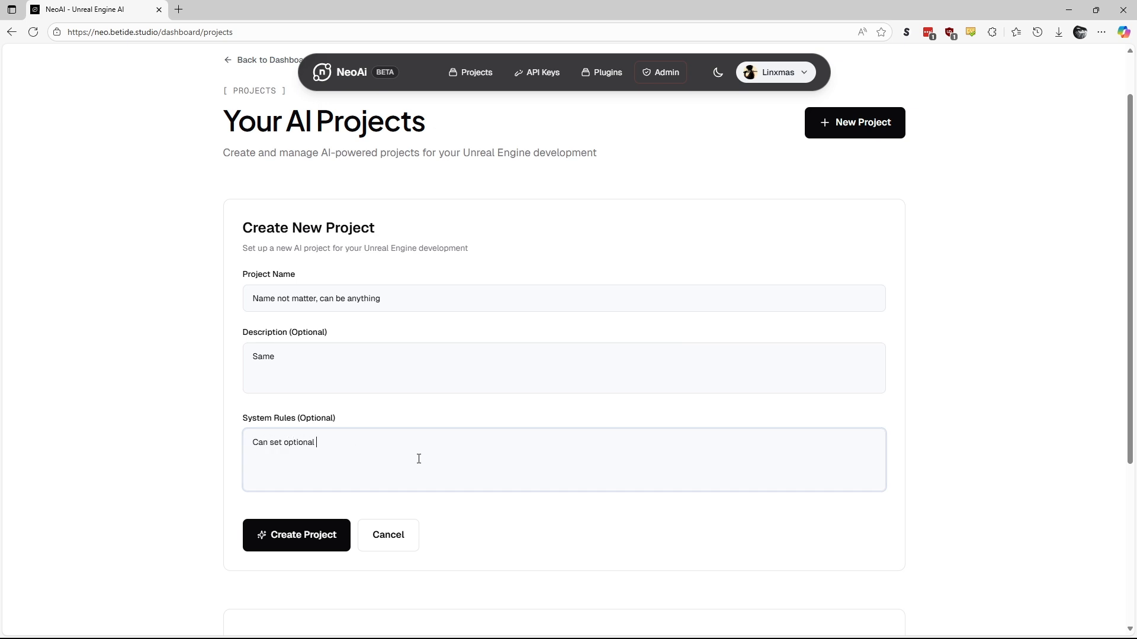
text(rules for AI, like)
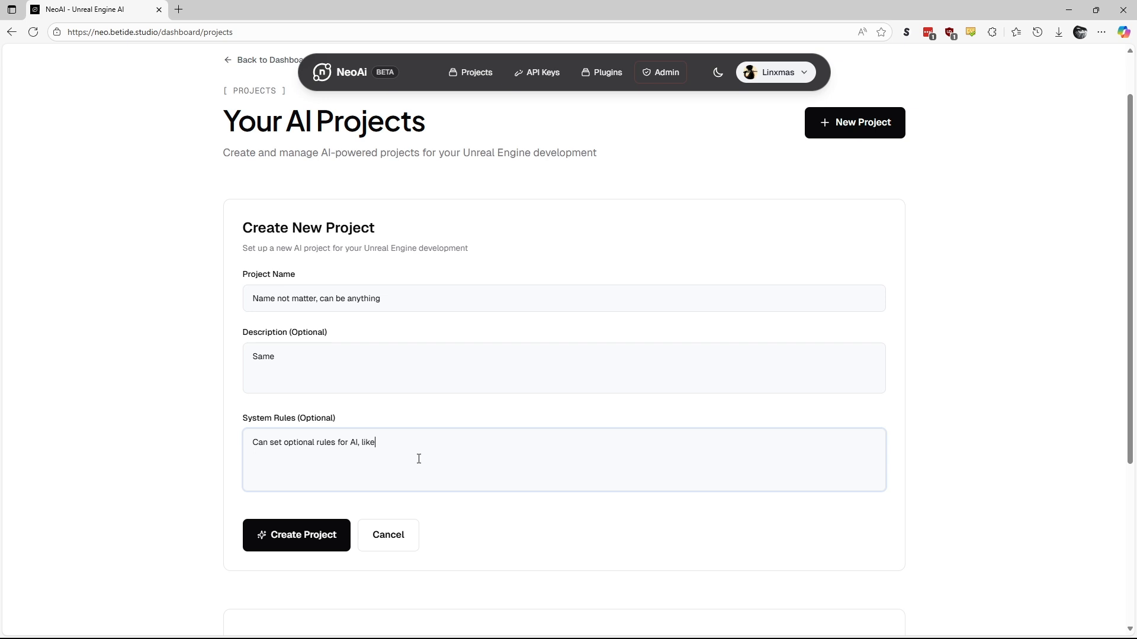
text(not make e)
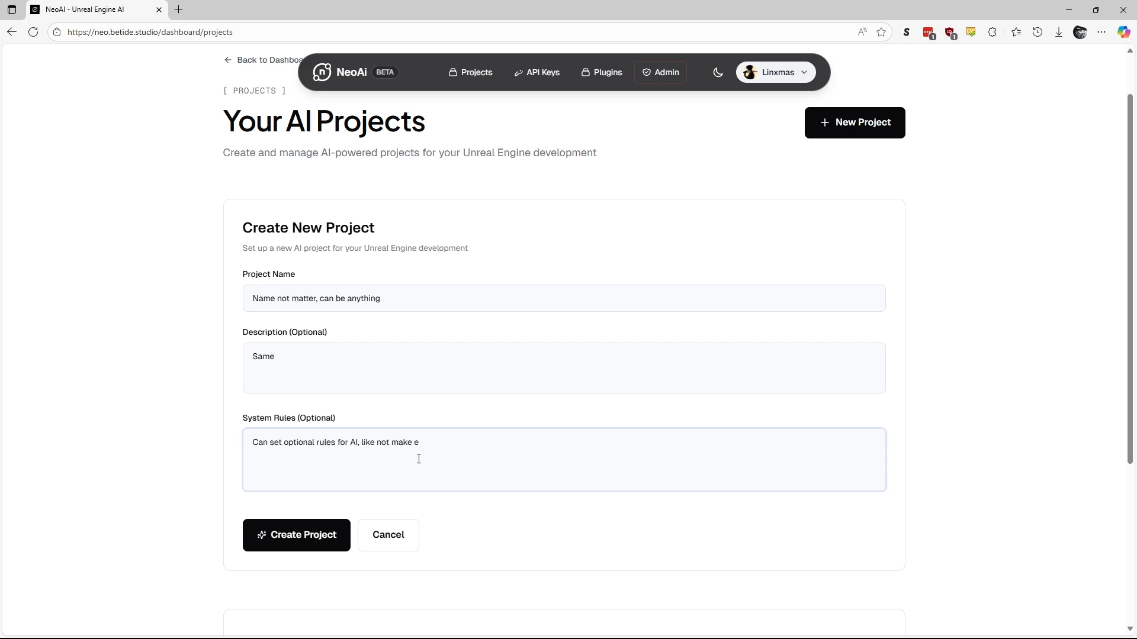
text(use enums)
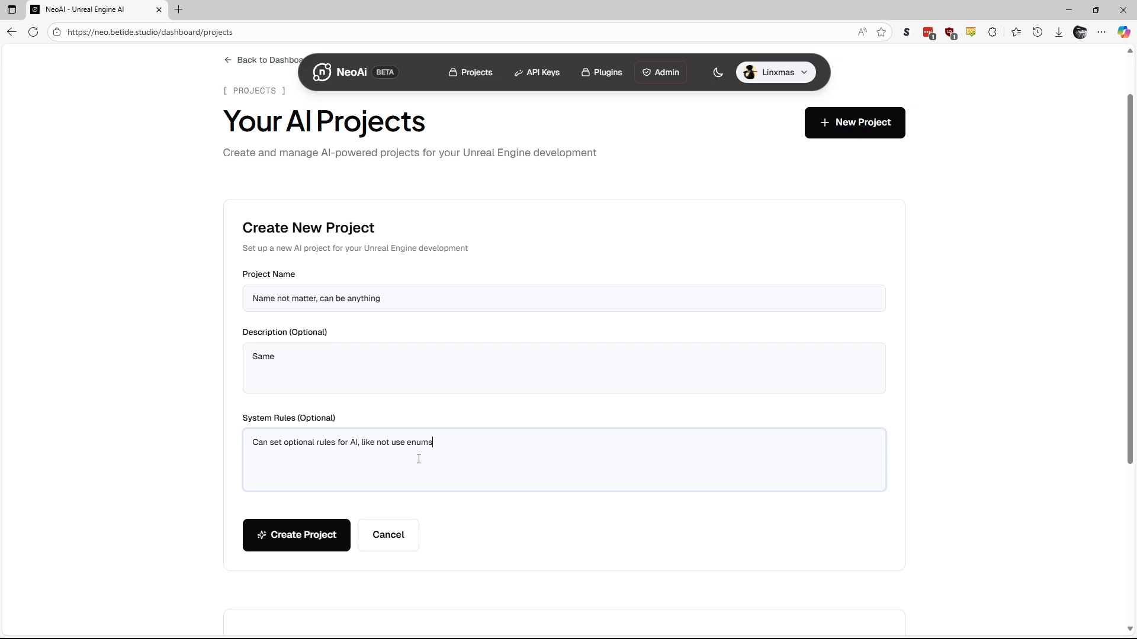
text(or something)
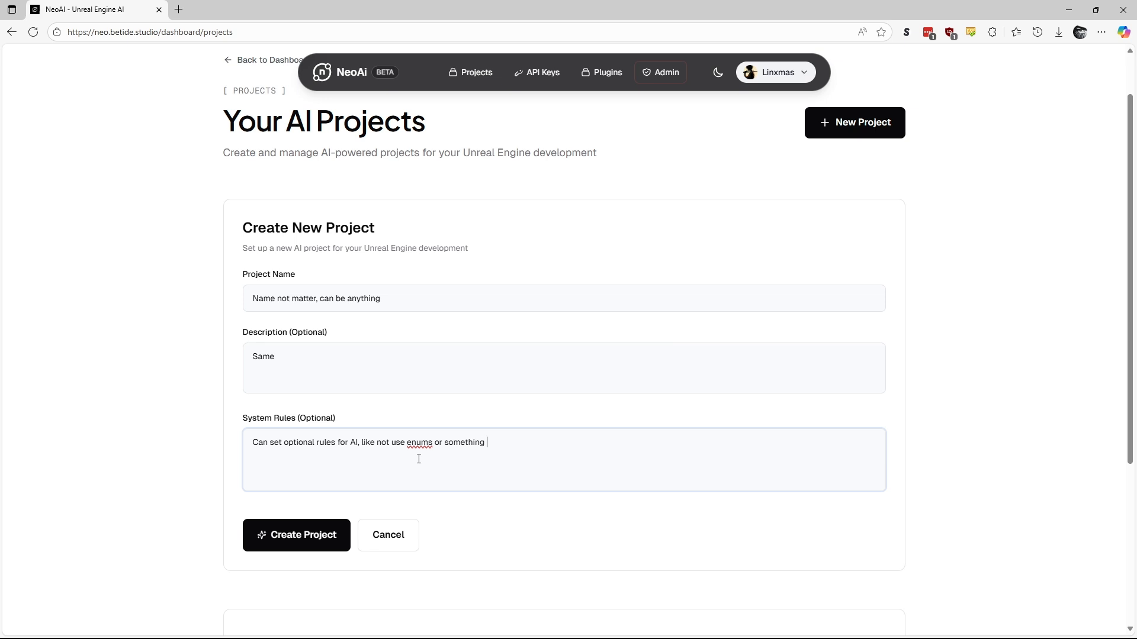
text(of your ch)
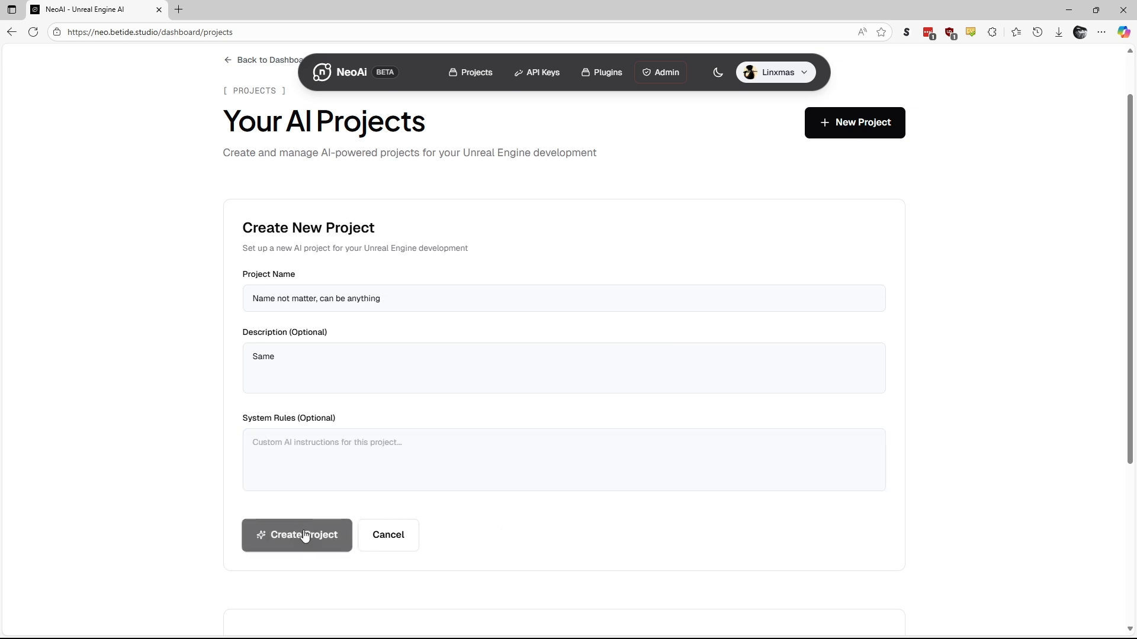
- Create the placeholder project, then go to the empty API Access Keys page
click(297, 535)
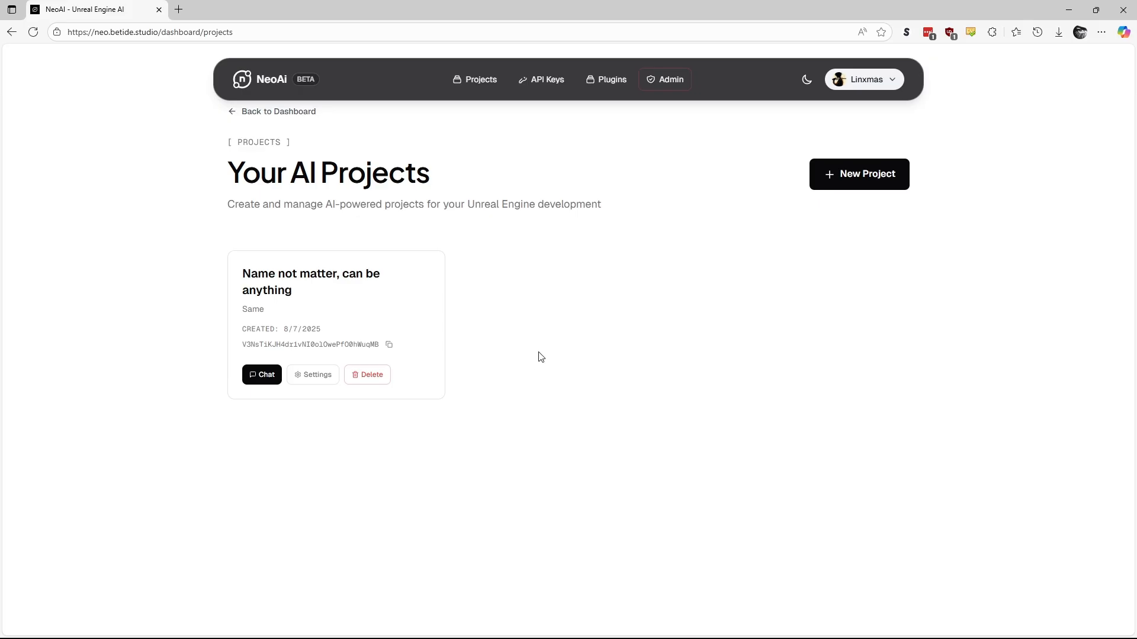
click(546, 79)
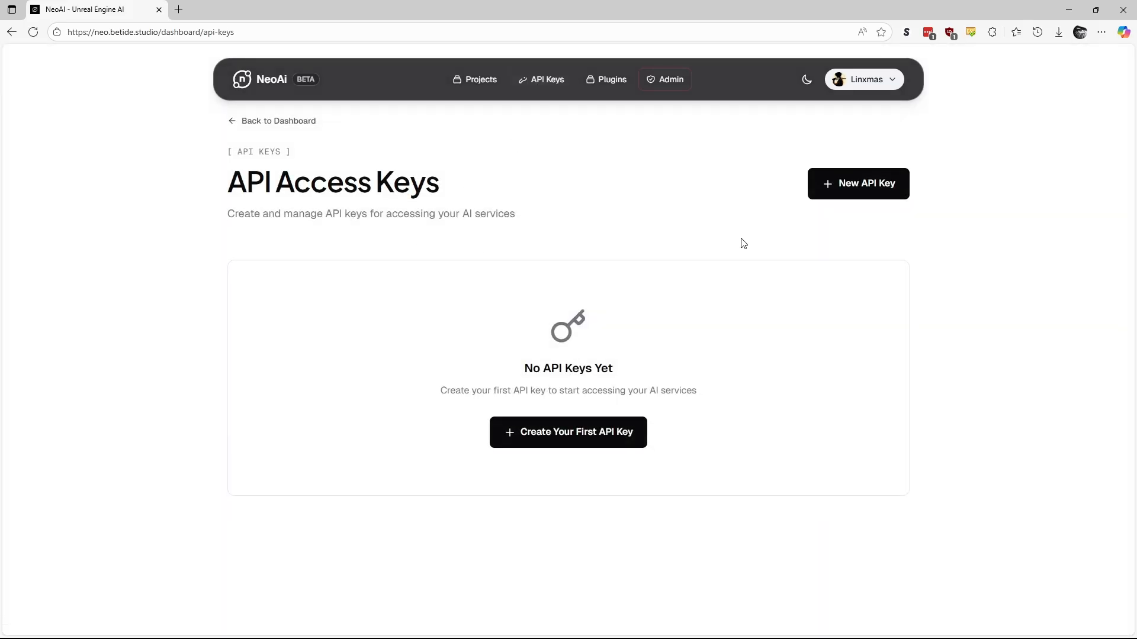
mouse_move(567, 433)
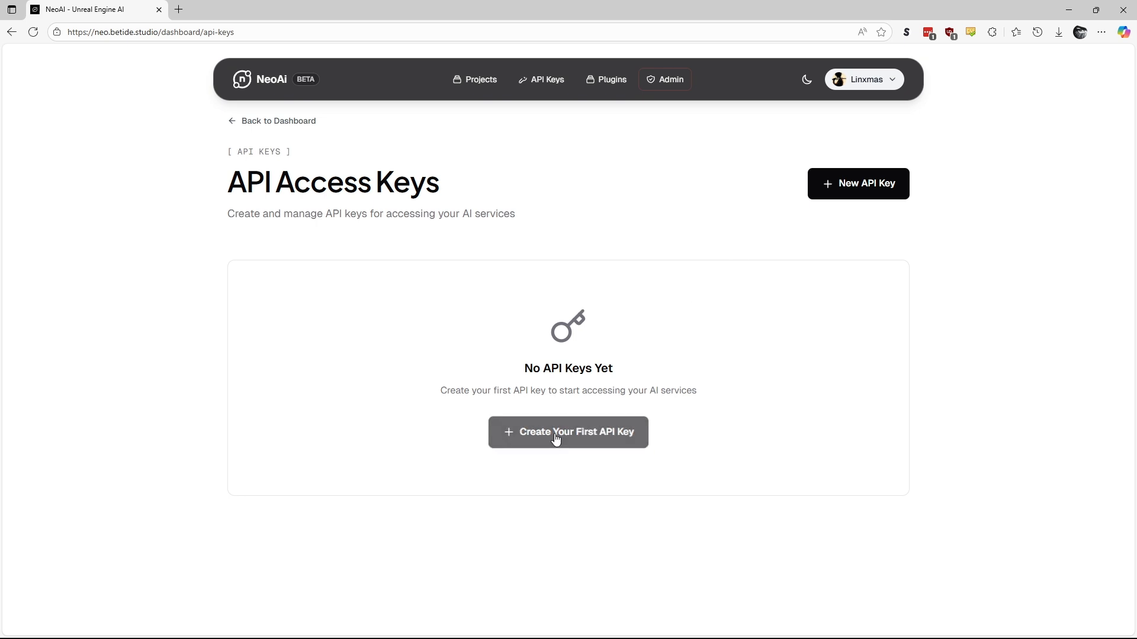
- Fill a new API key form: name 'Also name not matter', All Projects, 7-day expiration
click(567, 432)
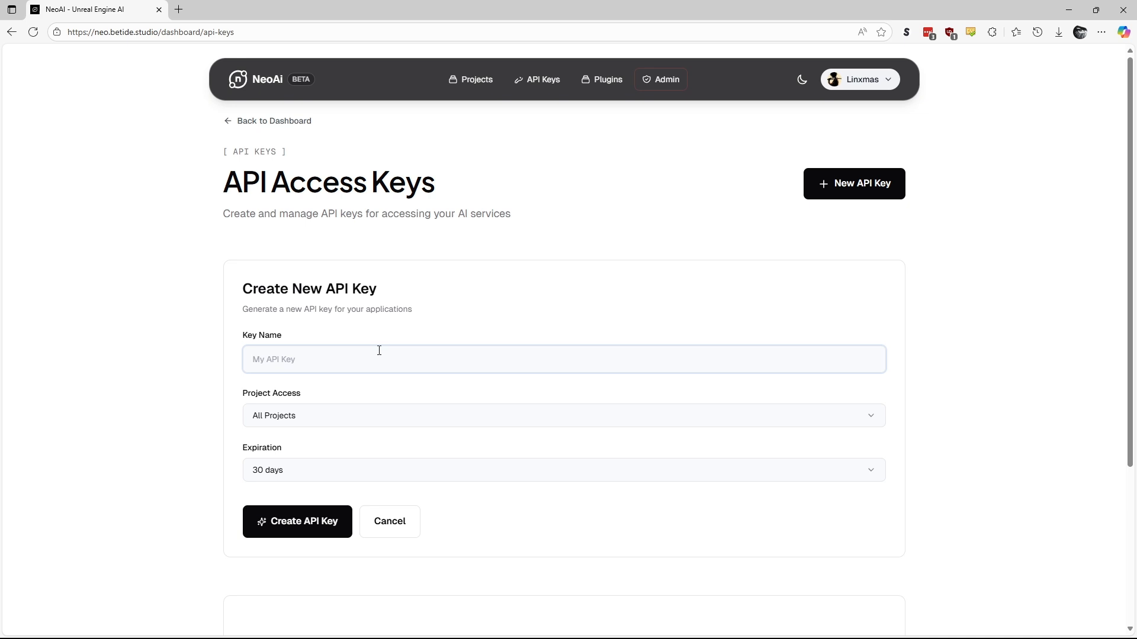
text(Also name)
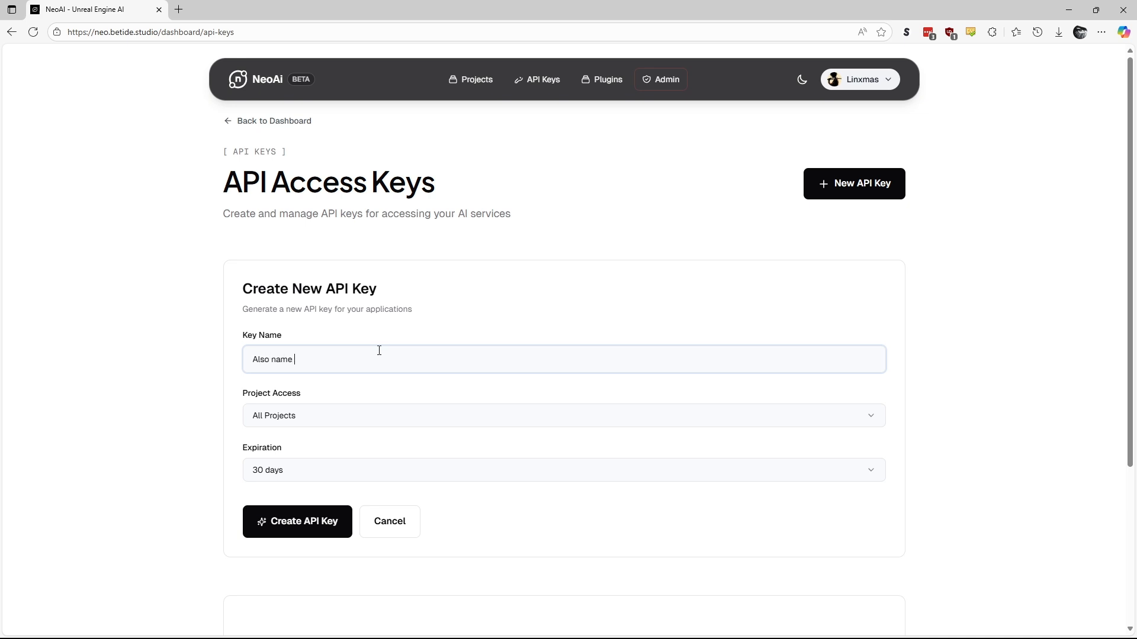
text(not matter)
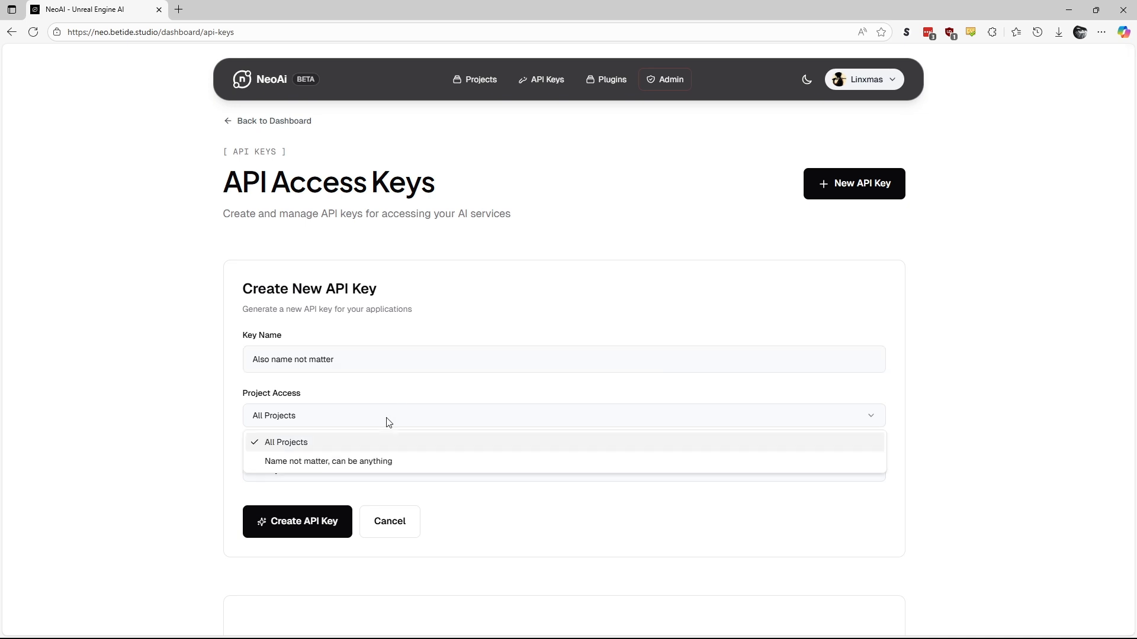
mouse_move(345, 452)
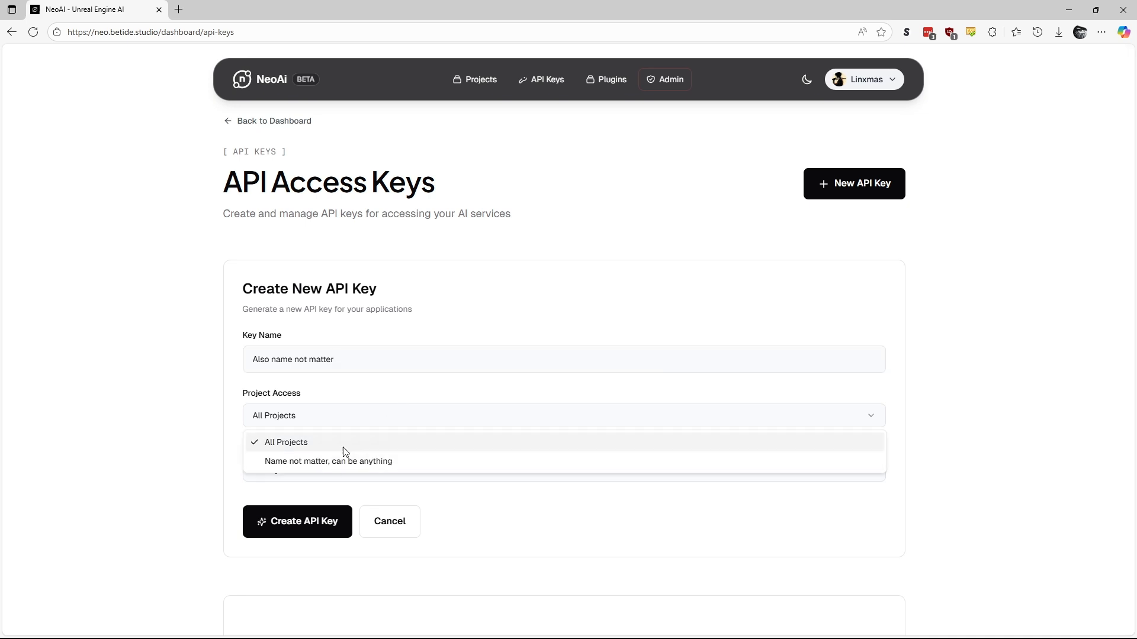
mouse_move(349, 424)
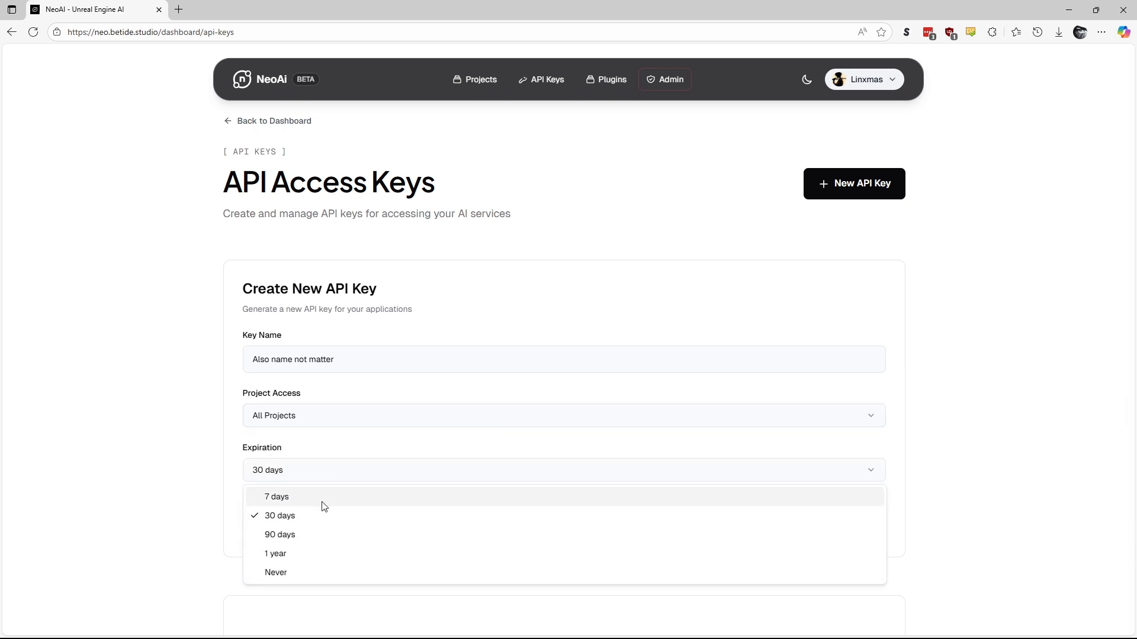
mouse_move(342, 501)
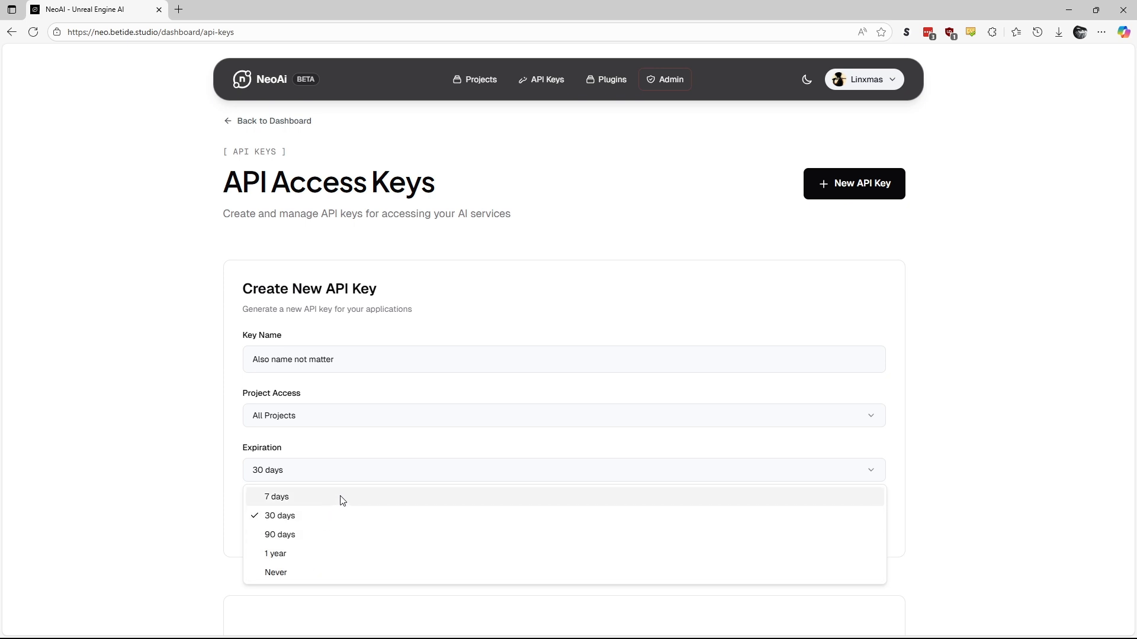
click(276, 497)
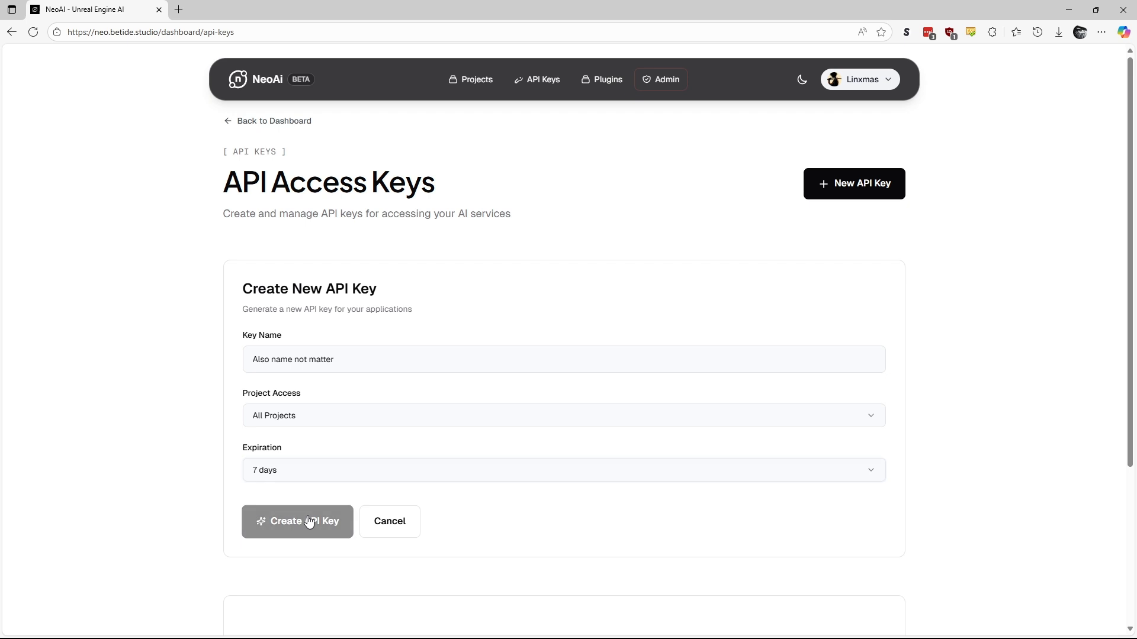
- Create the 'Also name not matter' API key and copy its value
click(297, 521)
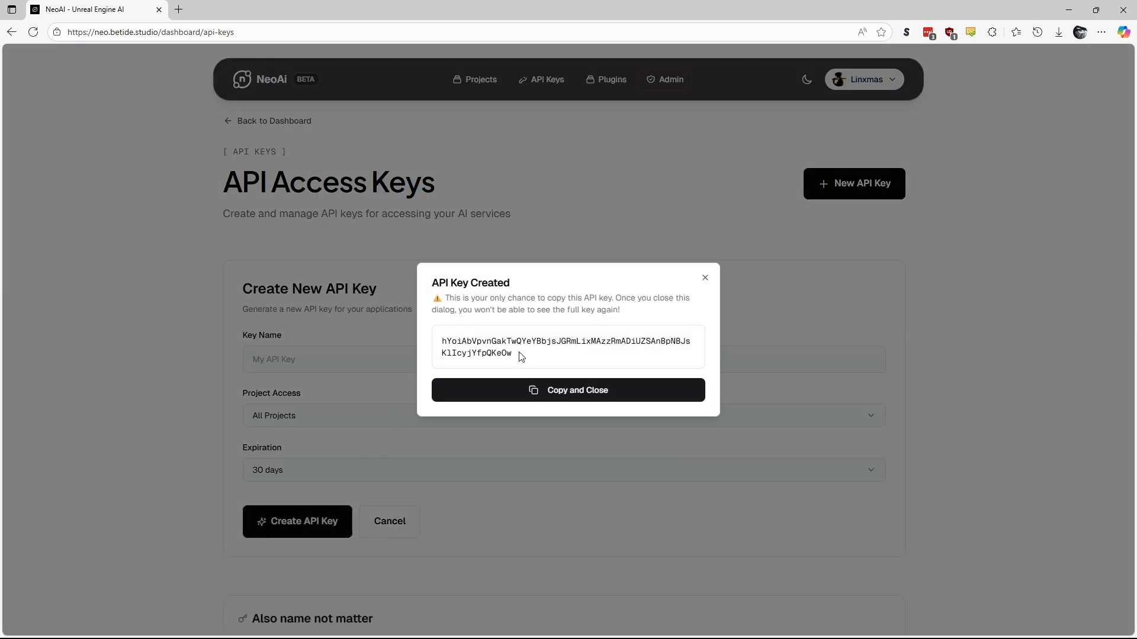
mouse_move(555, 361)
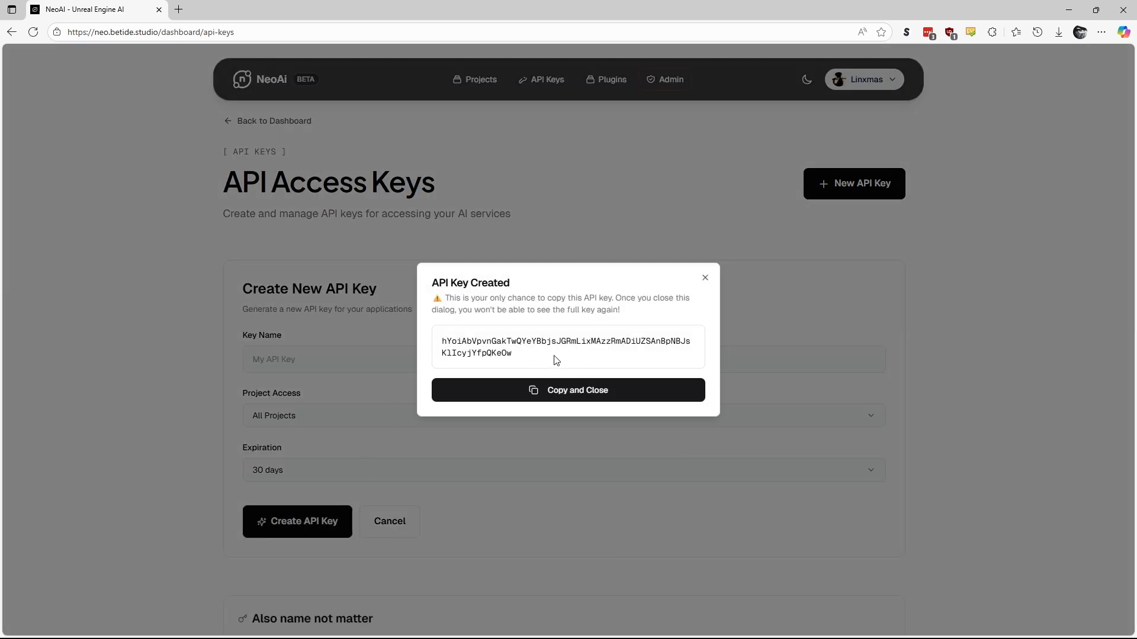
mouse_move(586, 327)
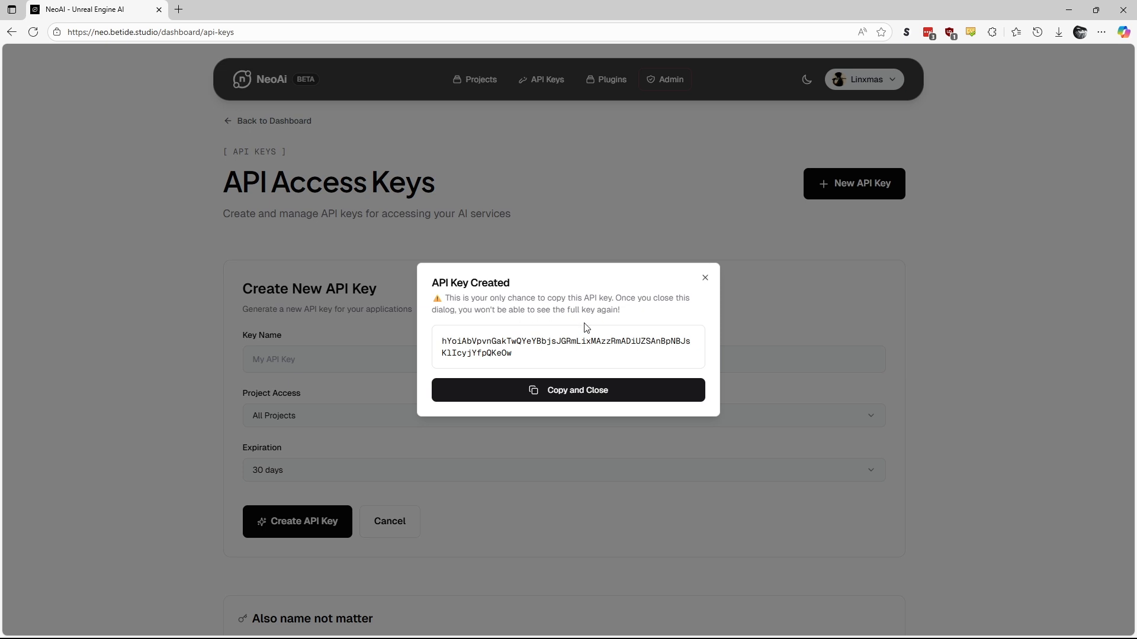
click(568, 391)
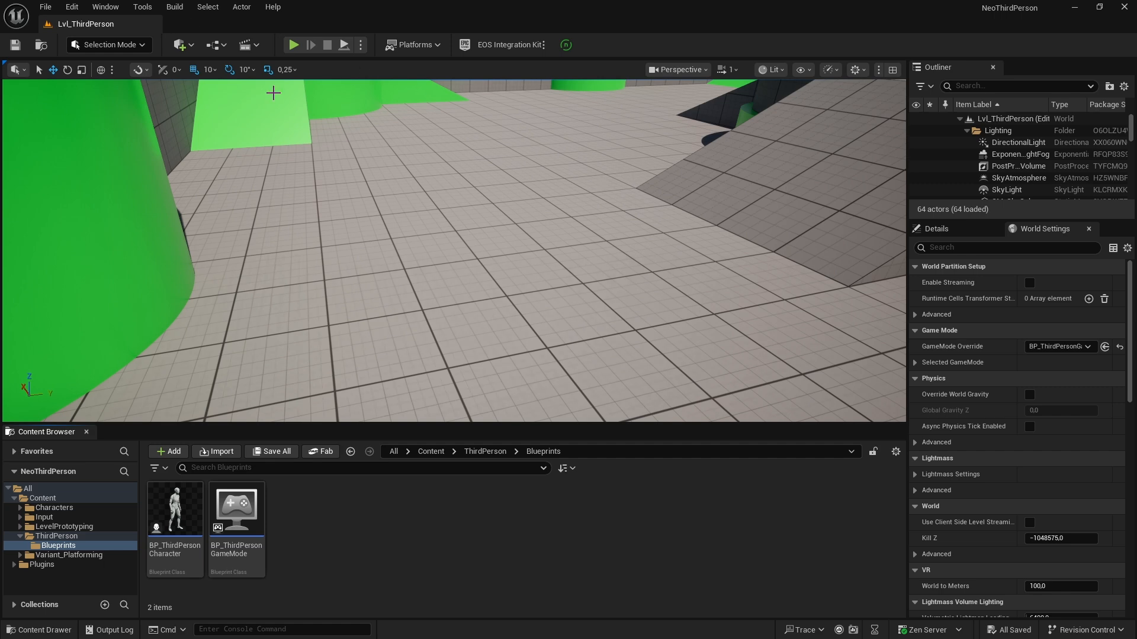
- Open the NeoAI Chat assistant from the editor's Tools menu
click(142, 6)
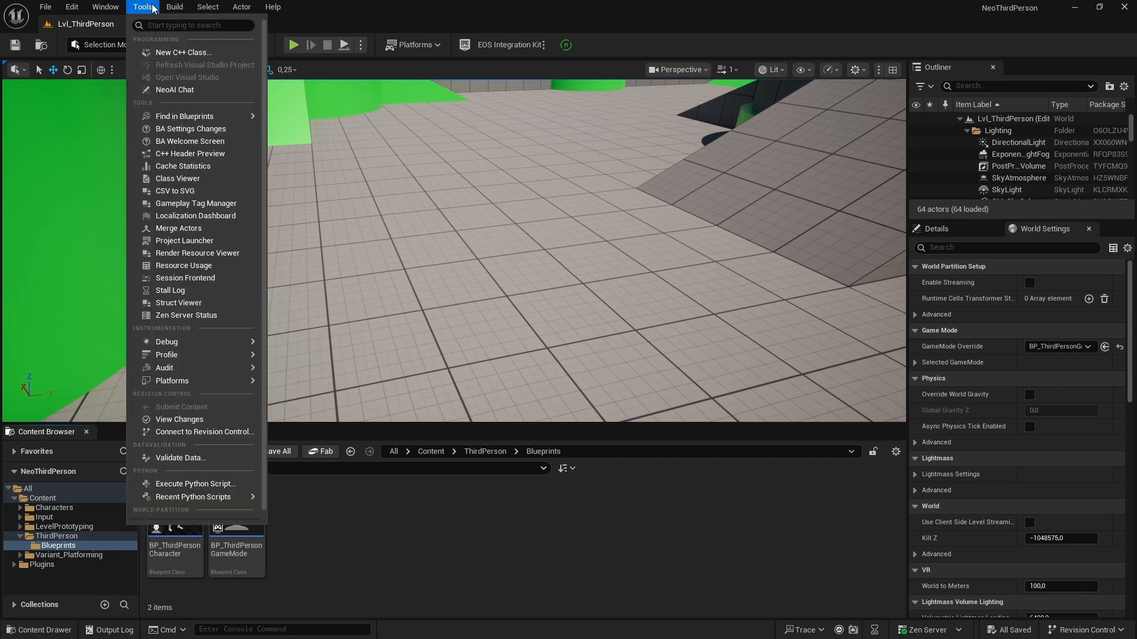
mouse_move(187, 77)
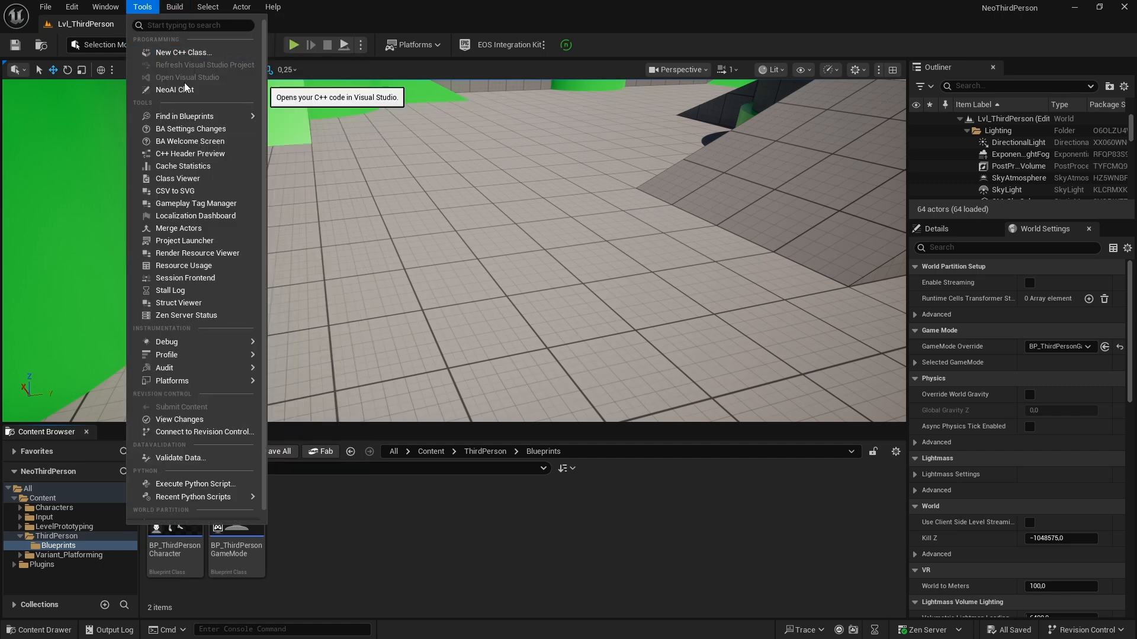
click(174, 89)
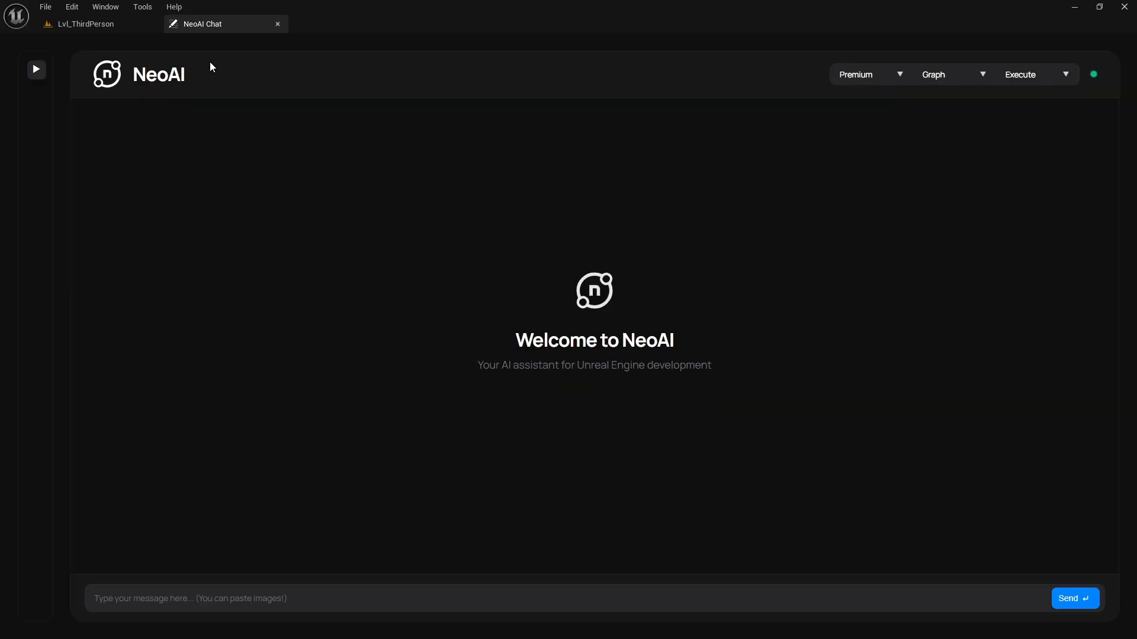
click(85, 23)
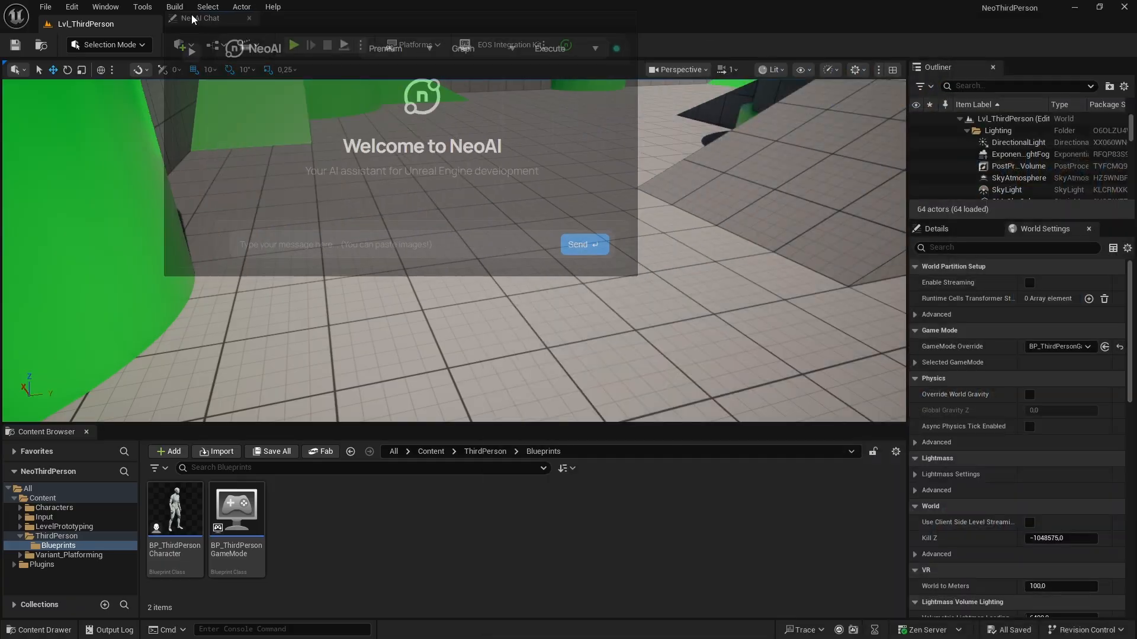
- Expand the chat history sidebar and review the Premium model and Graph Agent lists
click(210, 23)
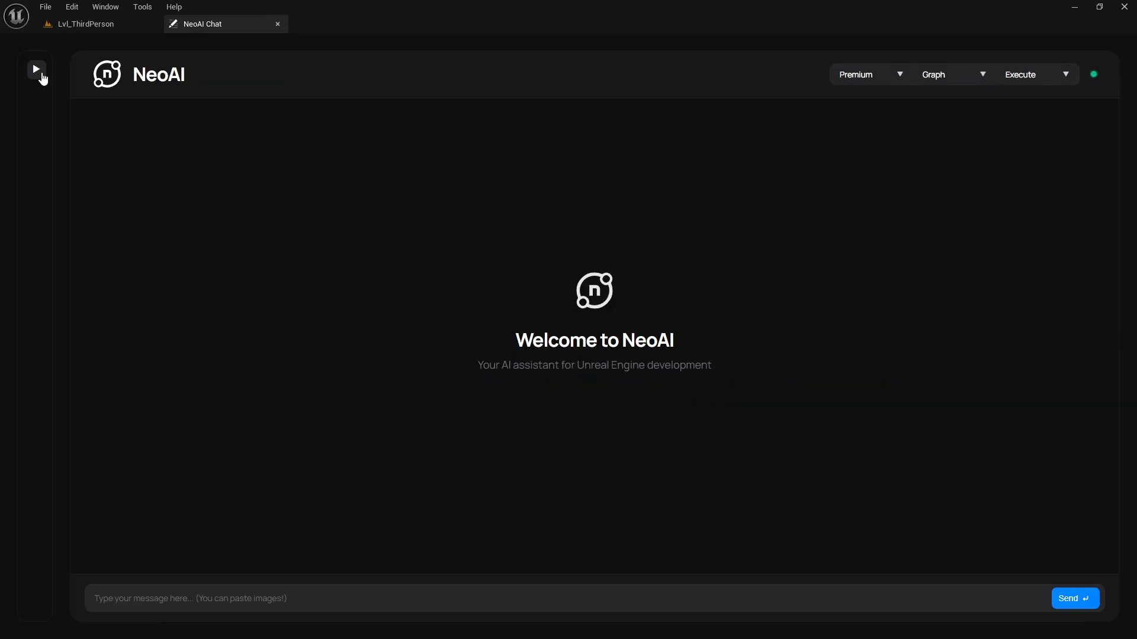
click(36, 68)
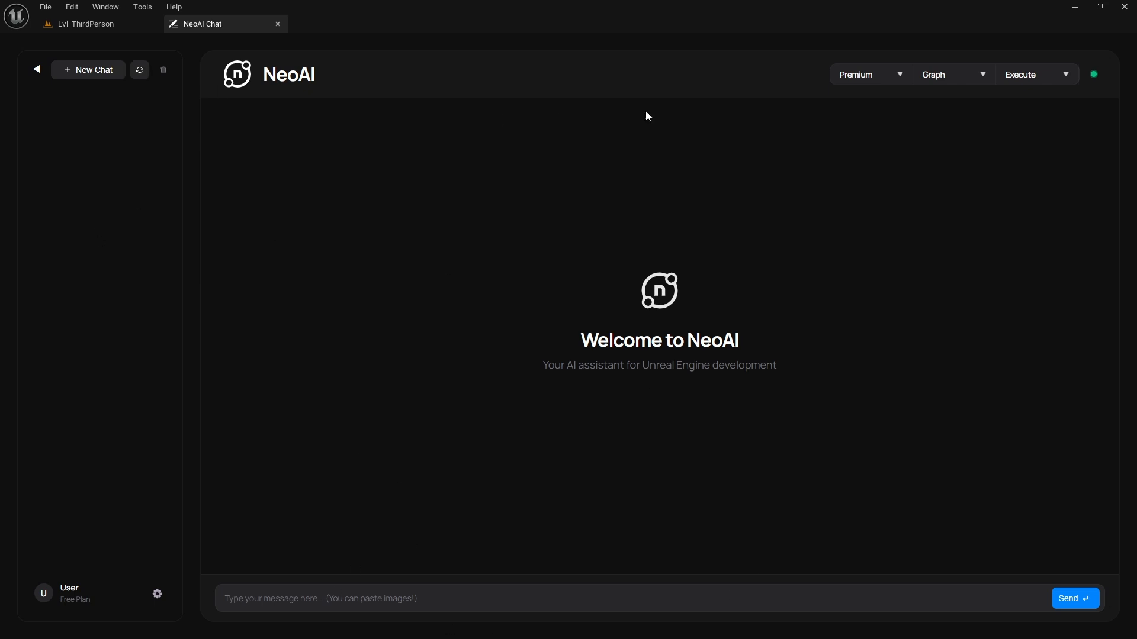
mouse_move(869, 75)
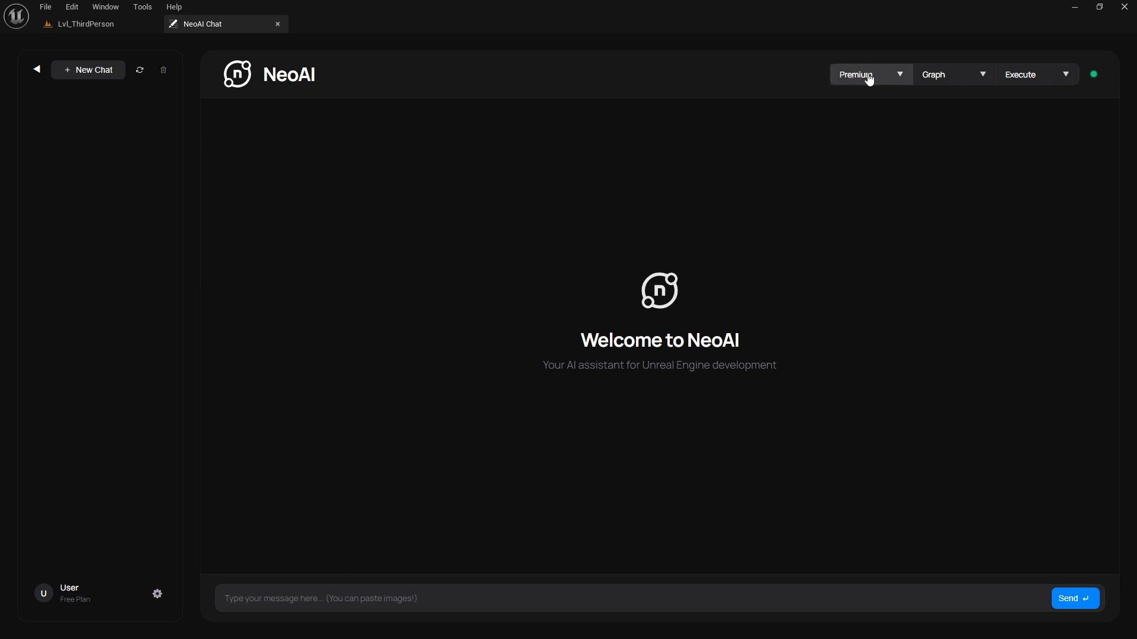
click(868, 74)
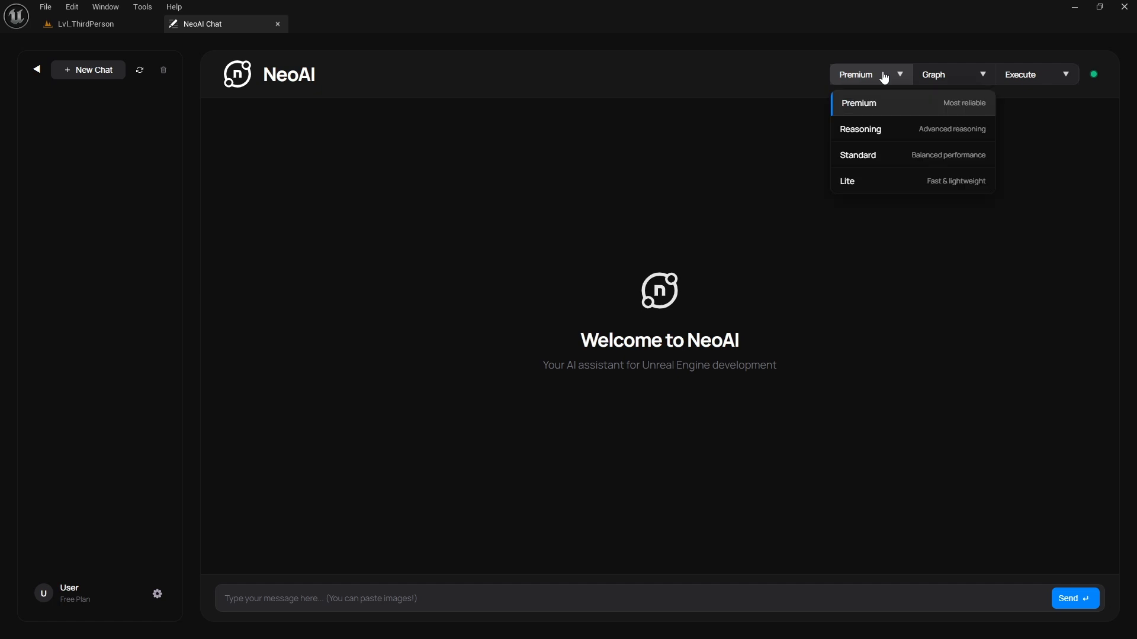
mouse_move(897, 109)
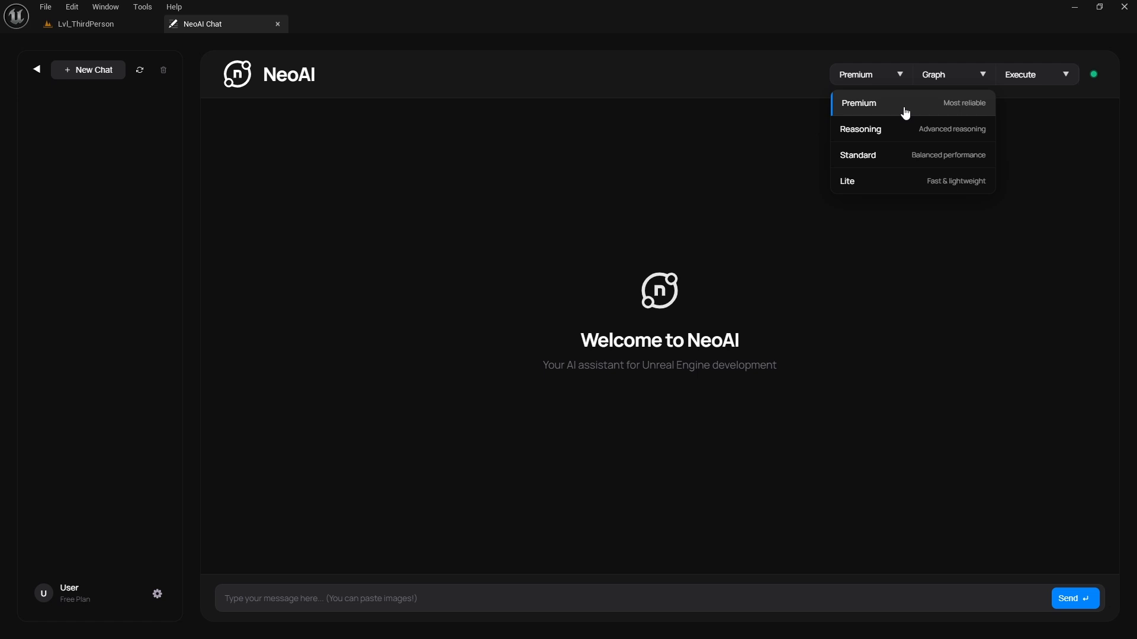
mouse_move(902, 132)
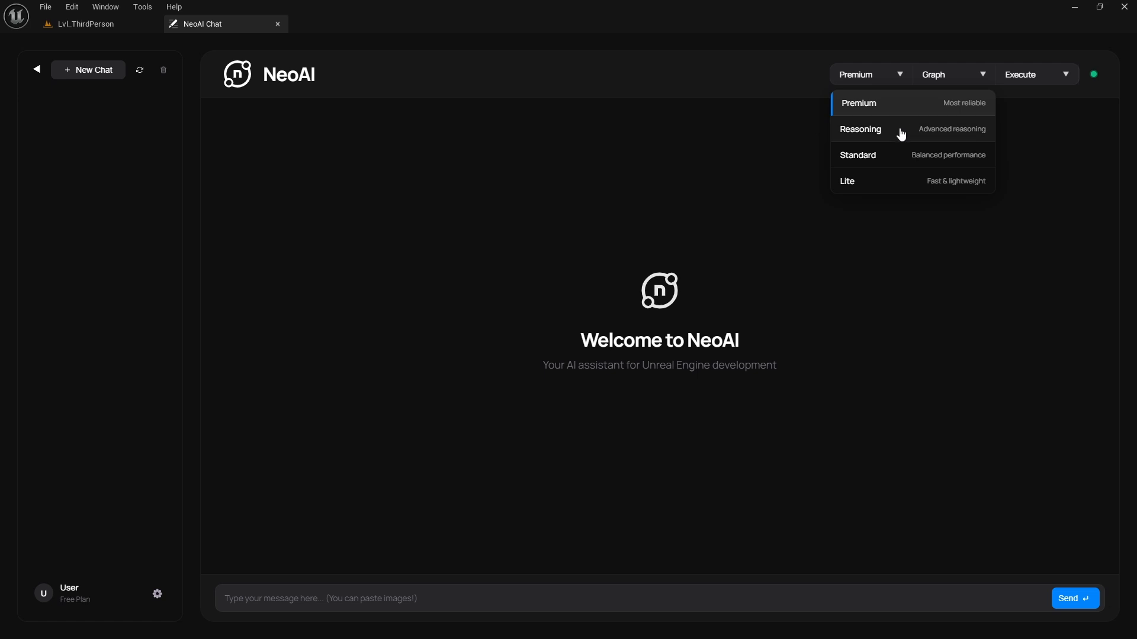
mouse_move(897, 181)
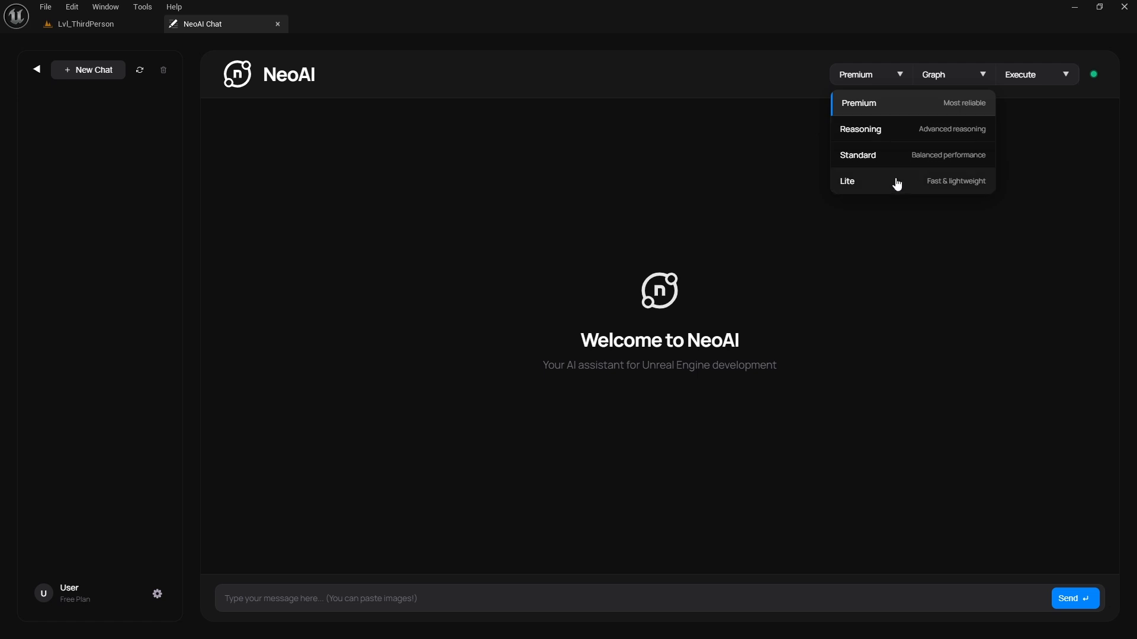
click(950, 74)
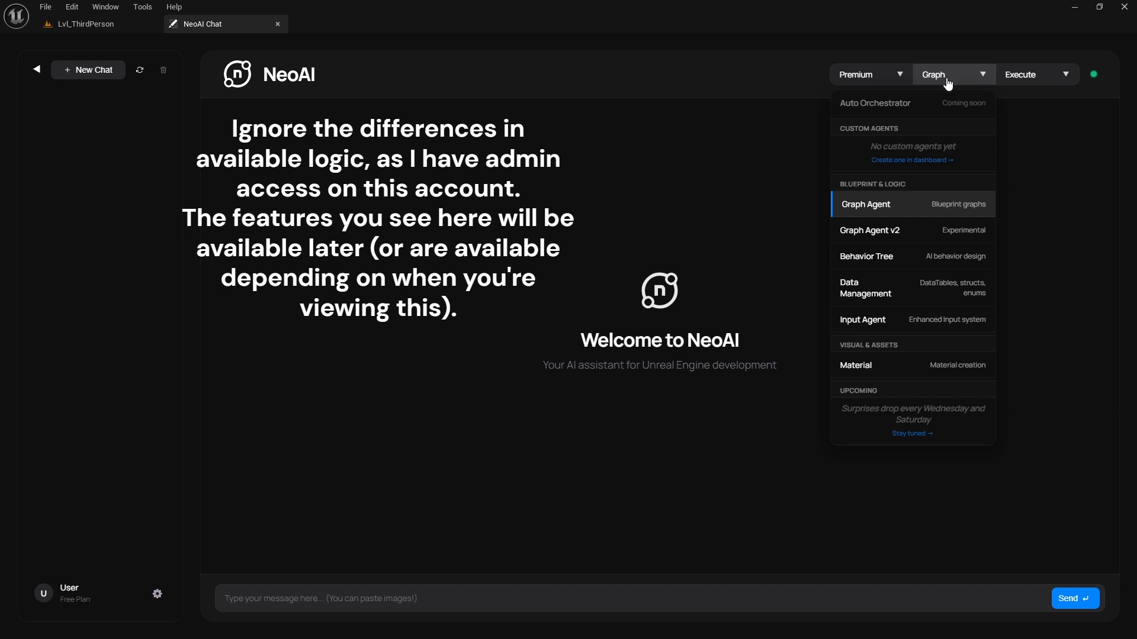
mouse_move(910, 214)
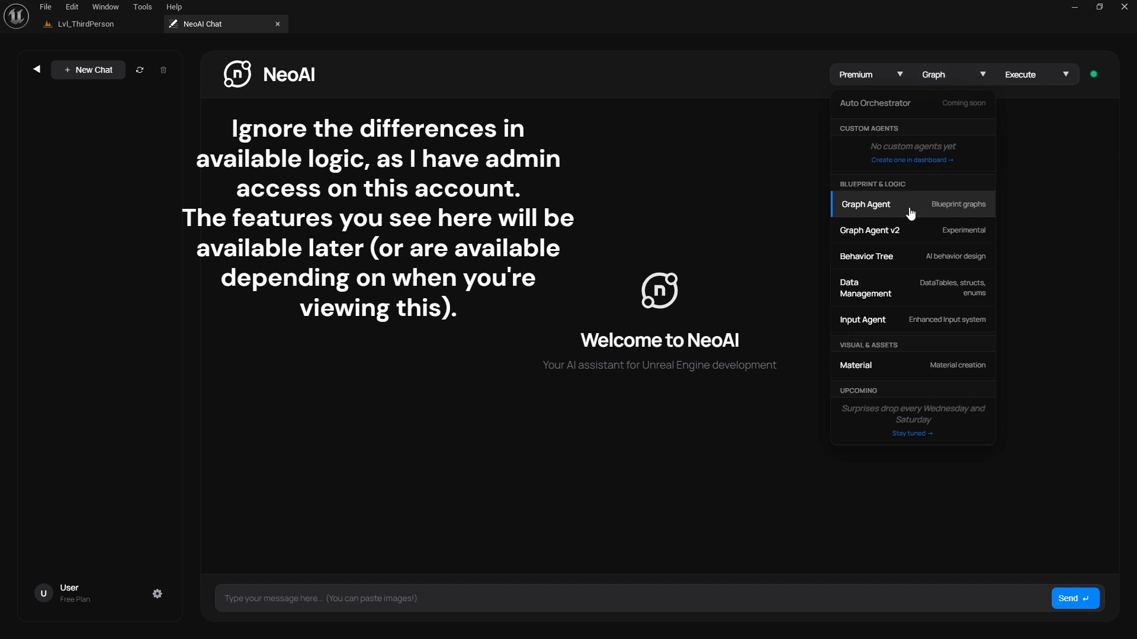
mouse_move(914, 268)
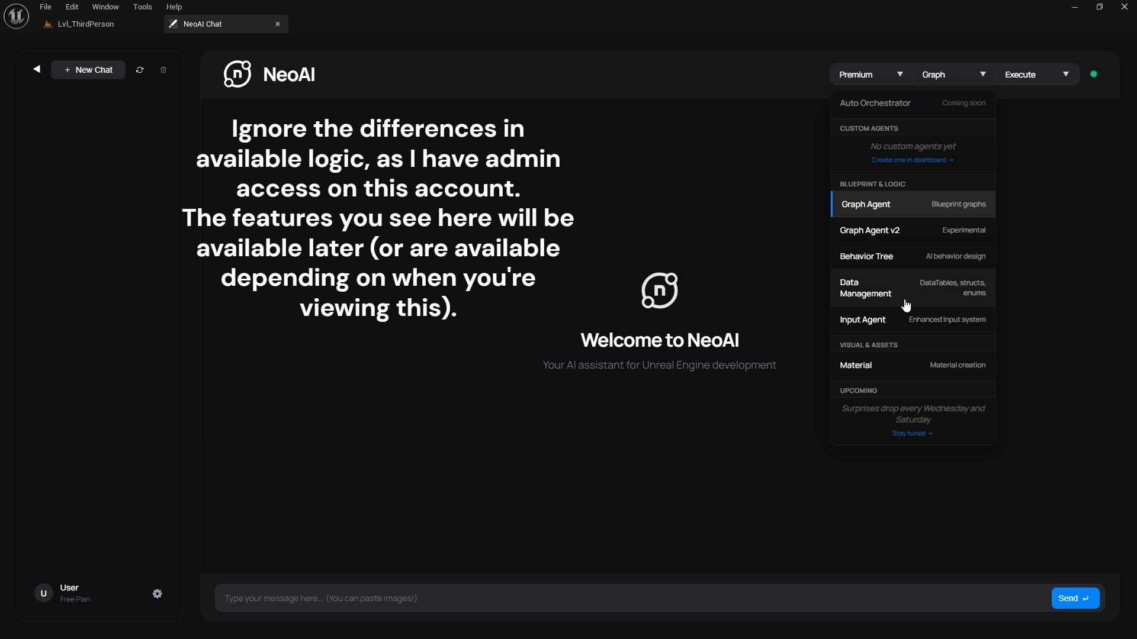
mouse_move(910, 370)
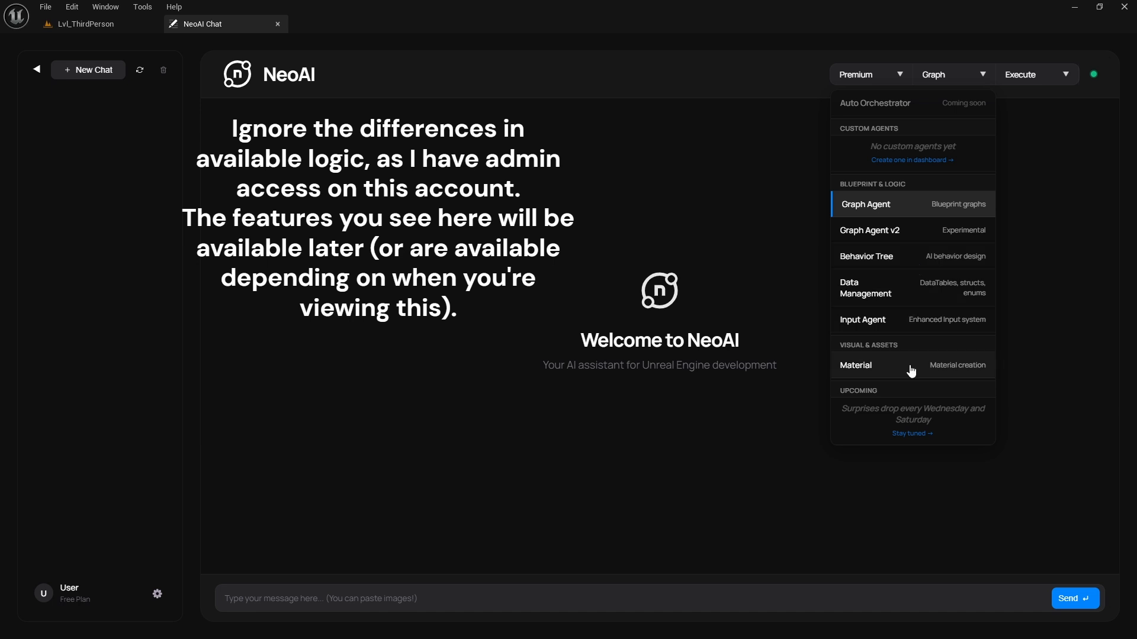
mouse_move(1030, 74)
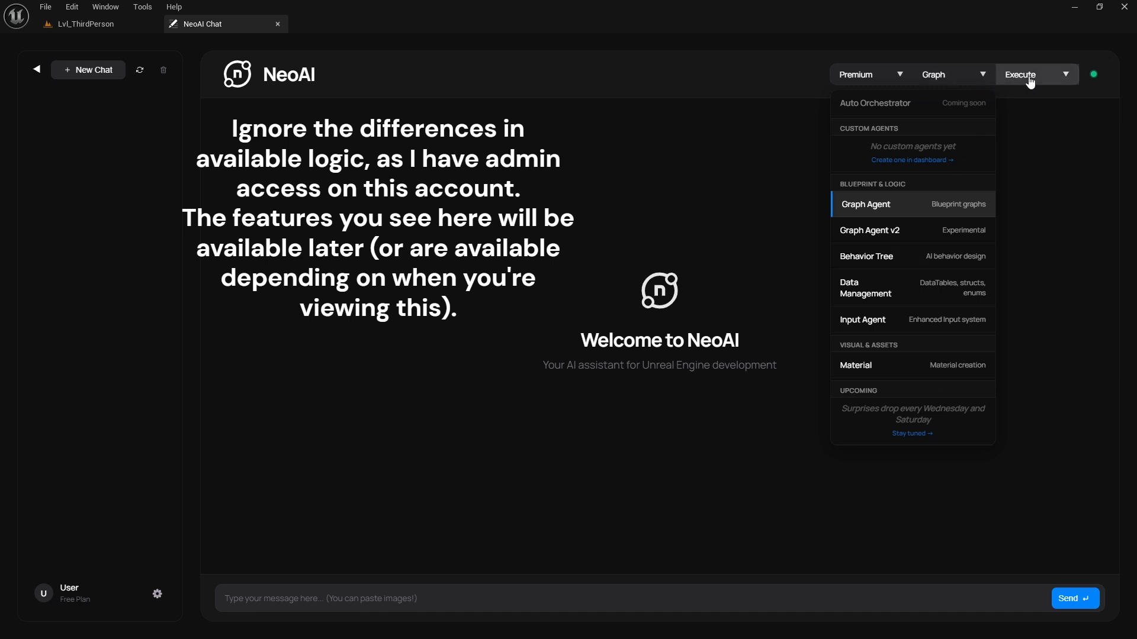
- Keep Execute mode and switch the chat model from Premium to Lite
click(1033, 74)
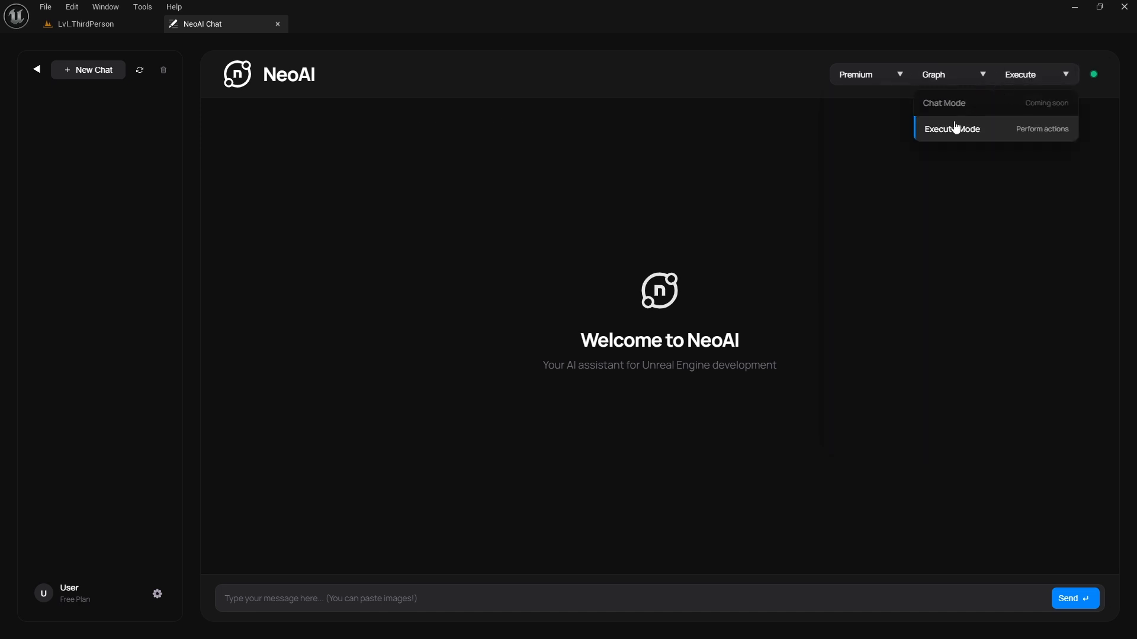
mouse_move(990, 138)
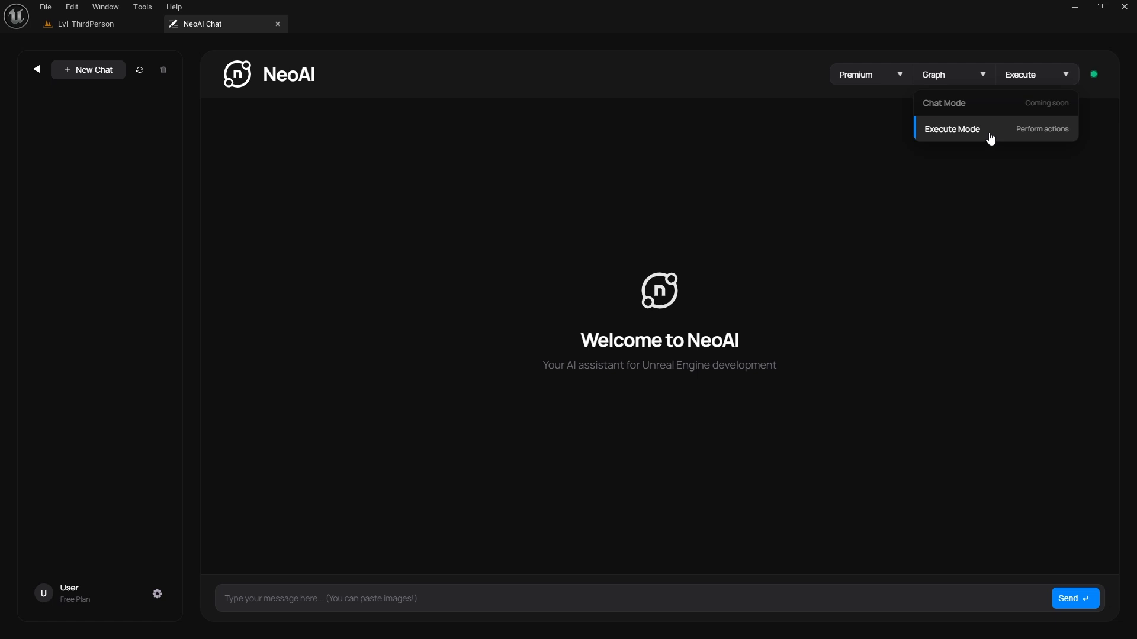
mouse_move(985, 103)
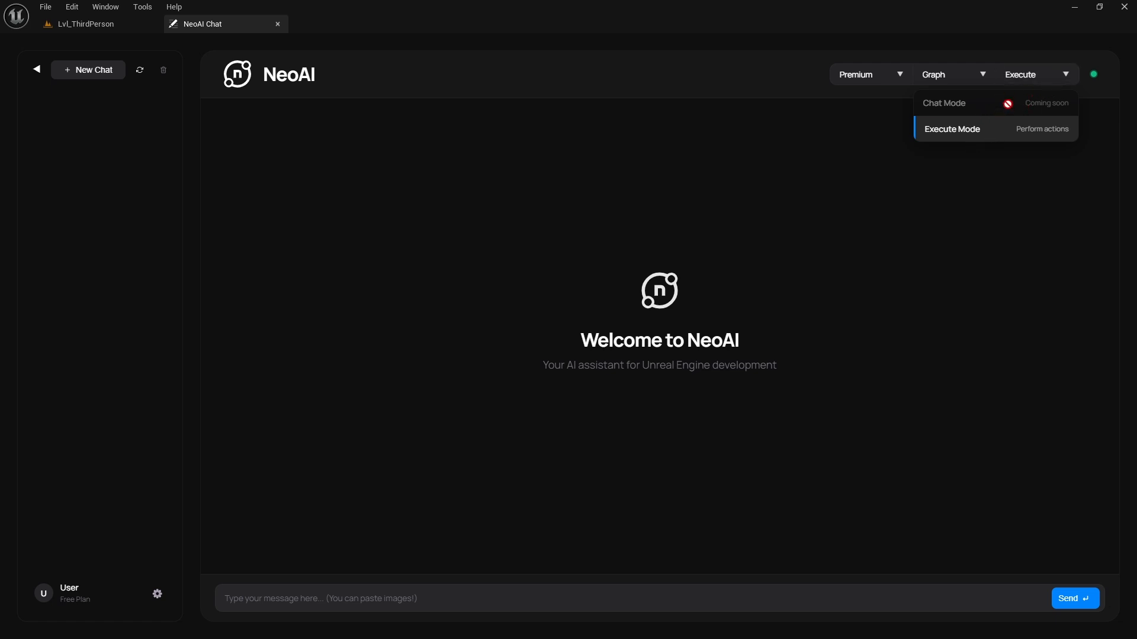
click(852, 118)
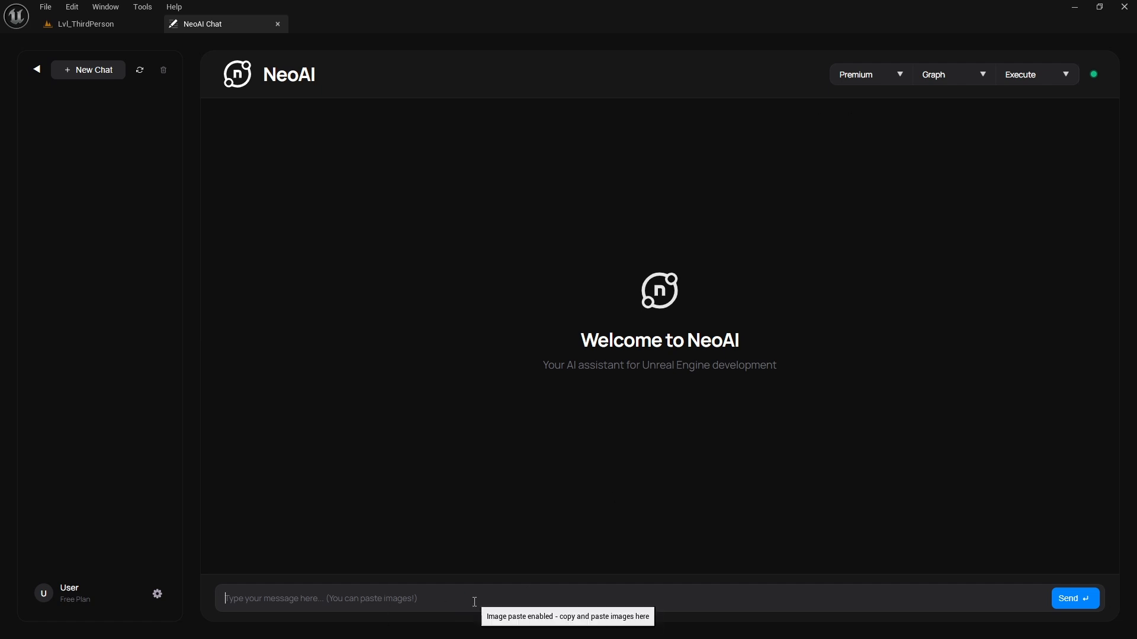
click(867, 75)
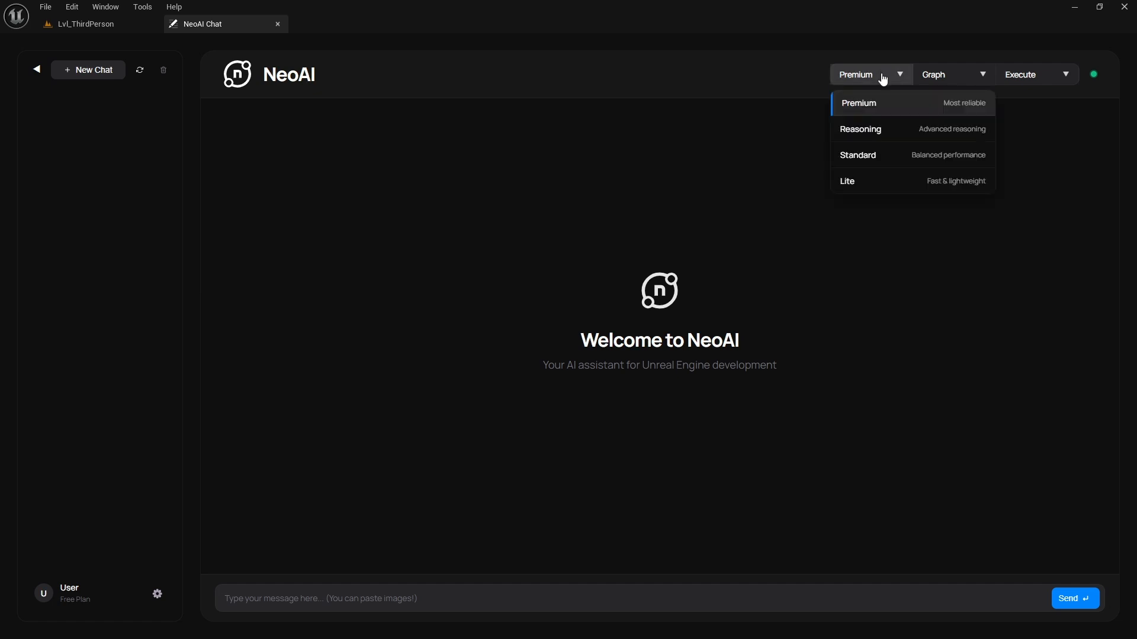
click(846, 181)
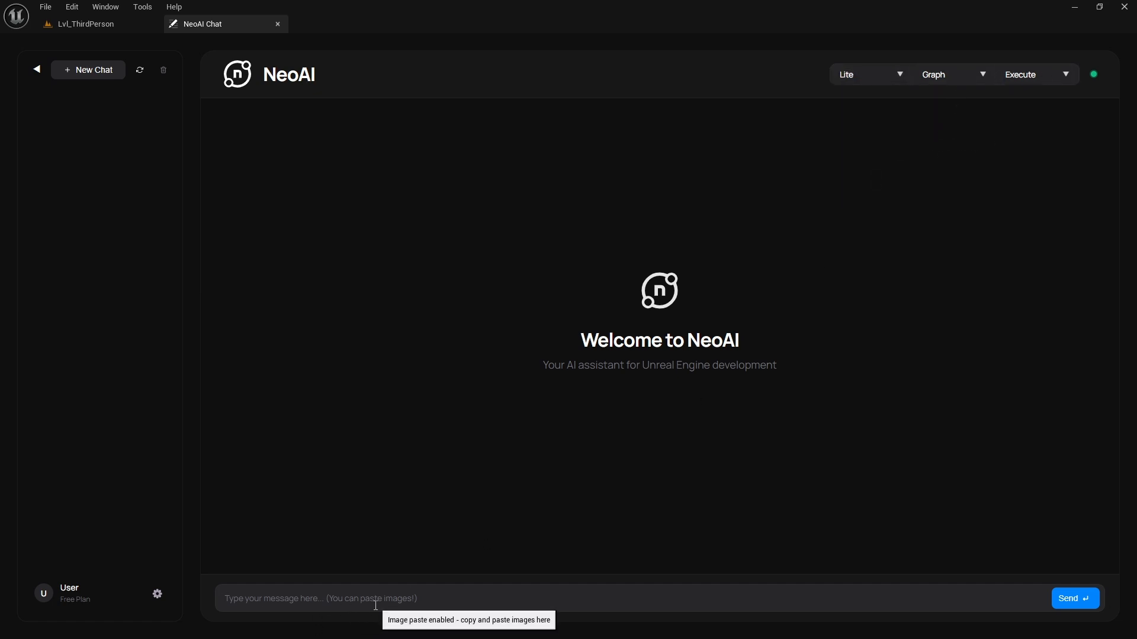
- Enter the prompt 'Create actor named Test and on begin play of it print string.'
text(Create)
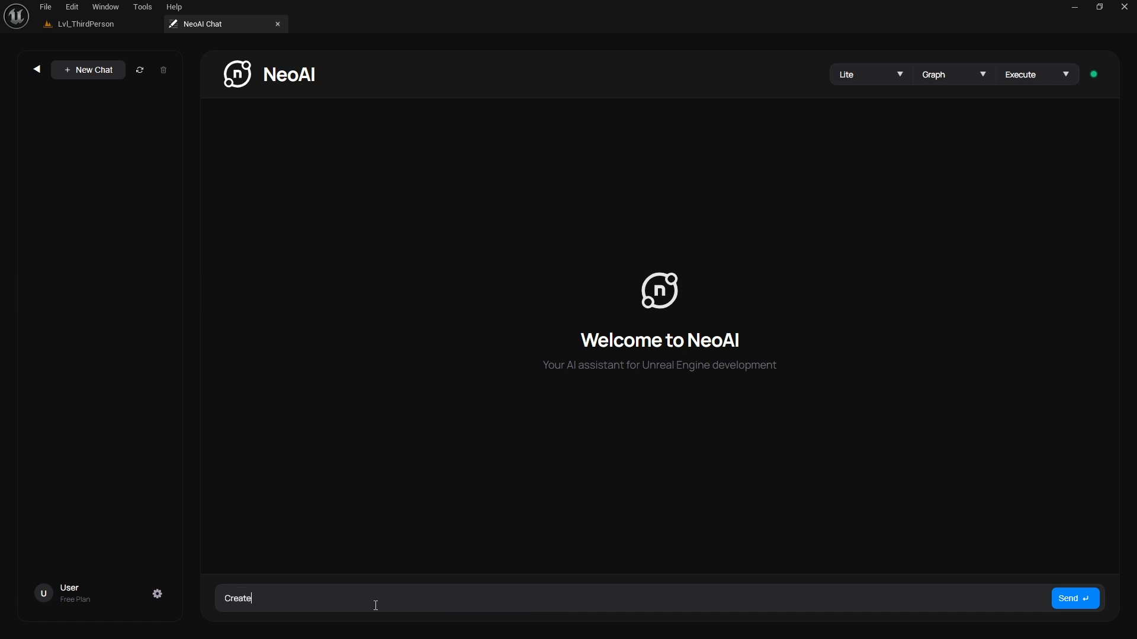
text(actor)
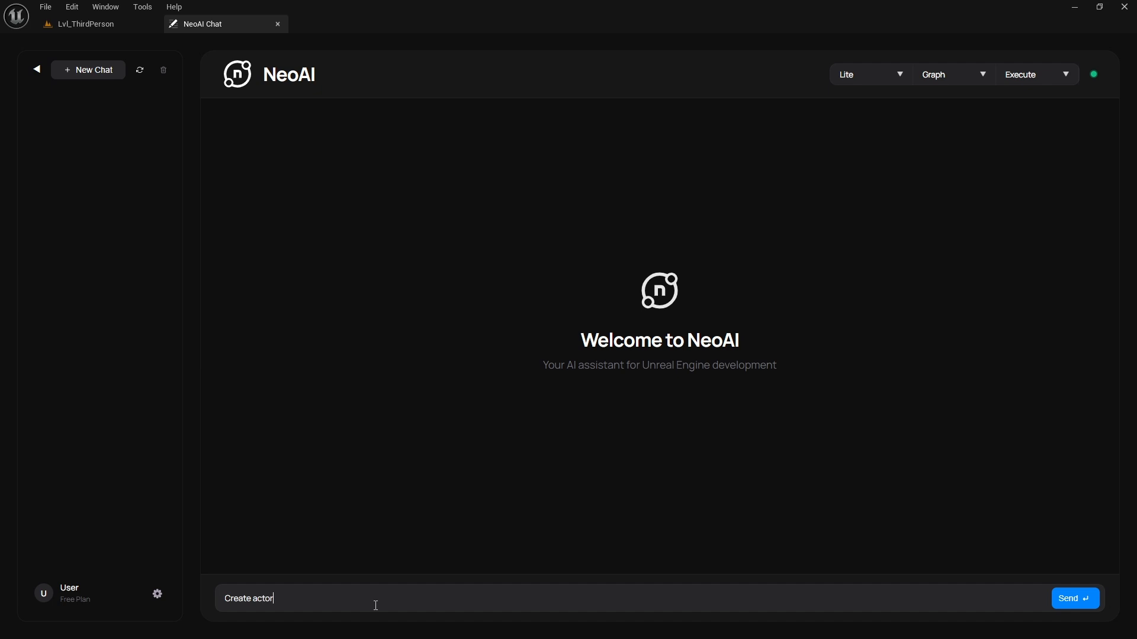
text(named Te)
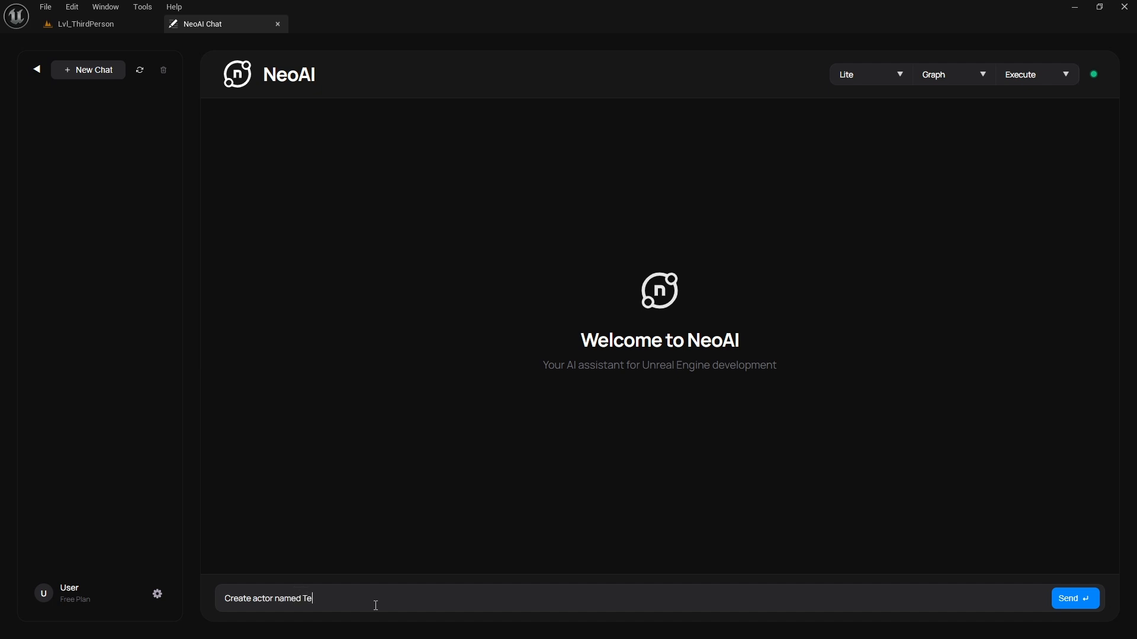
text(st and on)
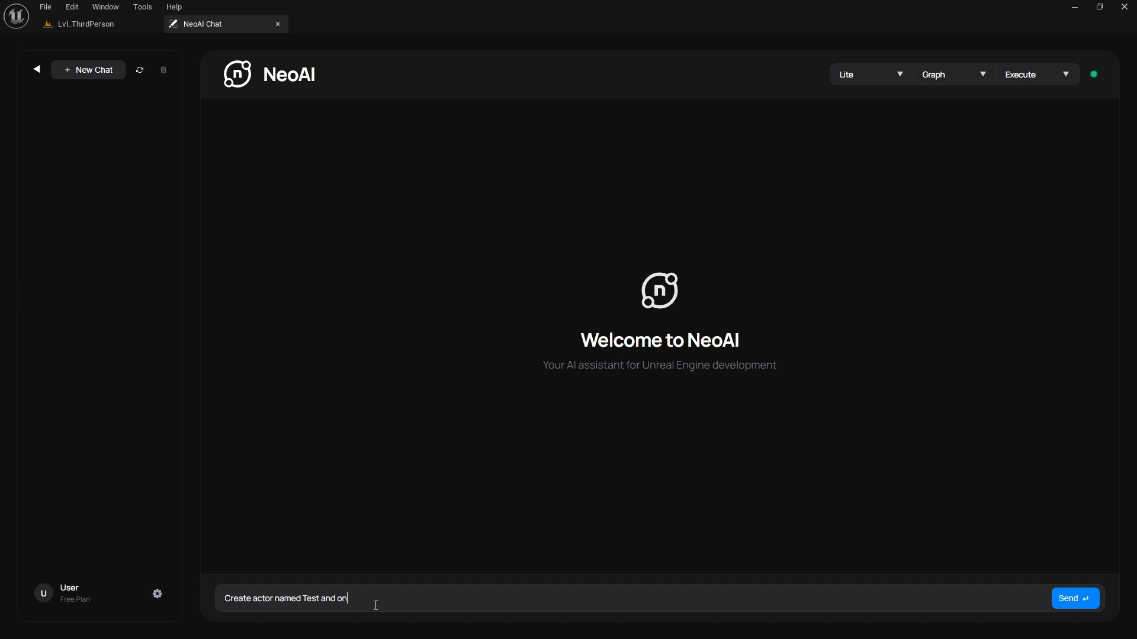
text(begin play)
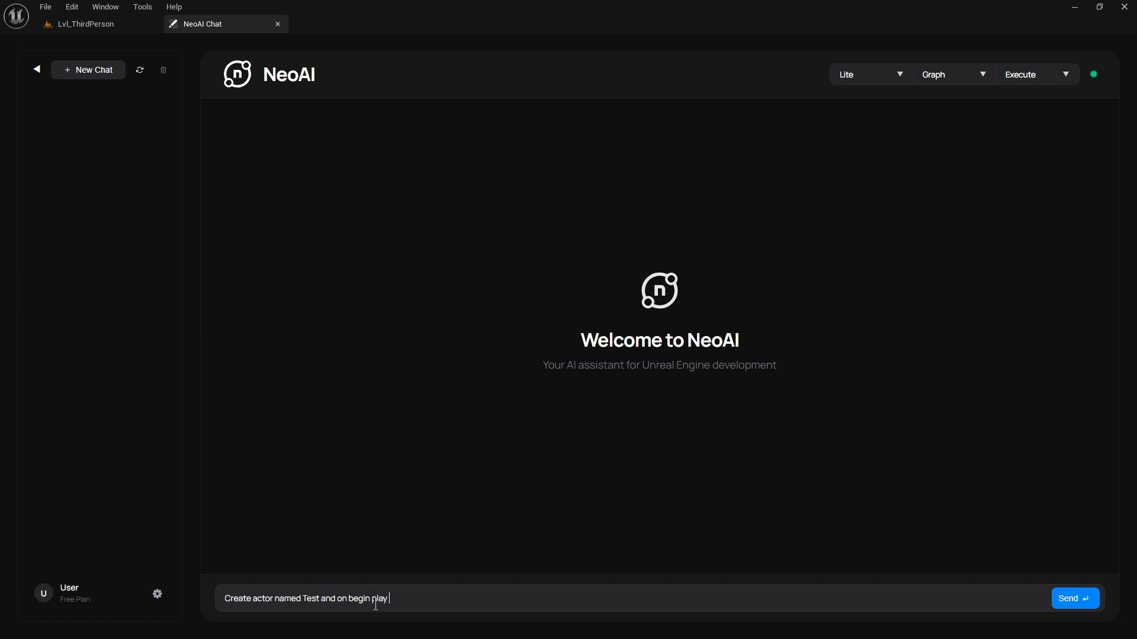
text(of it print s)
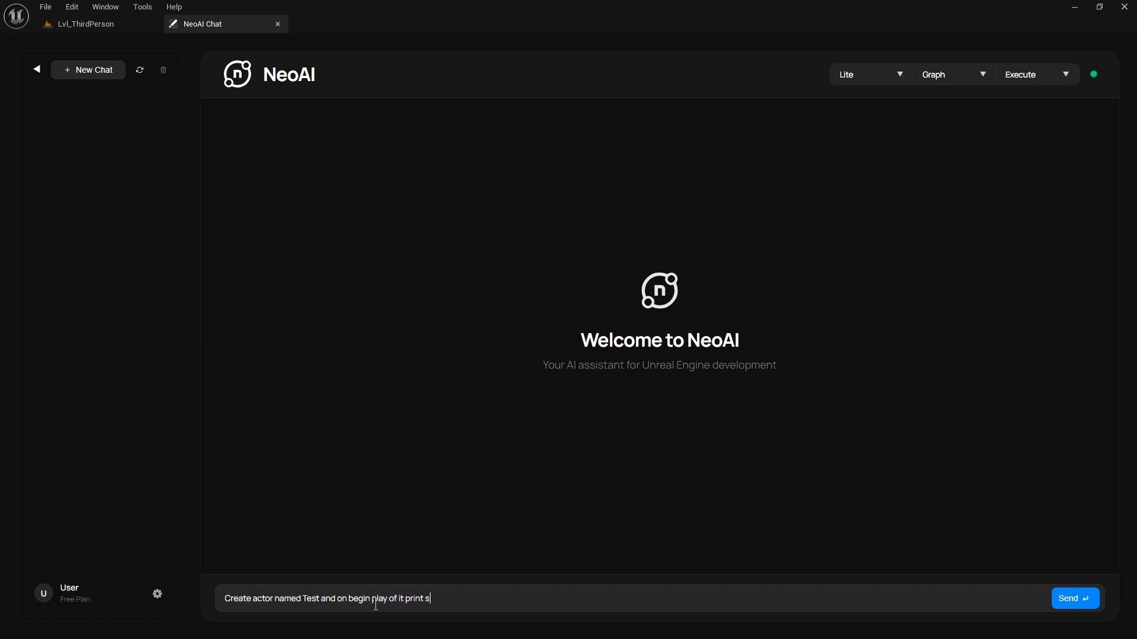
text(tring)
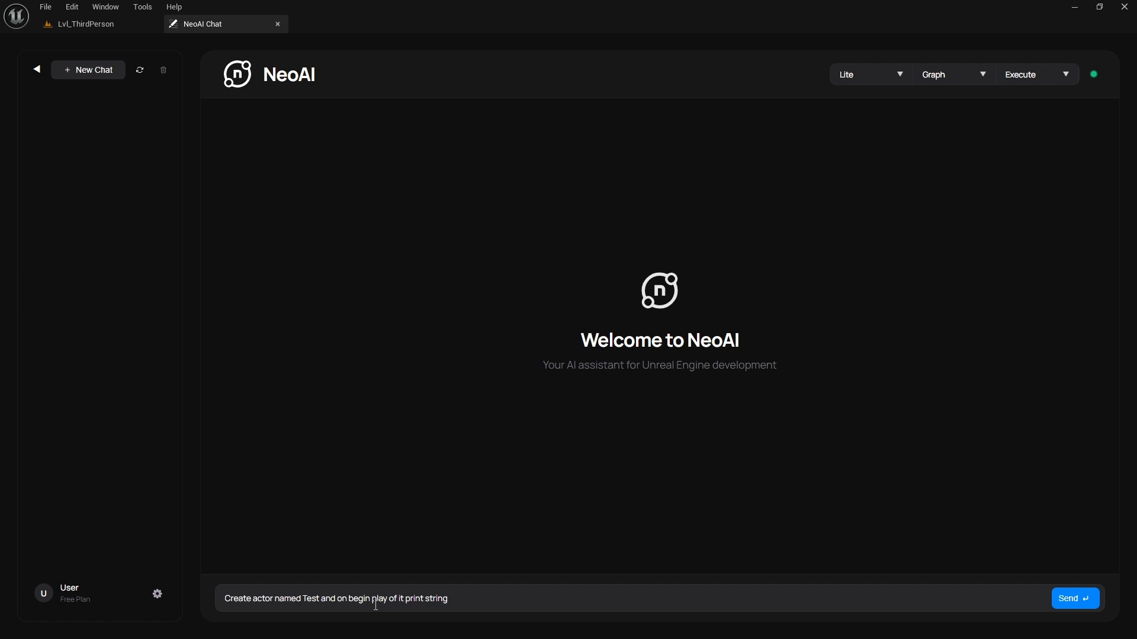
text(.)
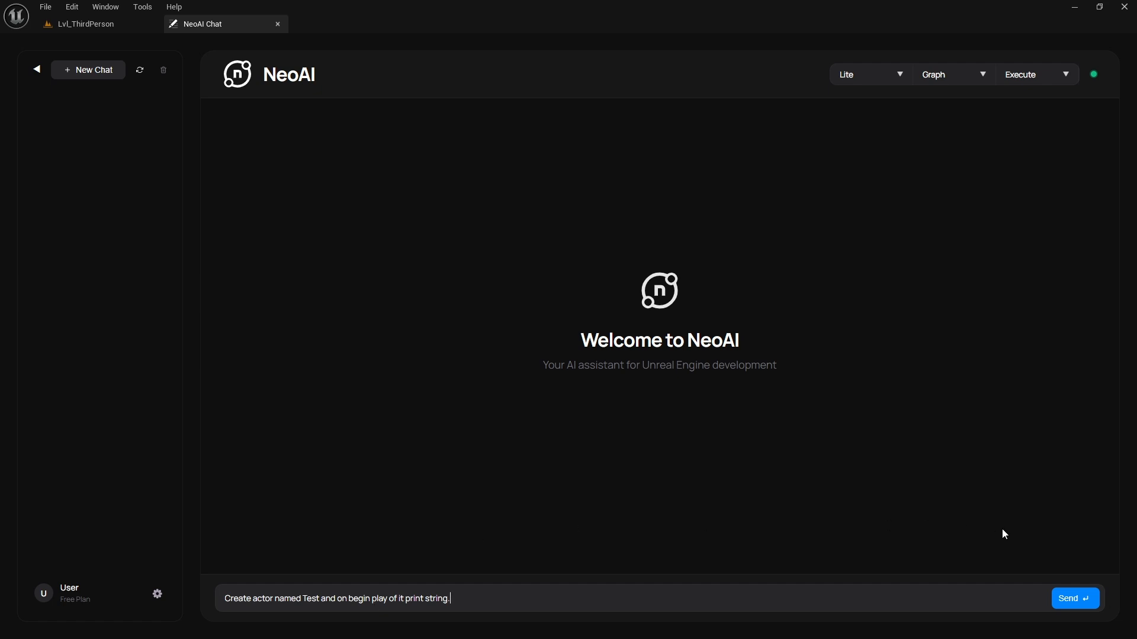
- Send the Test actor request and scroll through the assistant's reply
click(1074, 598)
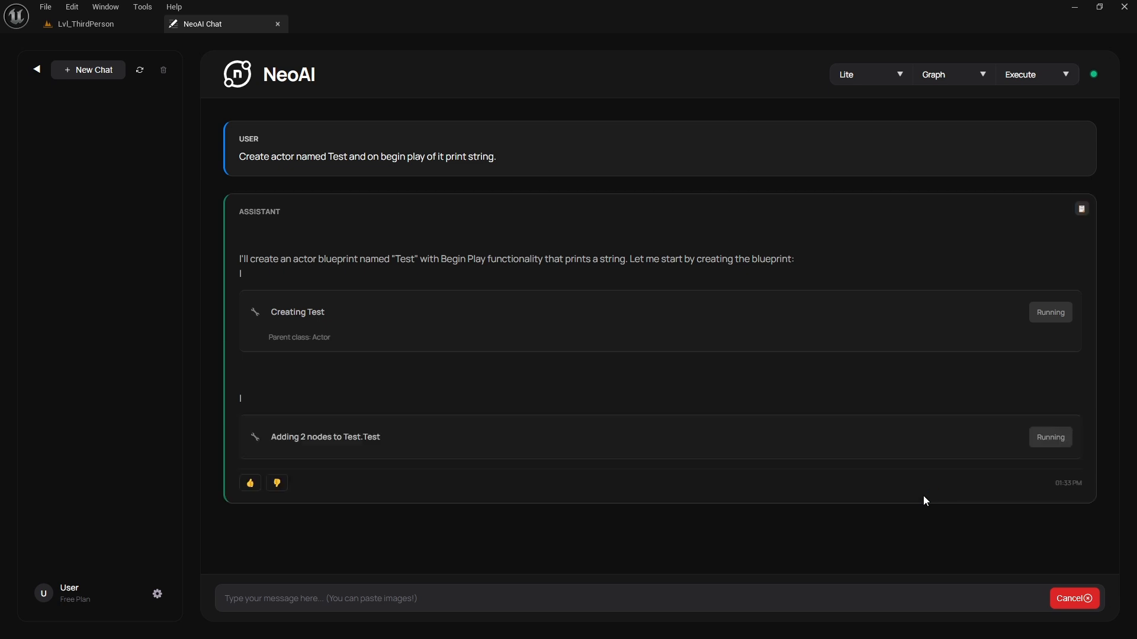
scroll(down, 3)
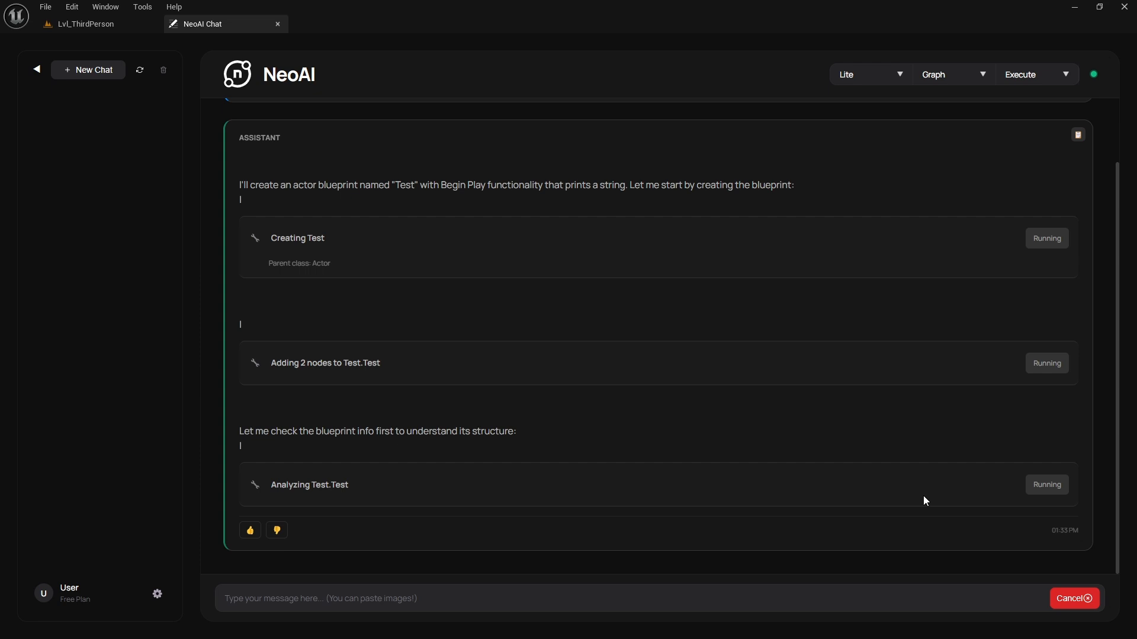
mouse_move(805, 450)
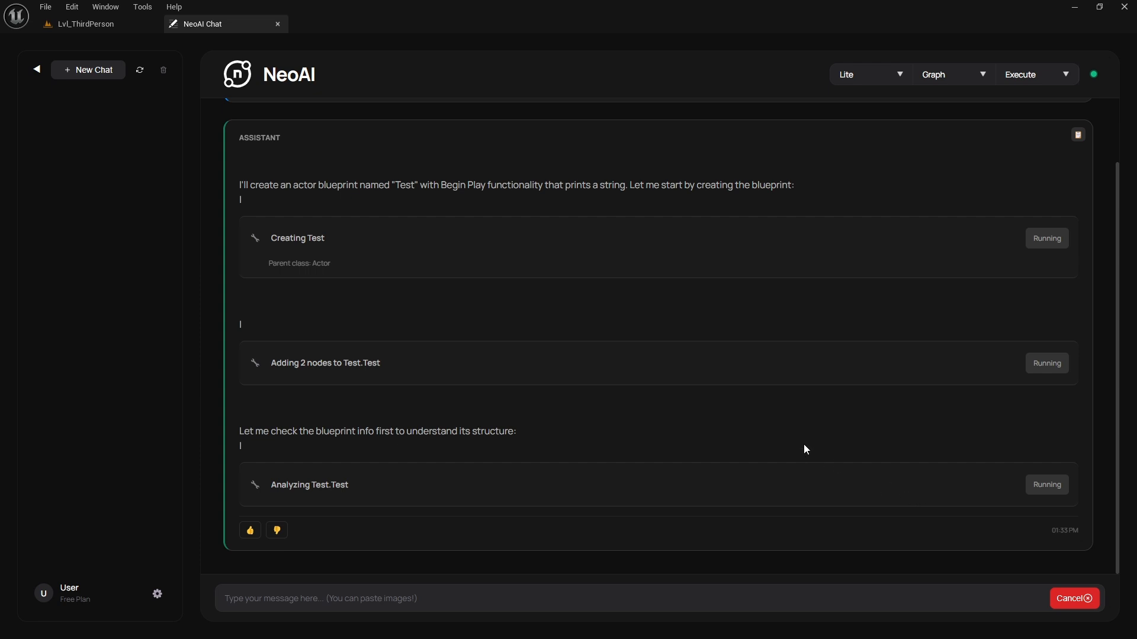
scroll(down, 3)
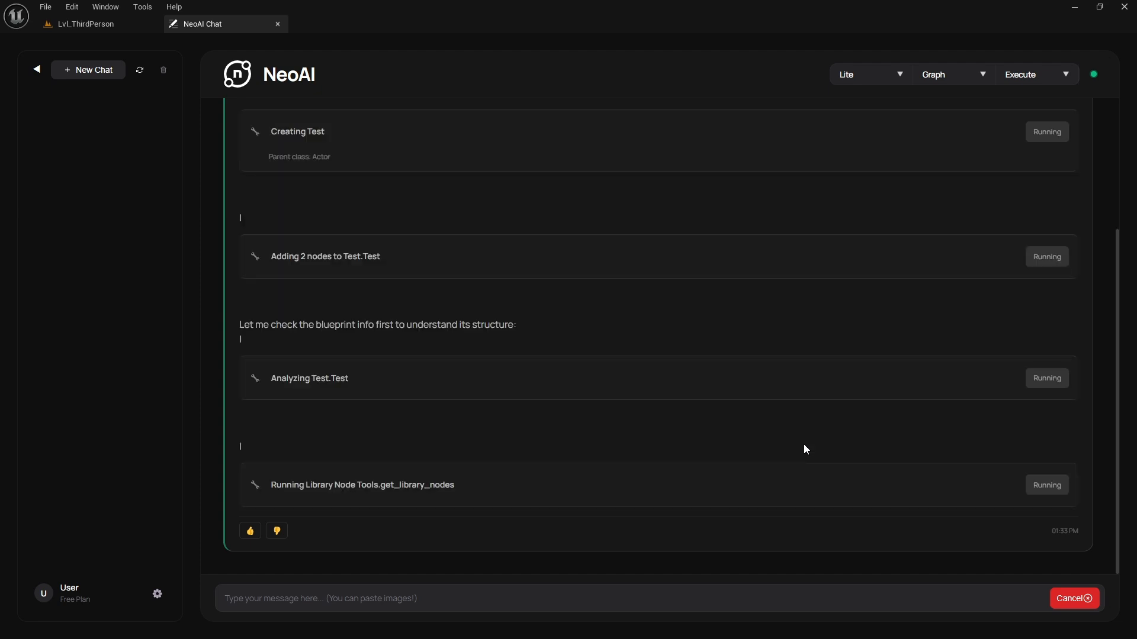
mouse_move(804, 435)
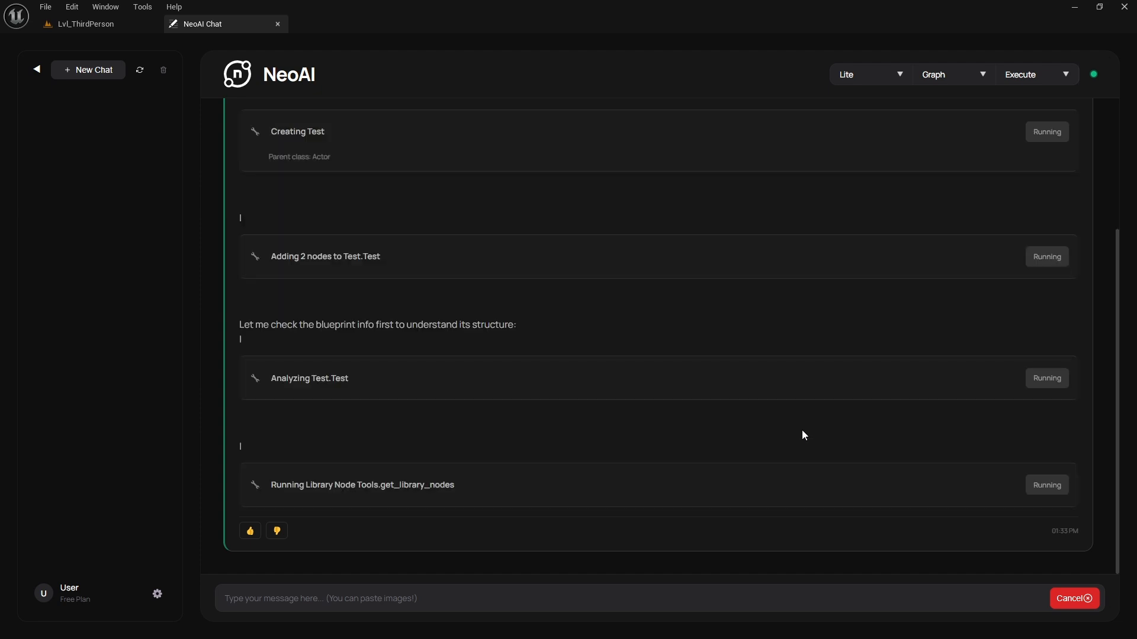
scroll(down, 3)
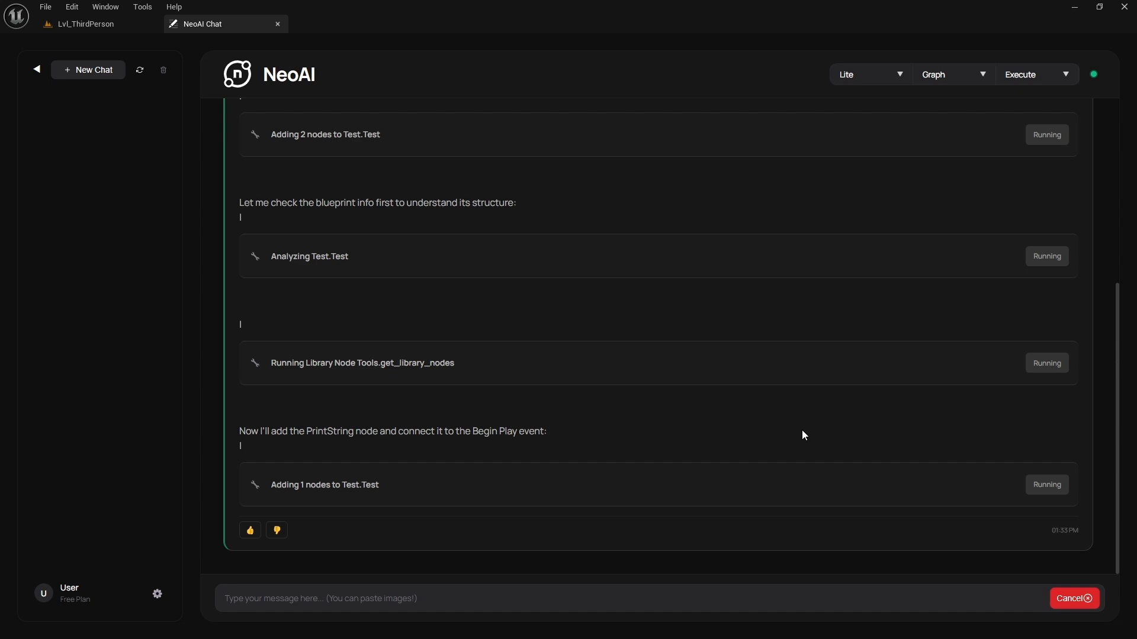
scroll(down, 3)
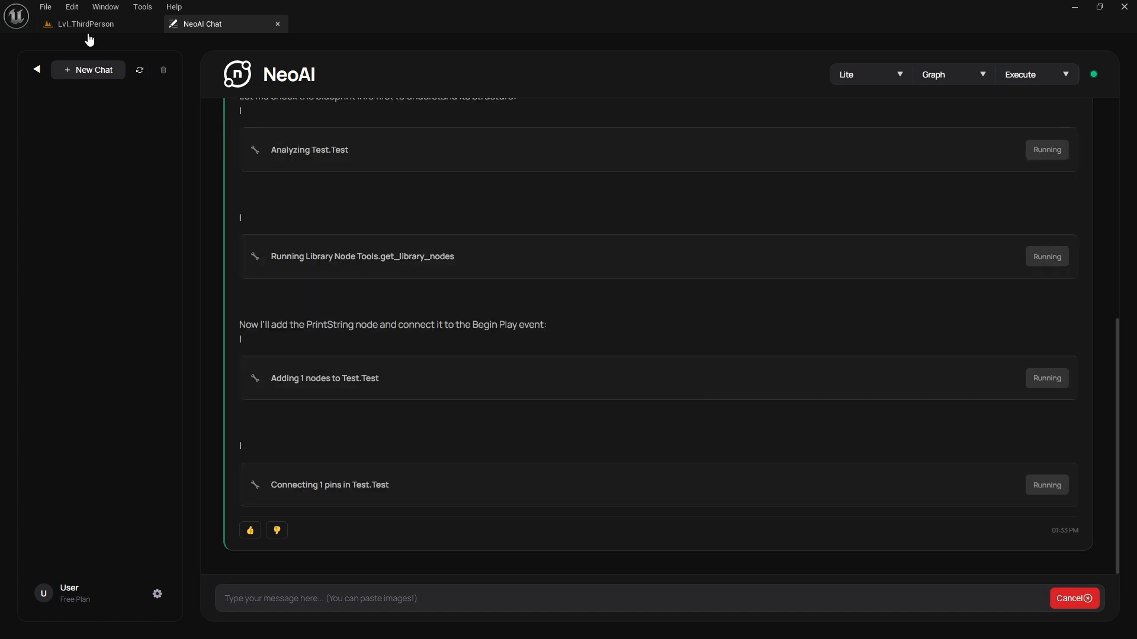
- Check the Lvl_ThirdPerson tab, then read the rest of the 'Hello from Test Actor!' result
click(85, 23)
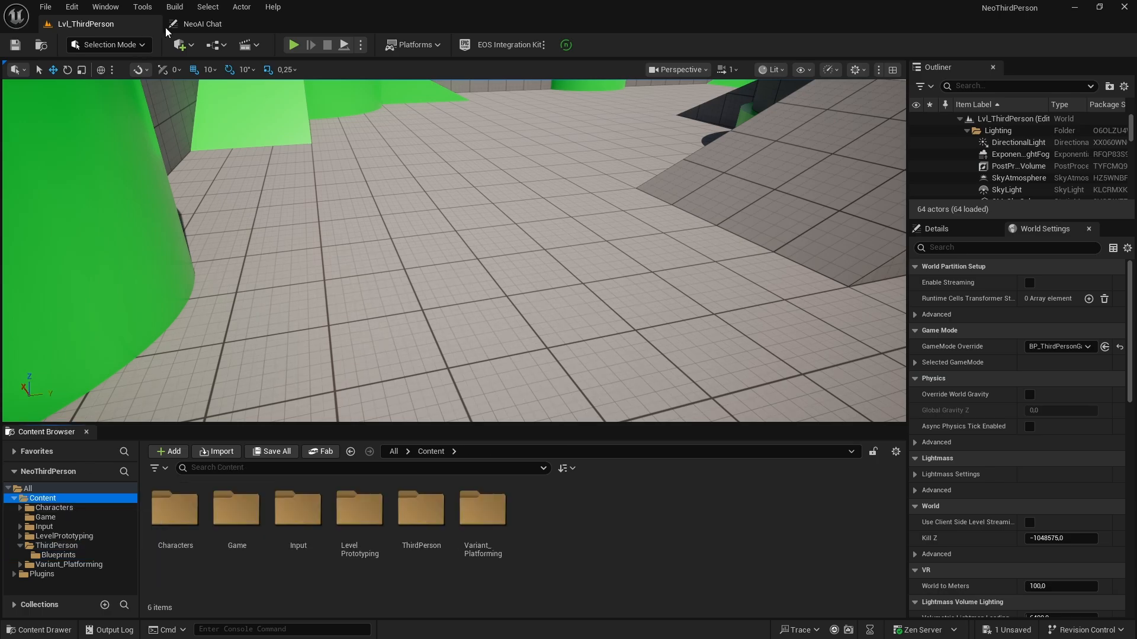
click(201, 23)
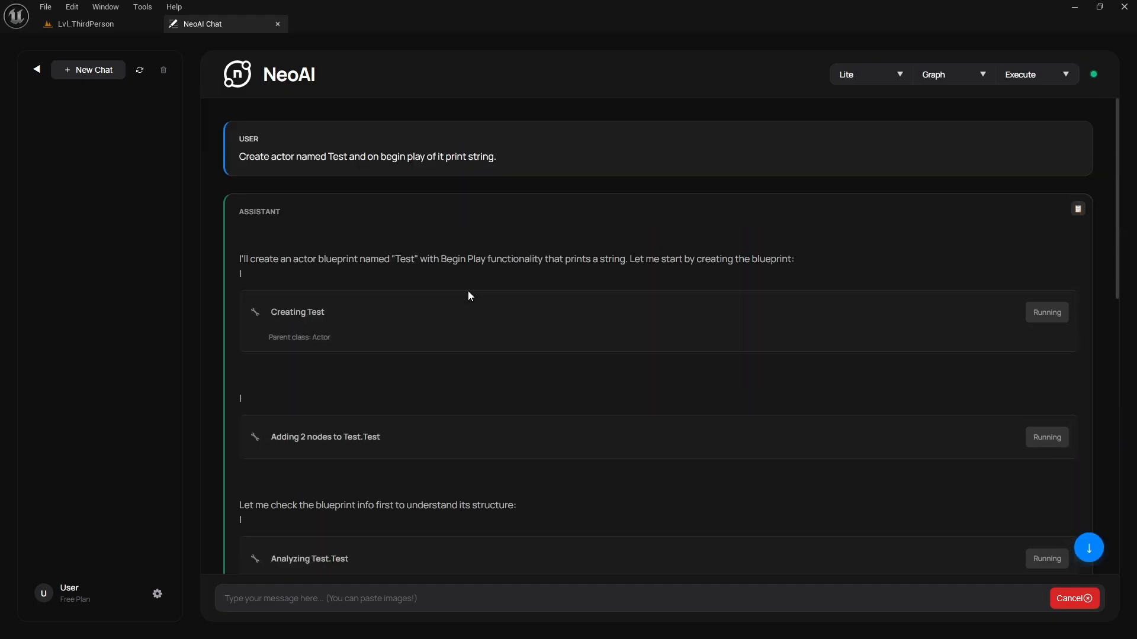
mouse_move(321, 464)
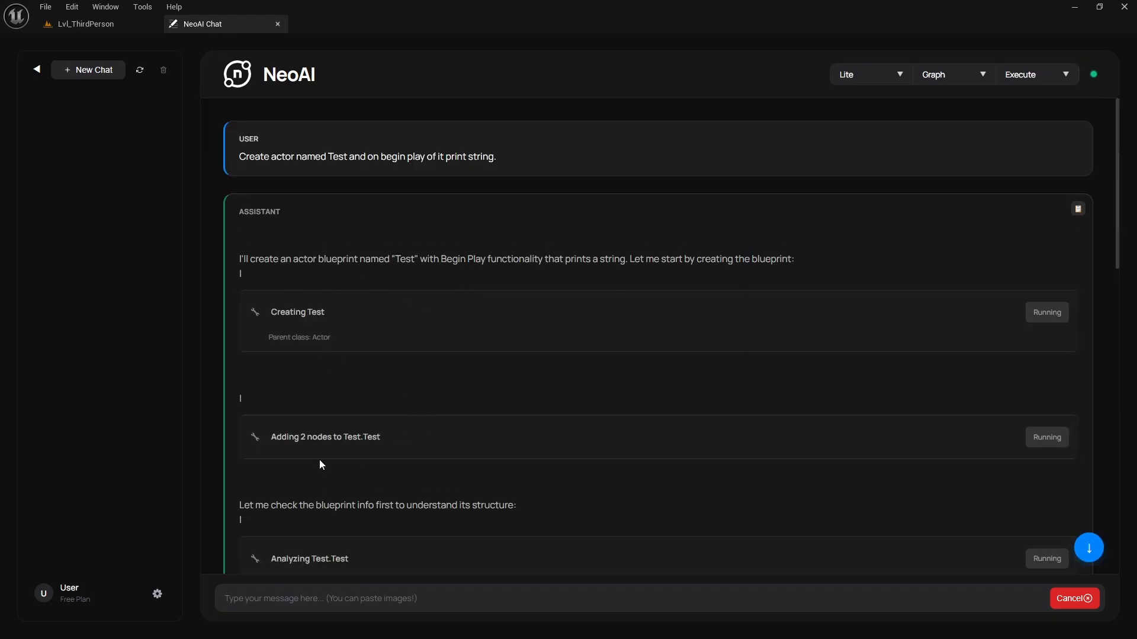
scroll(down, 3)
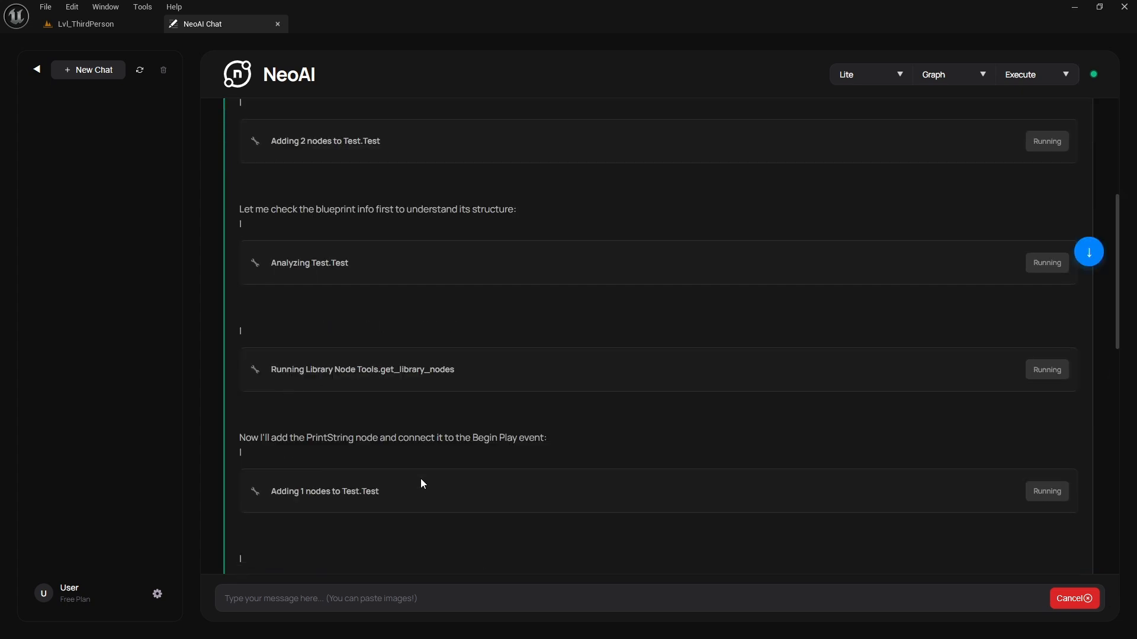
scroll(down, 3)
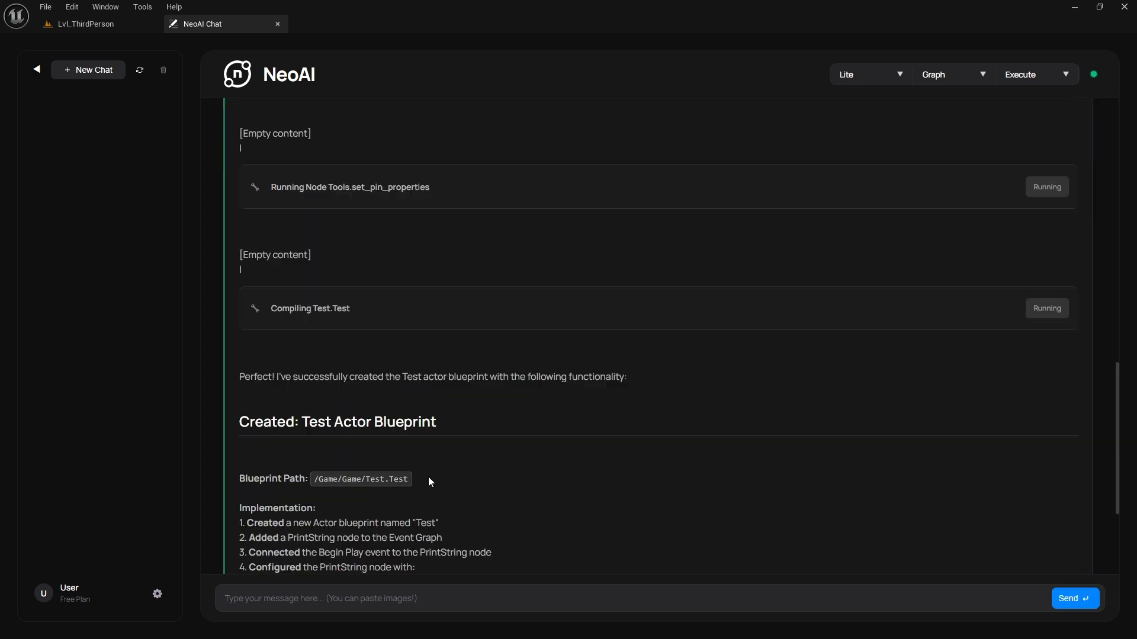
scroll(down, 3)
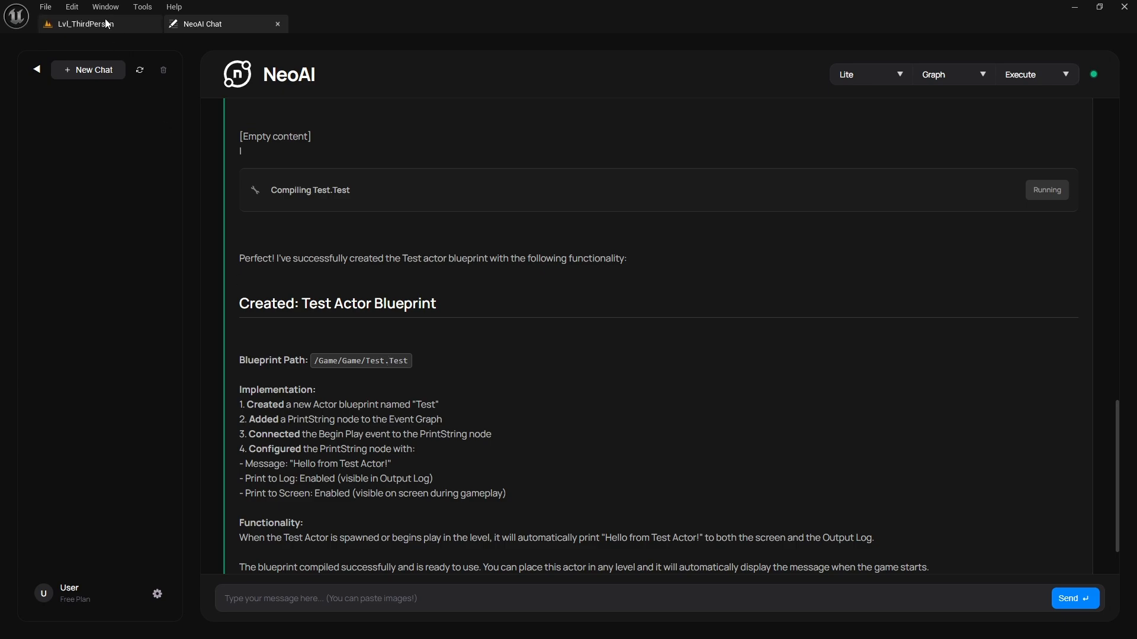
- Inspect the Test blueprint's EventGraph showing BeginPlay wired to Print String
click(88, 23)
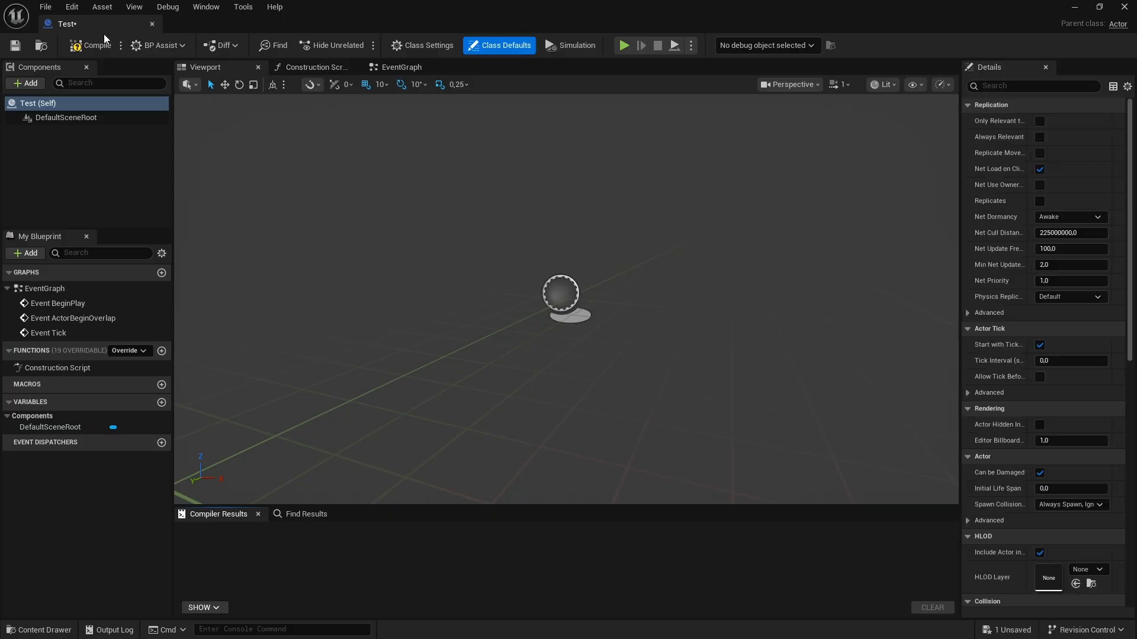
click(400, 67)
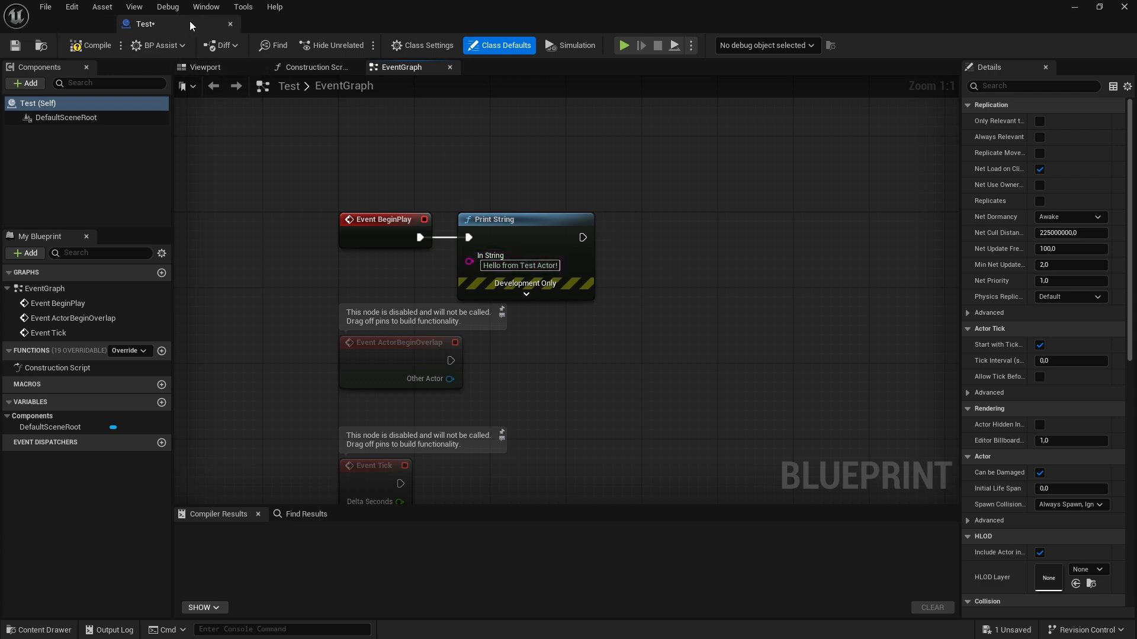
click(327, 23)
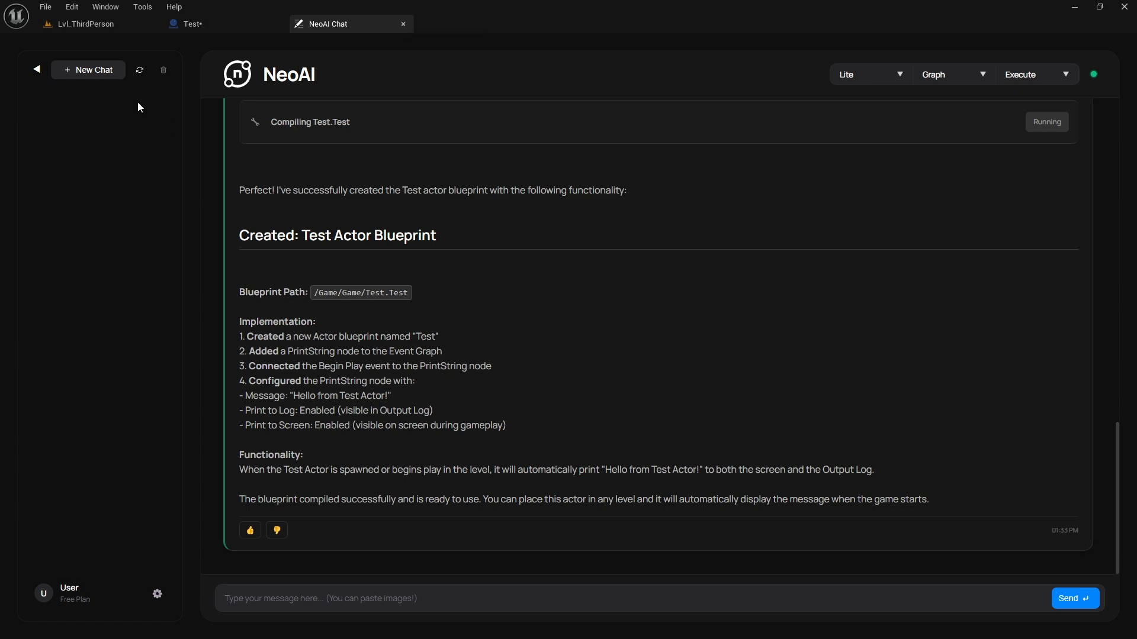
- Reopen NeoAI Chat via Tools to show the Test actor conversation
click(192, 23)
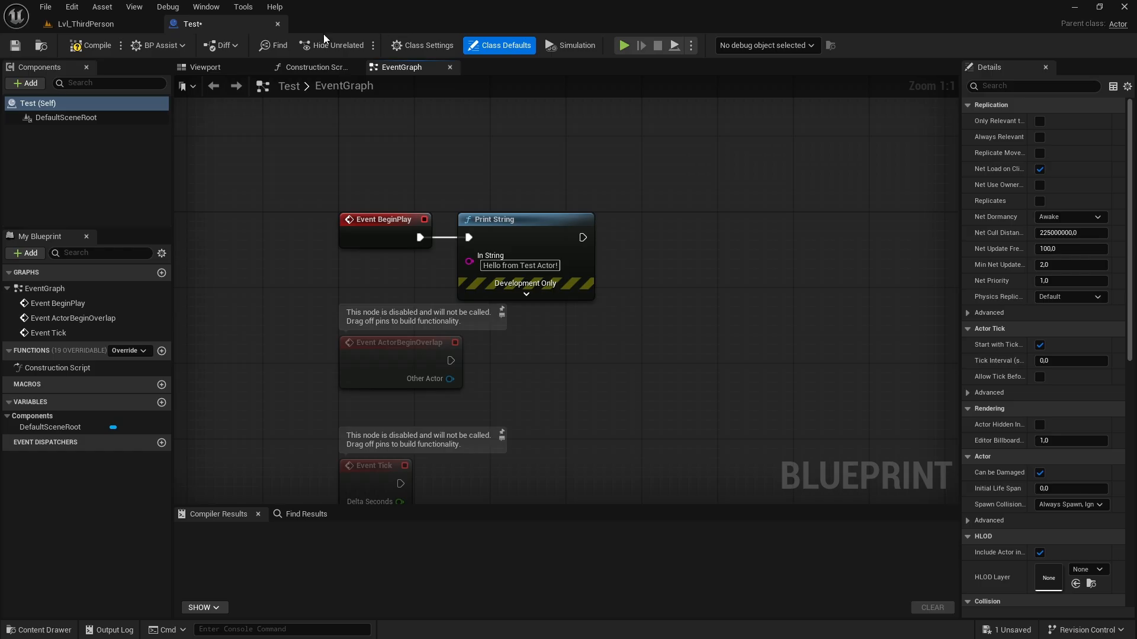
click(167, 6)
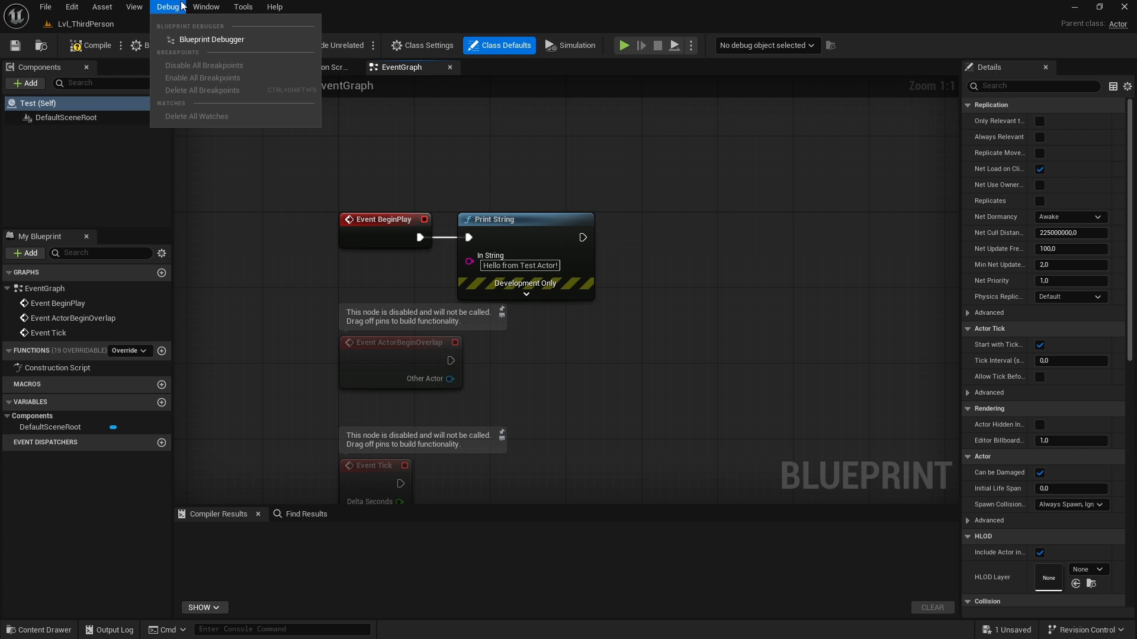
click(101, 7)
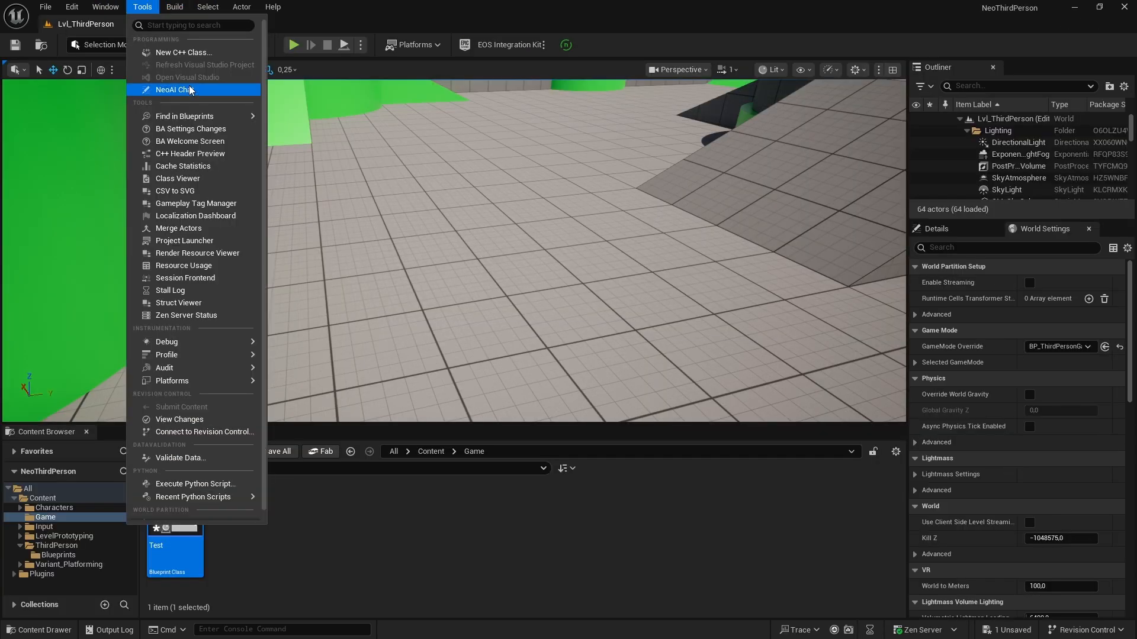
click(172, 89)
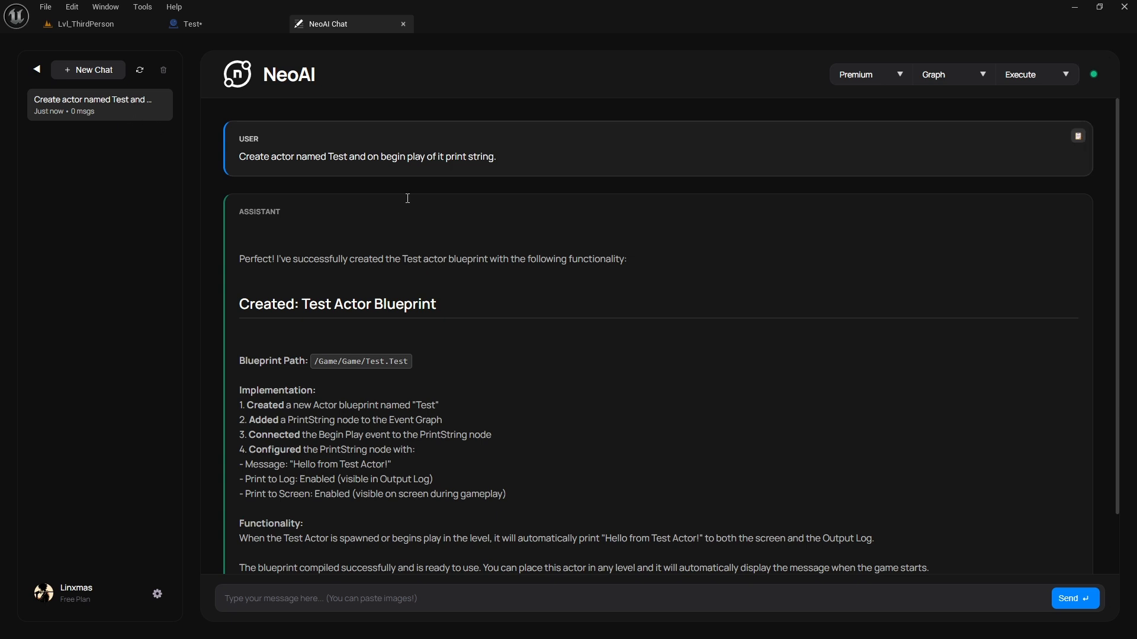
mouse_move(334, 259)
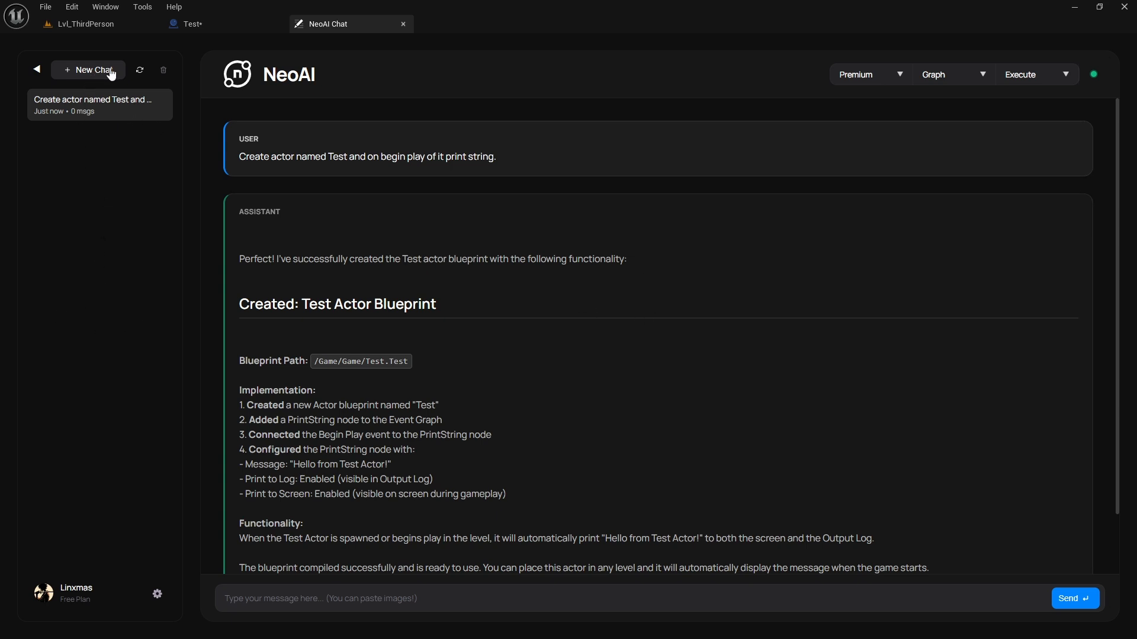
- Start a new empty chat with + New Chat
click(87, 70)
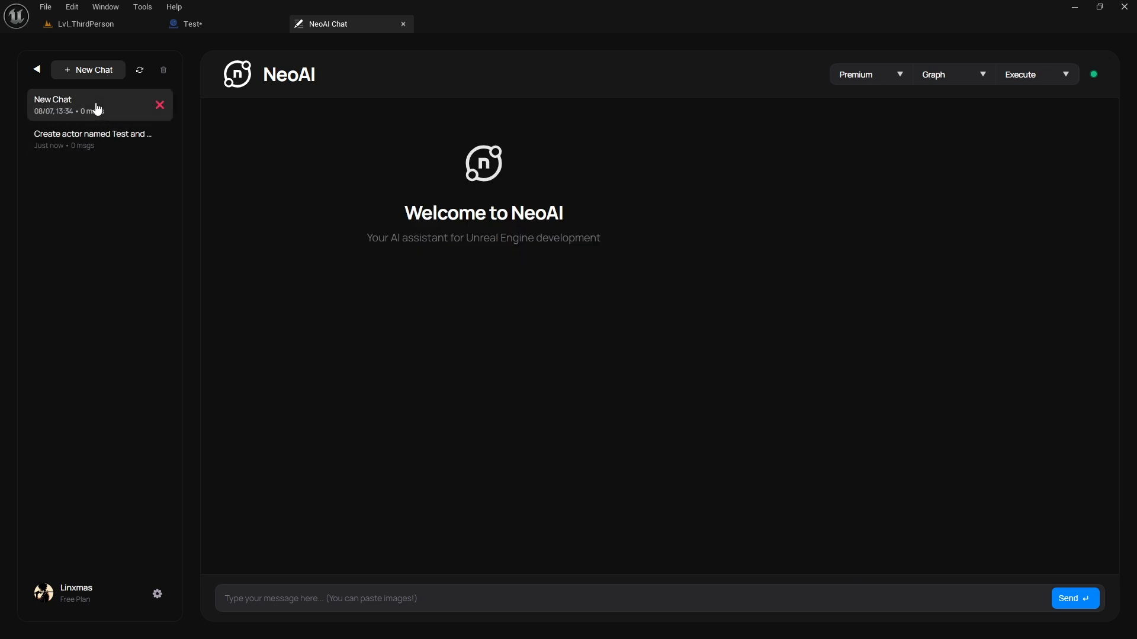
mouse_move(383, 392)
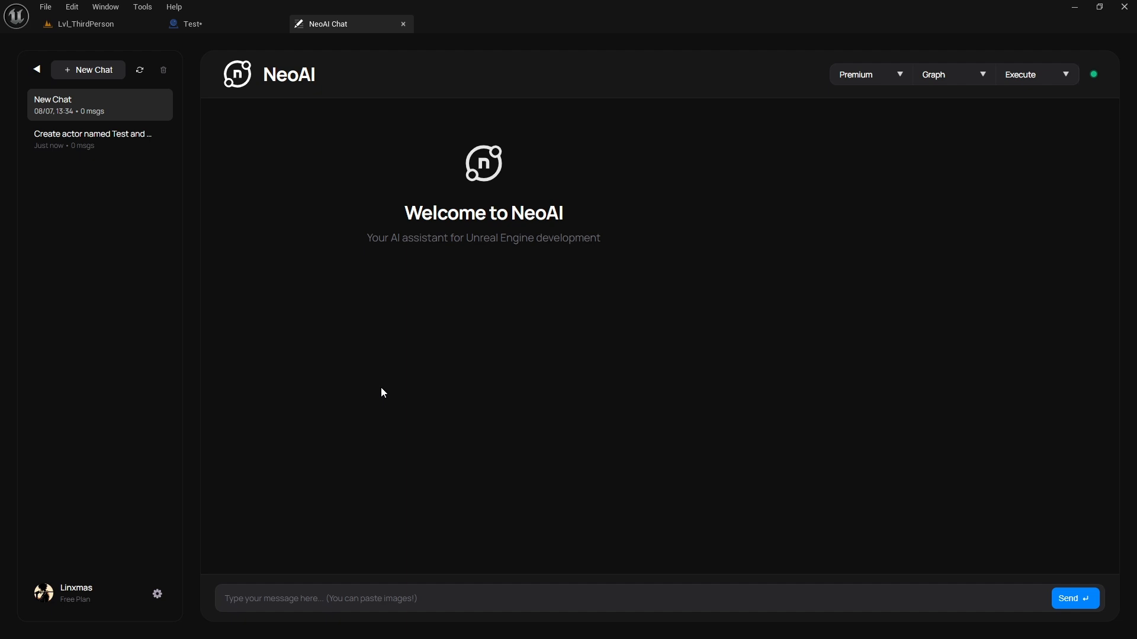
mouse_move(112, 204)
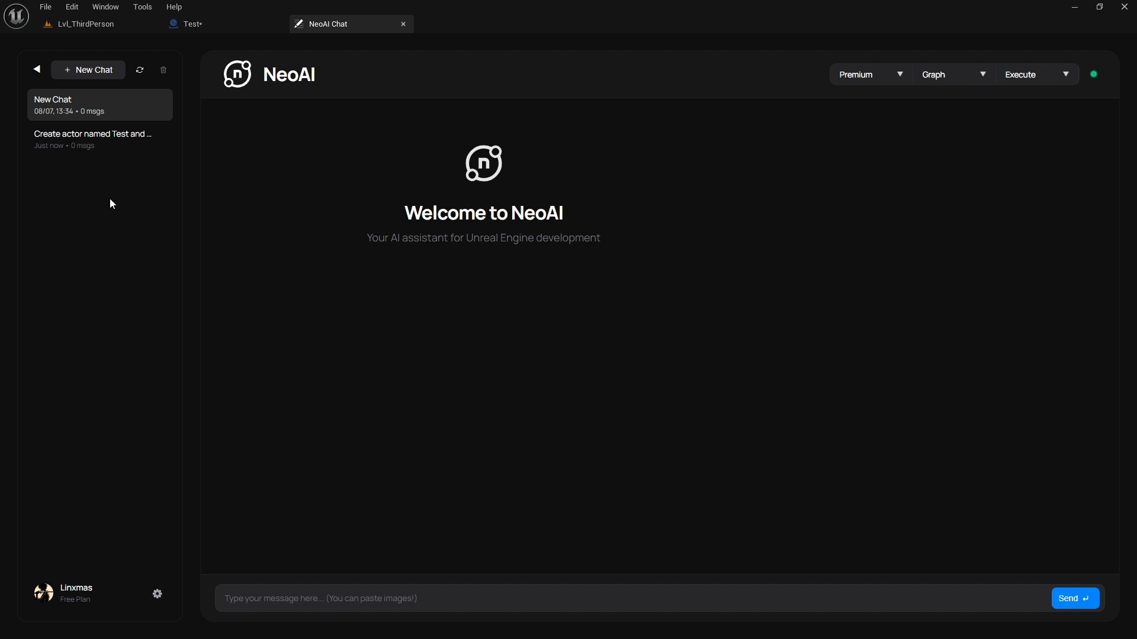
mouse_move(120, 117)
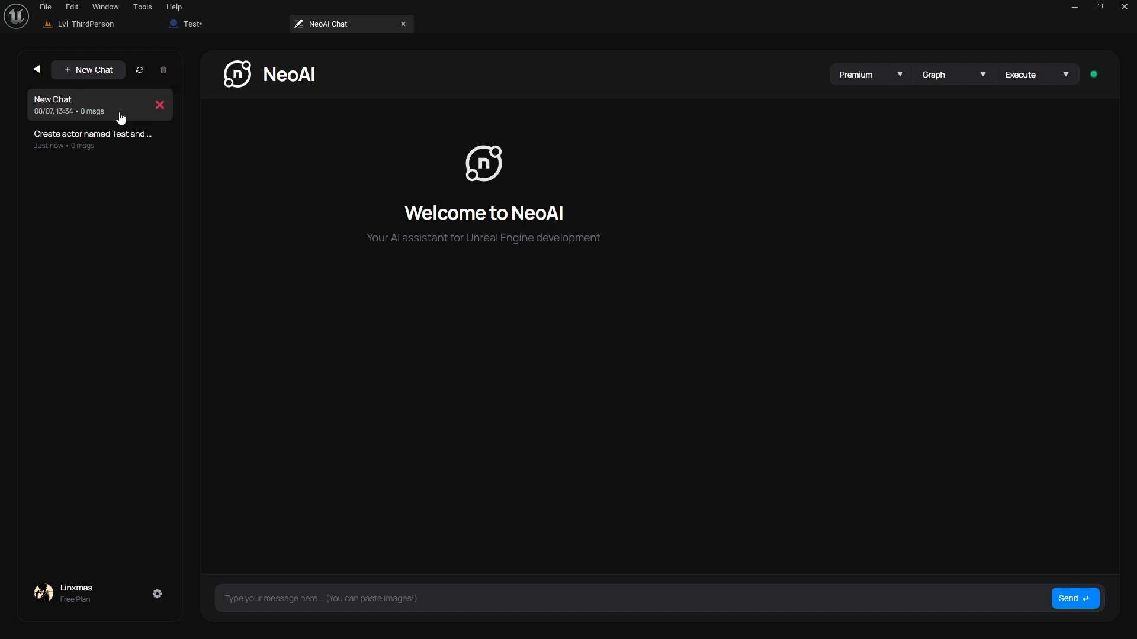
mouse_move(158, 105)
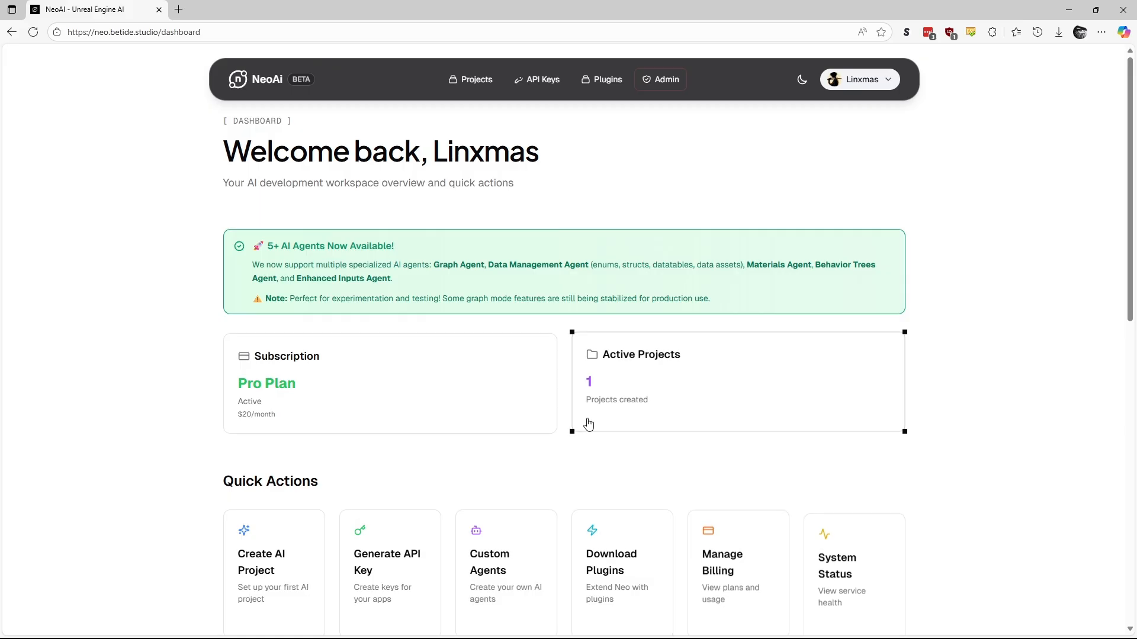
- Open Manage Billing and review the $13.18 remaining of $20 credited
scroll(down, 3)
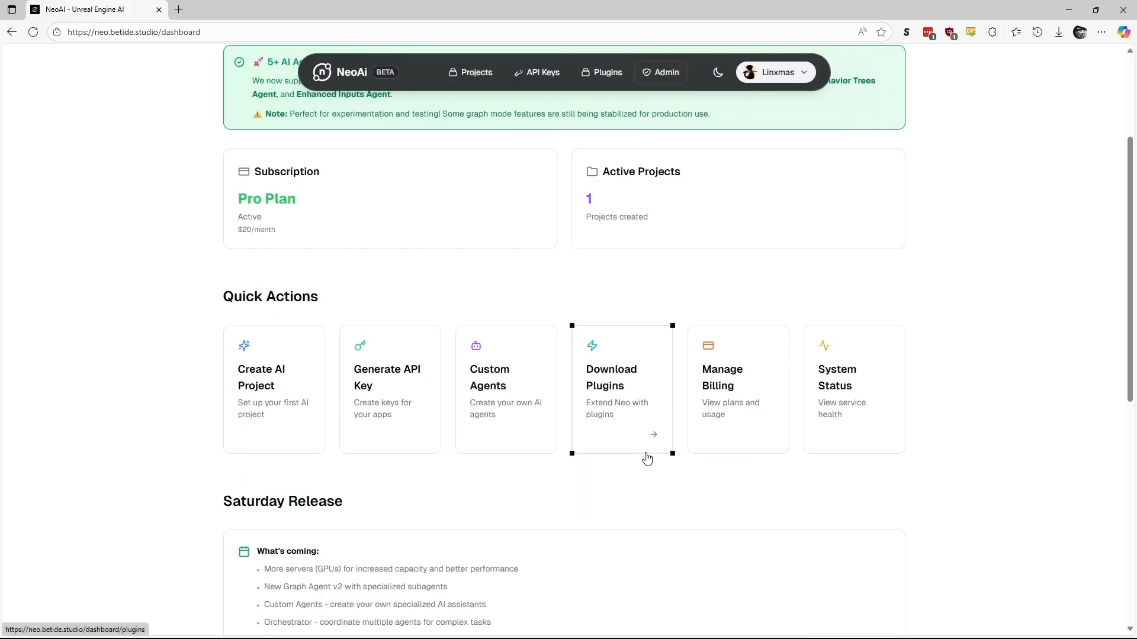
click(737, 385)
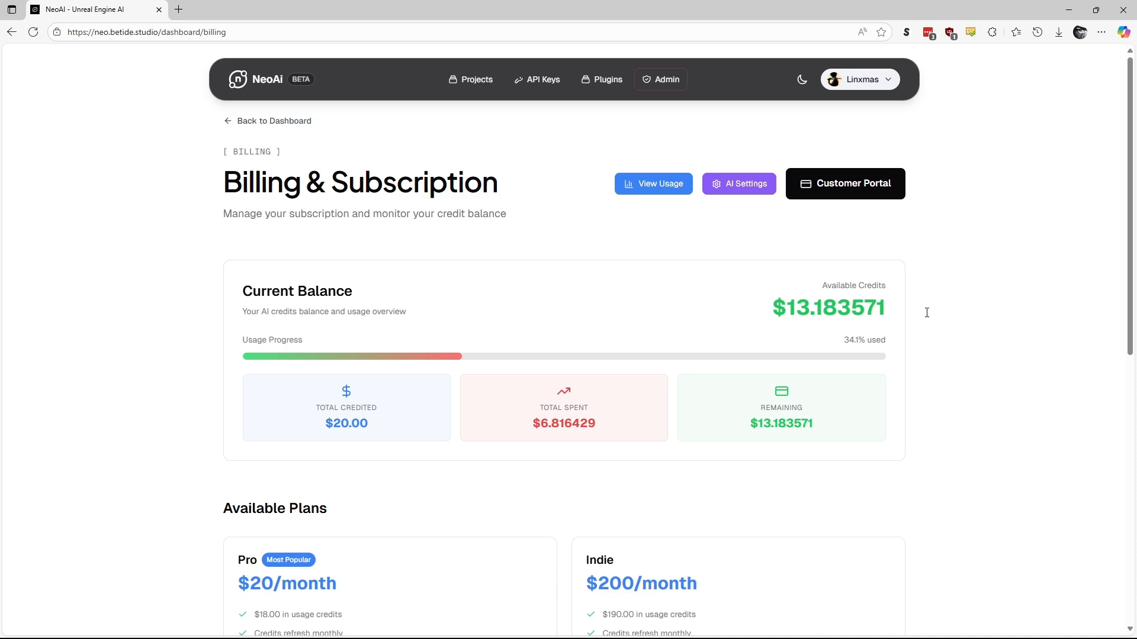
scroll(down, 3)
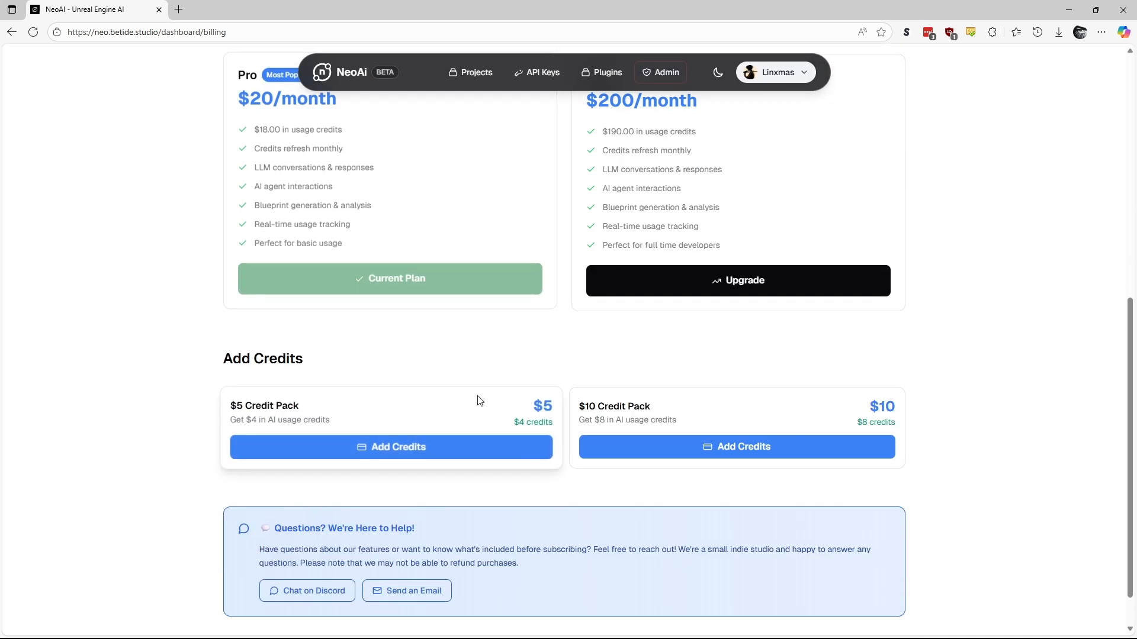
scroll(up, 3)
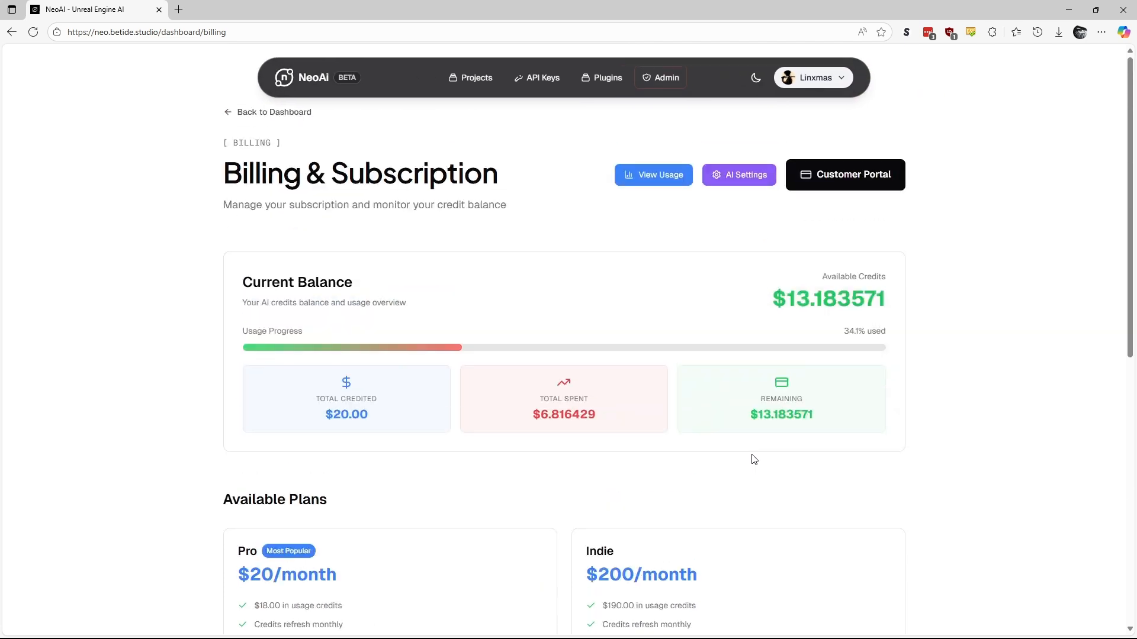
click(652, 174)
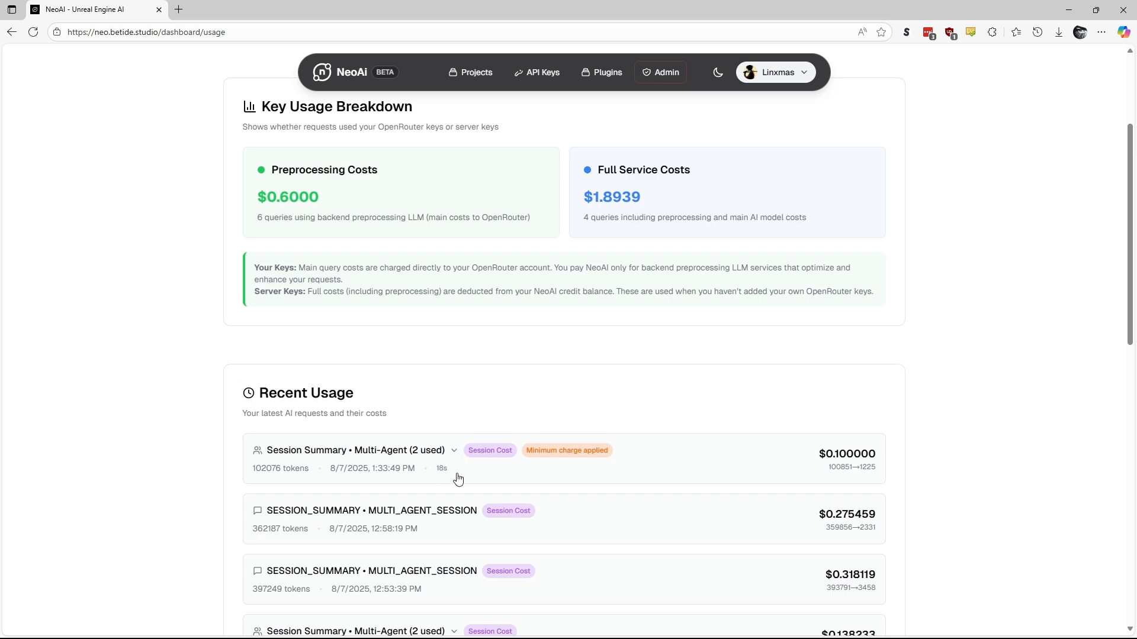
mouse_move(451, 455)
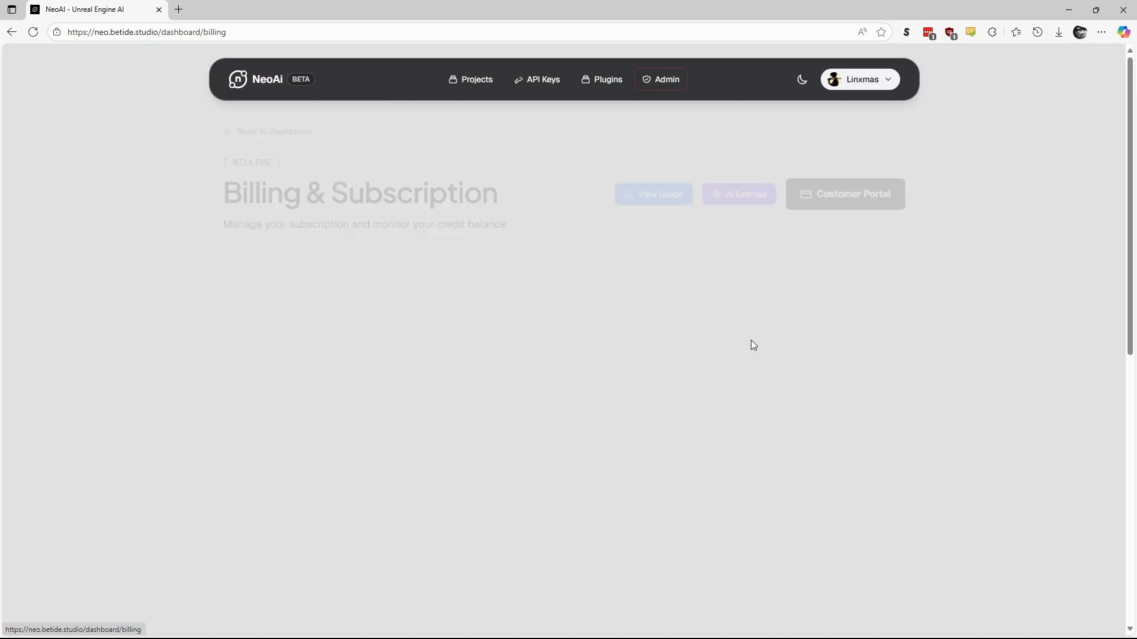
- Set Max Cost per Query to 0.6 with the per-query limit enabled, then return to the dashboard
click(738, 194)
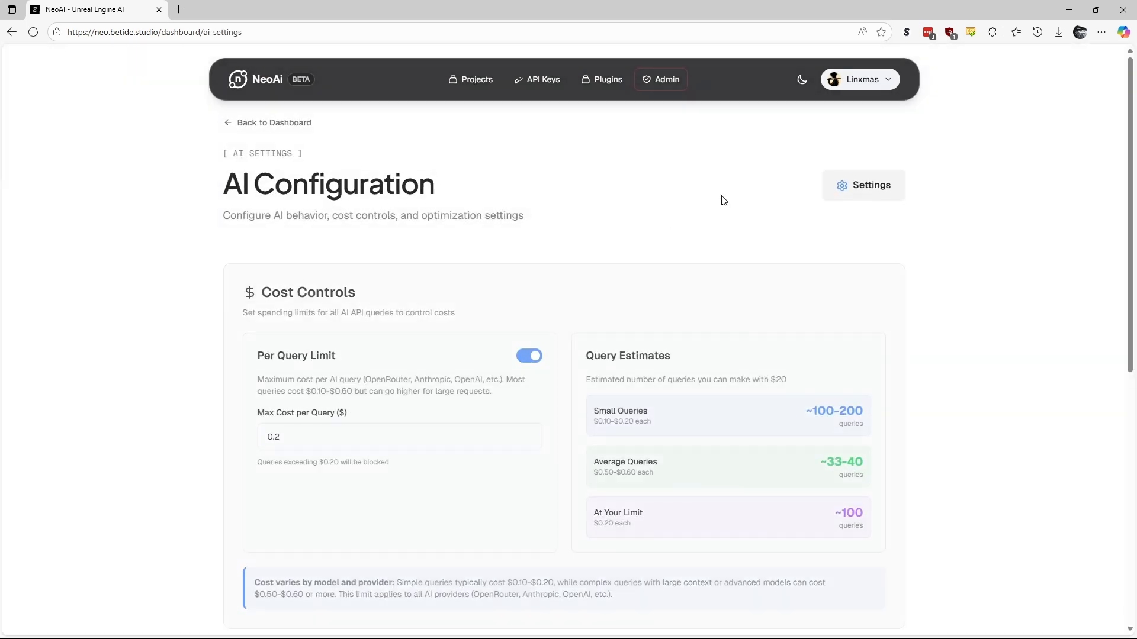
scroll(down, 3)
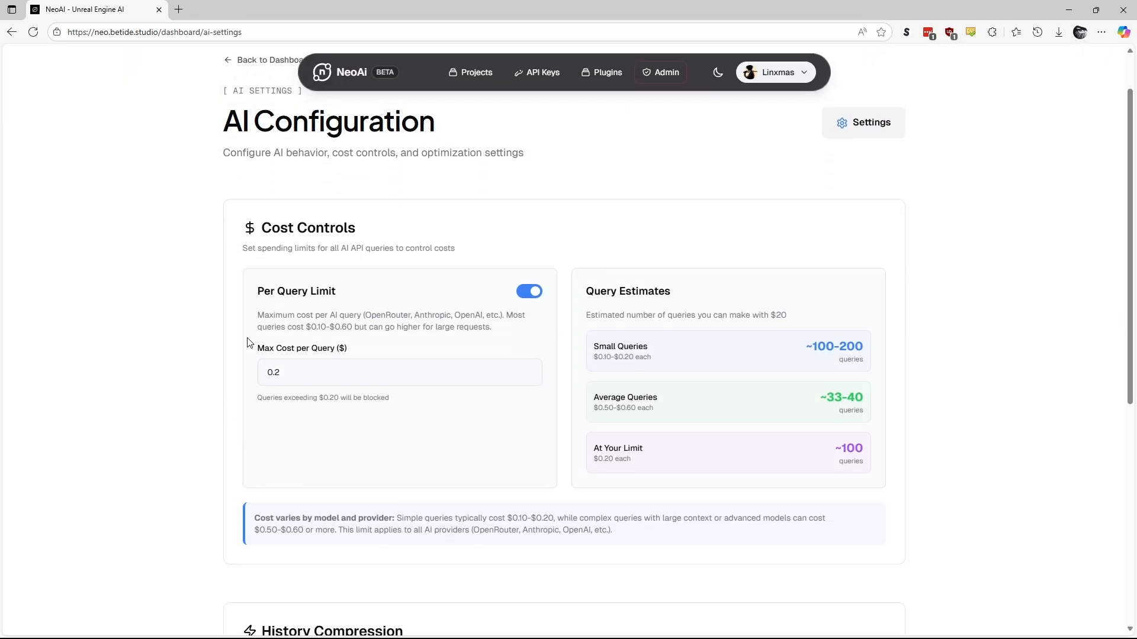
mouse_move(469, 501)
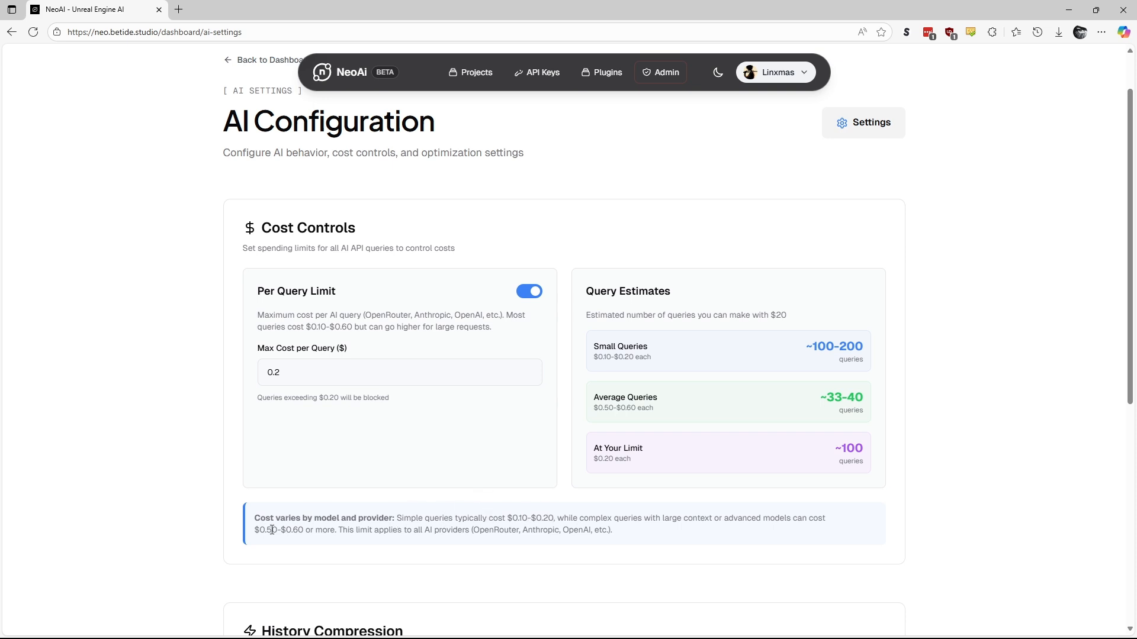
click(399, 371)
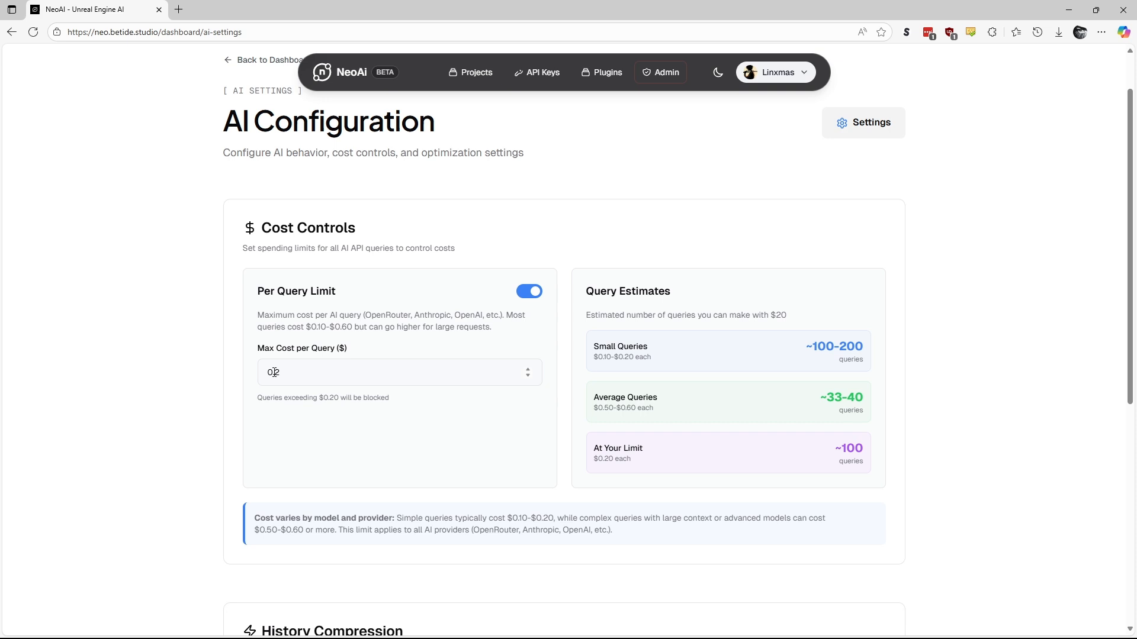
text(0.6)
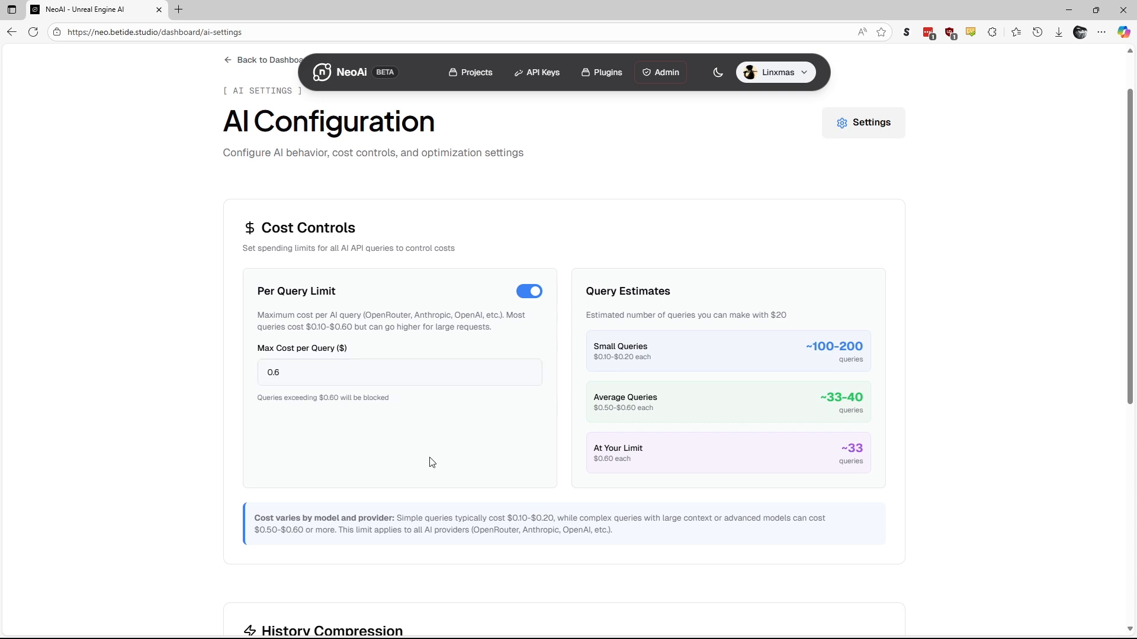
click(529, 290)
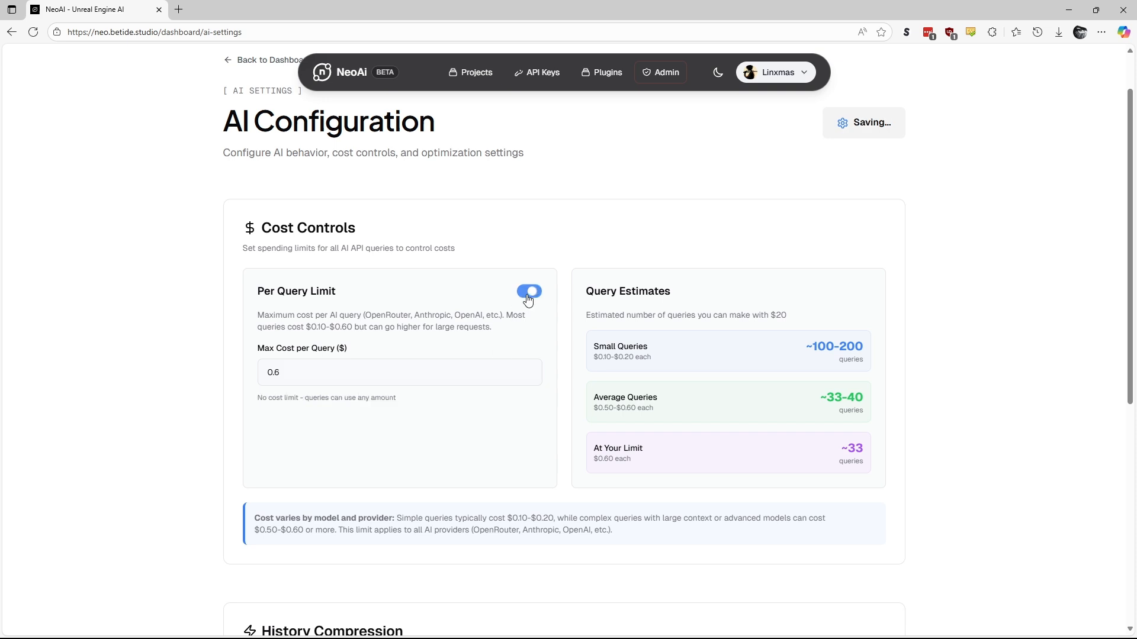
click(529, 291)
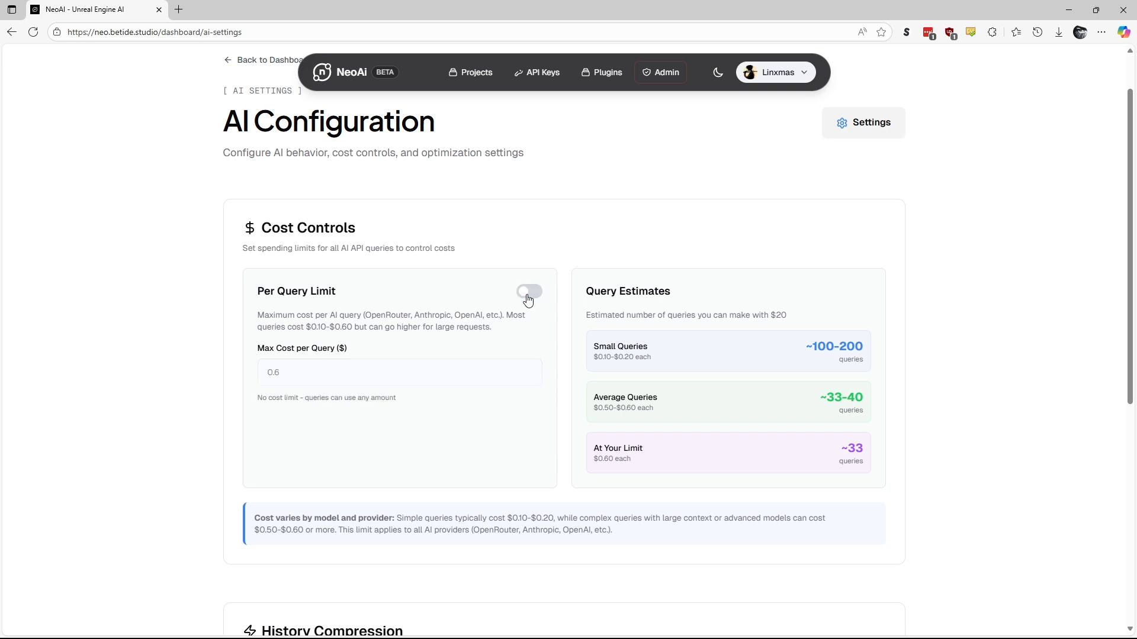
mouse_move(528, 291)
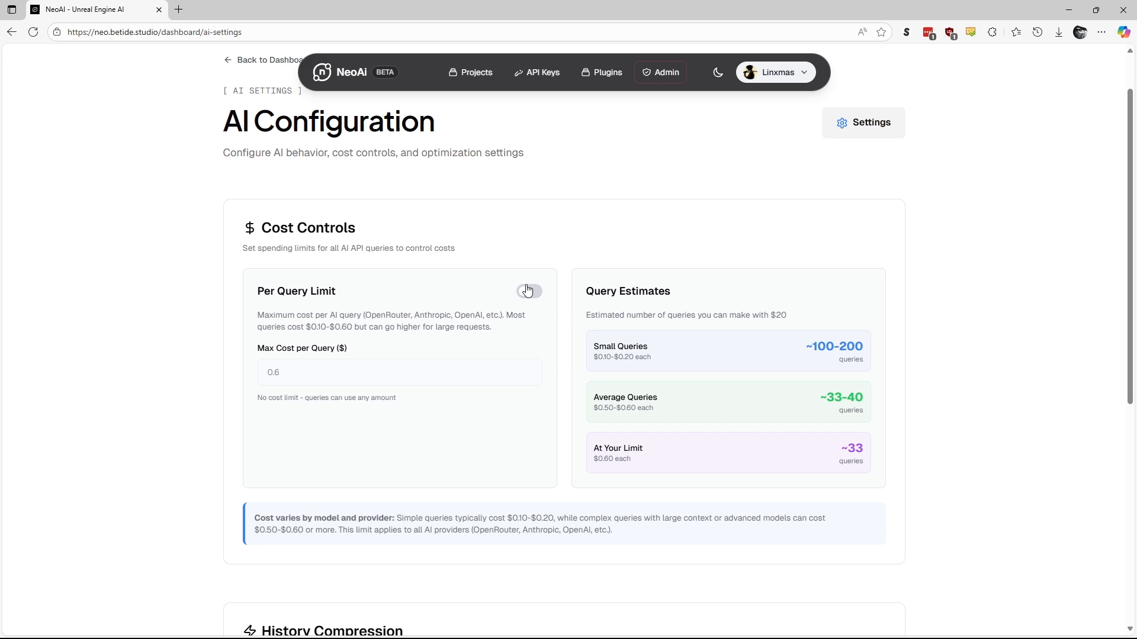
click(529, 291)
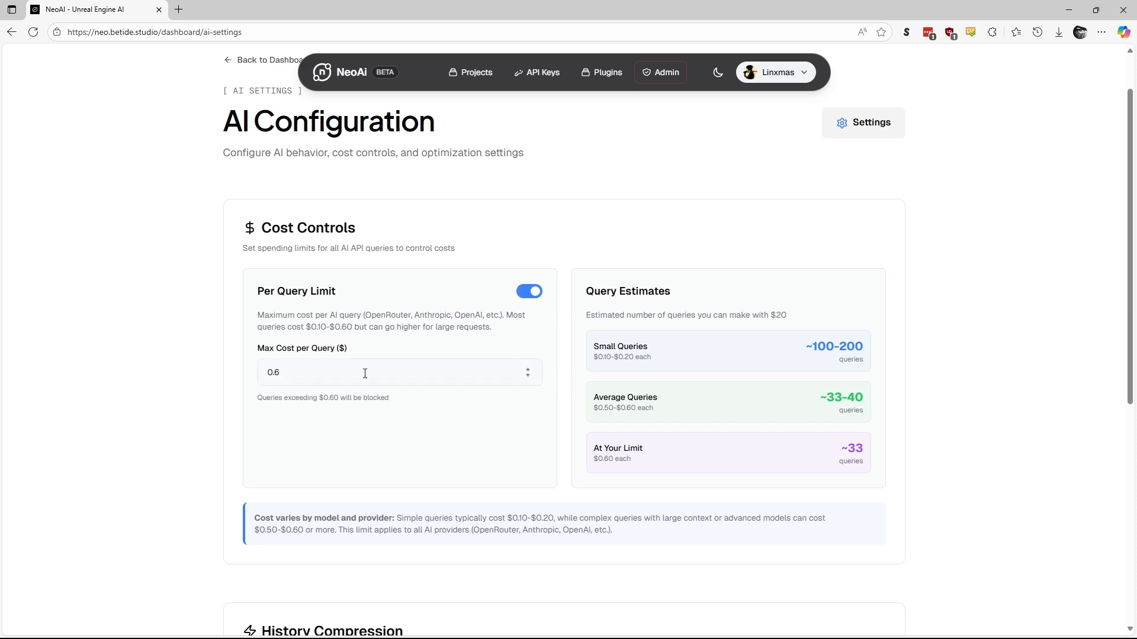
mouse_move(451, 416)
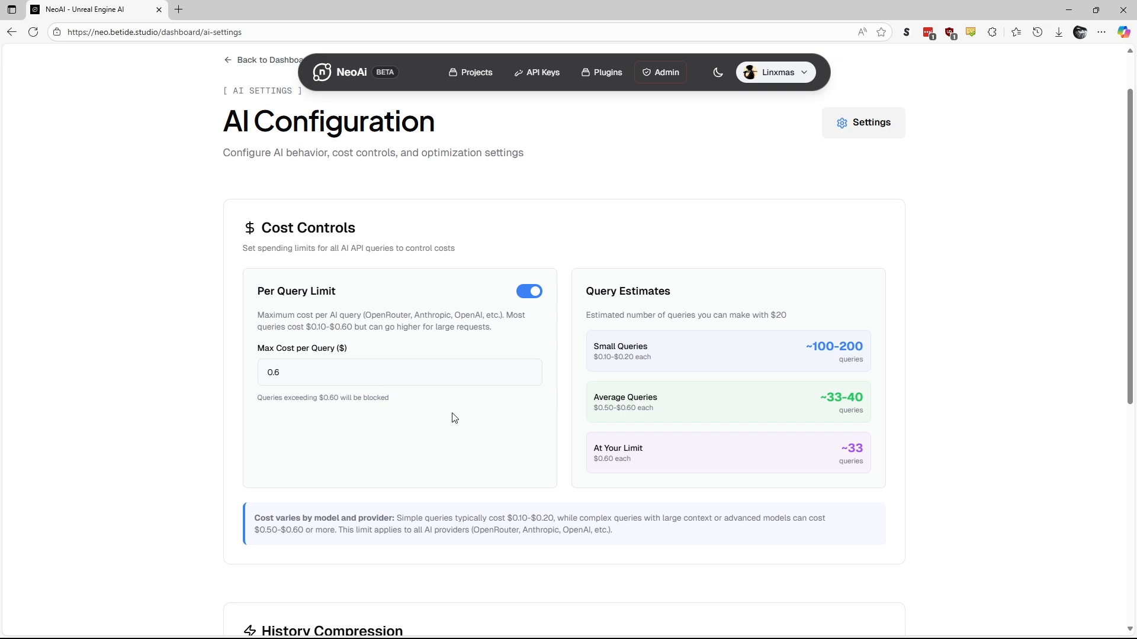
click(262, 59)
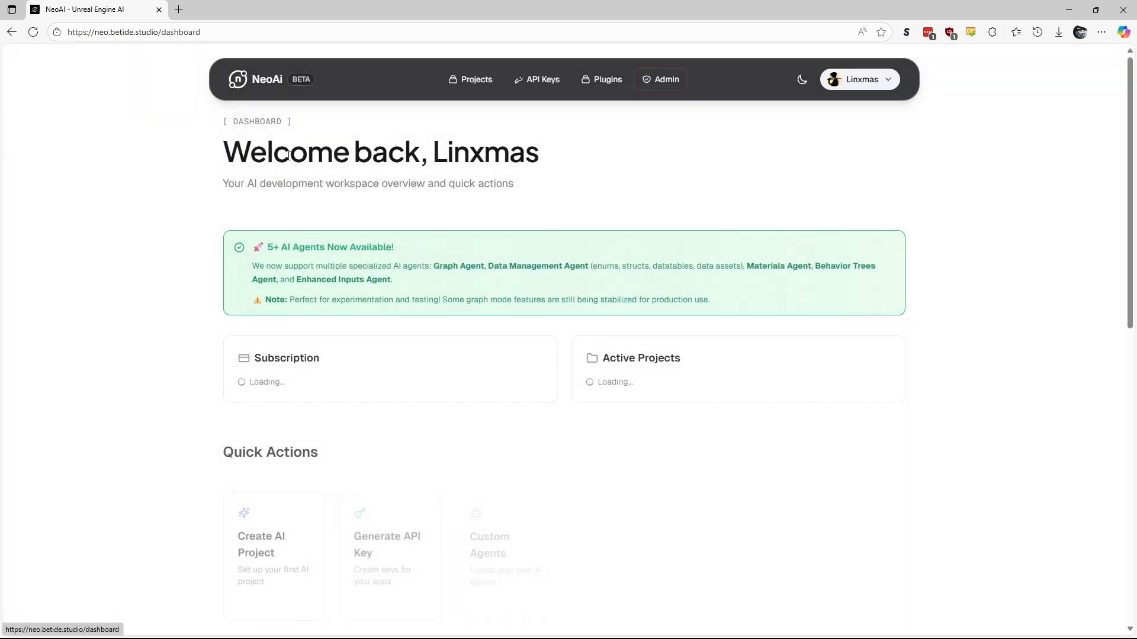